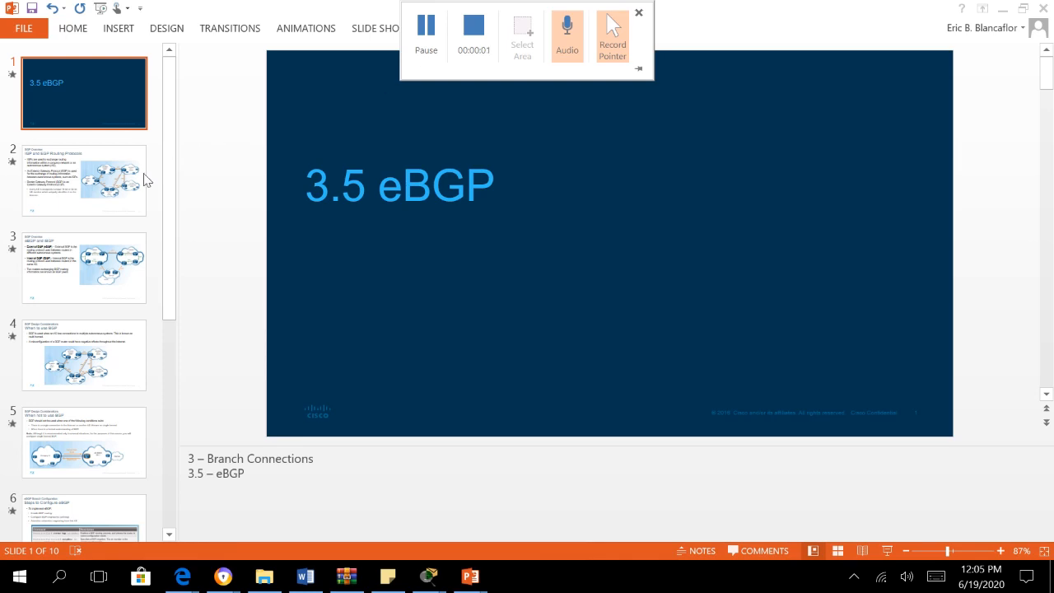
- Show slide 2, "BGP Overview: IGP and EGP Routing Protocols," in PowerPoint
click(639, 13)
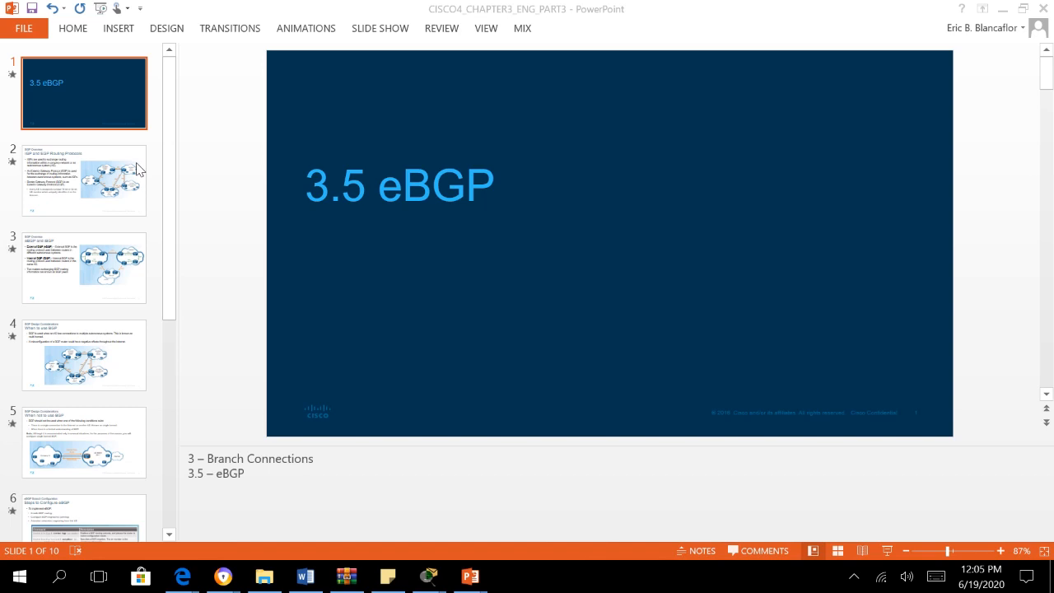
mouse_move(97, 178)
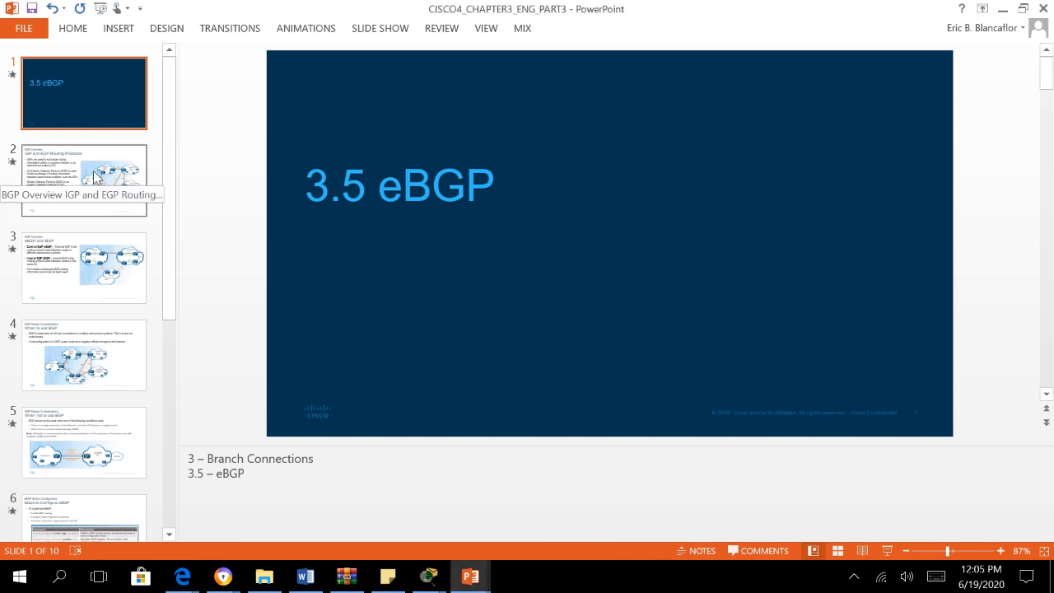
click(83, 180)
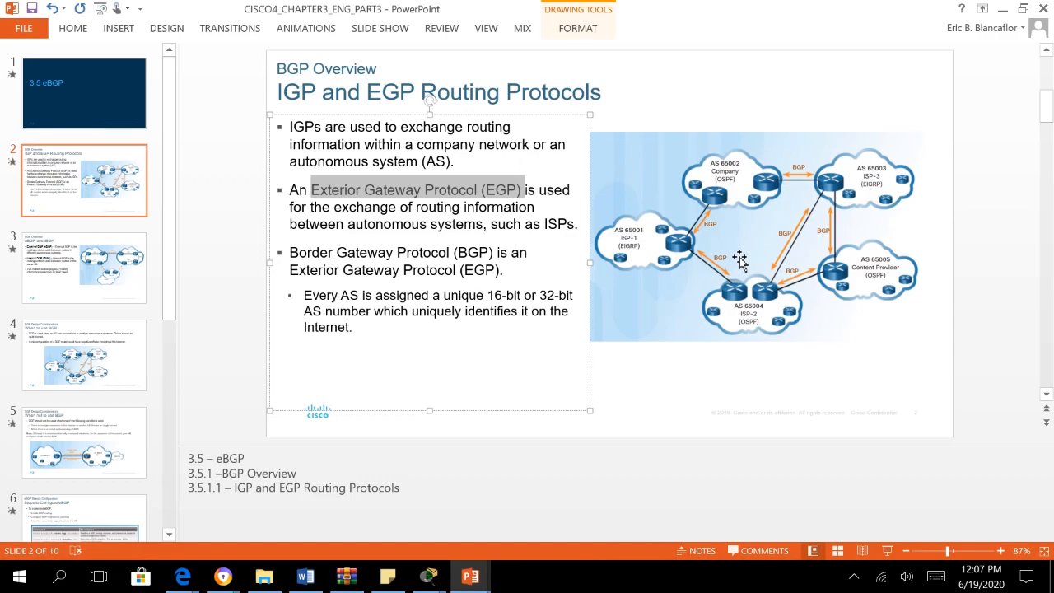
mouse_move(649, 232)
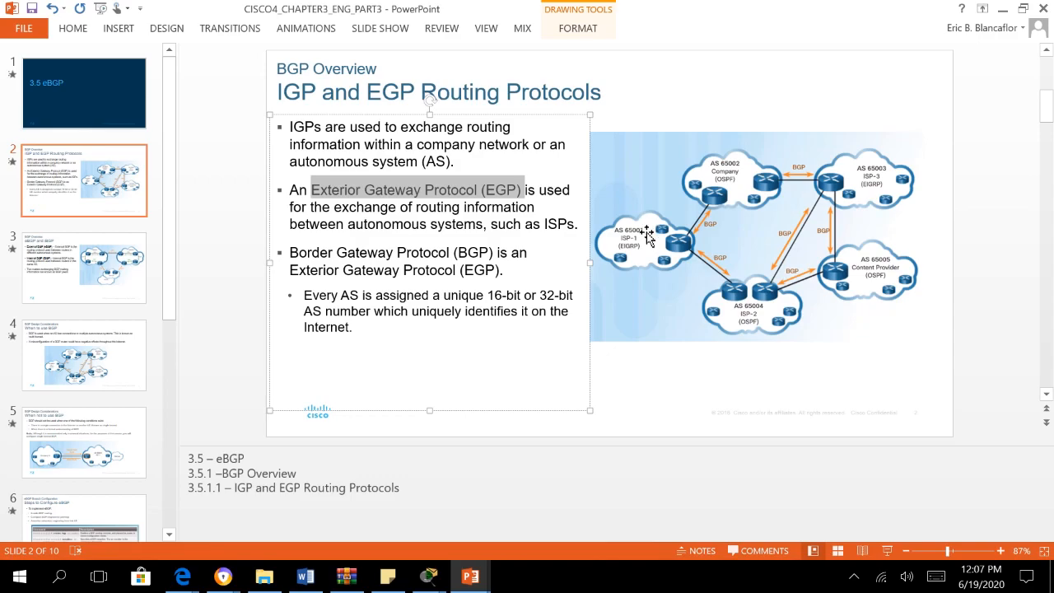
mouse_move(612, 227)
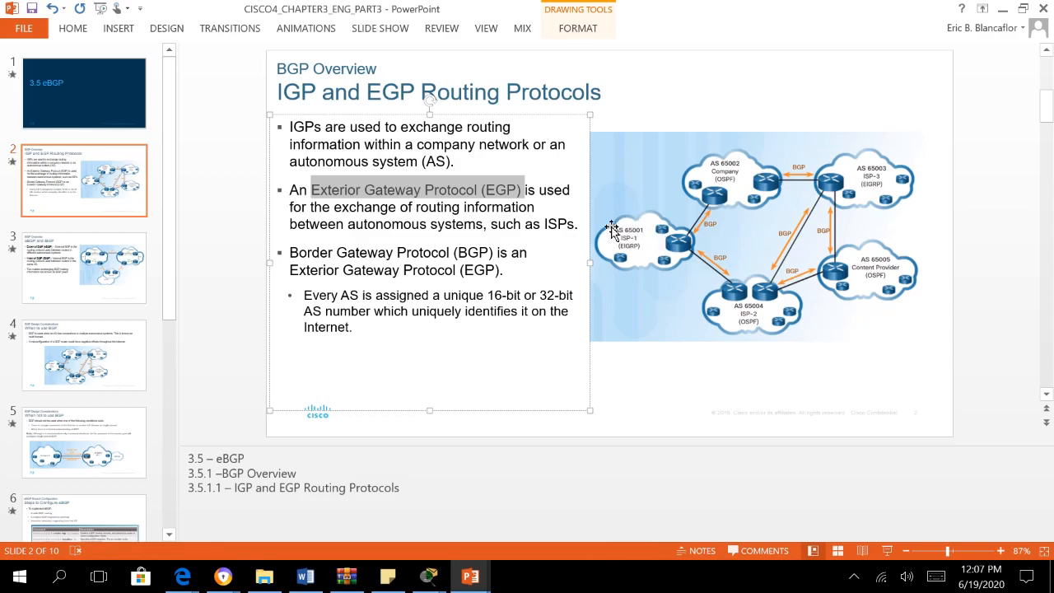
mouse_move(677, 262)
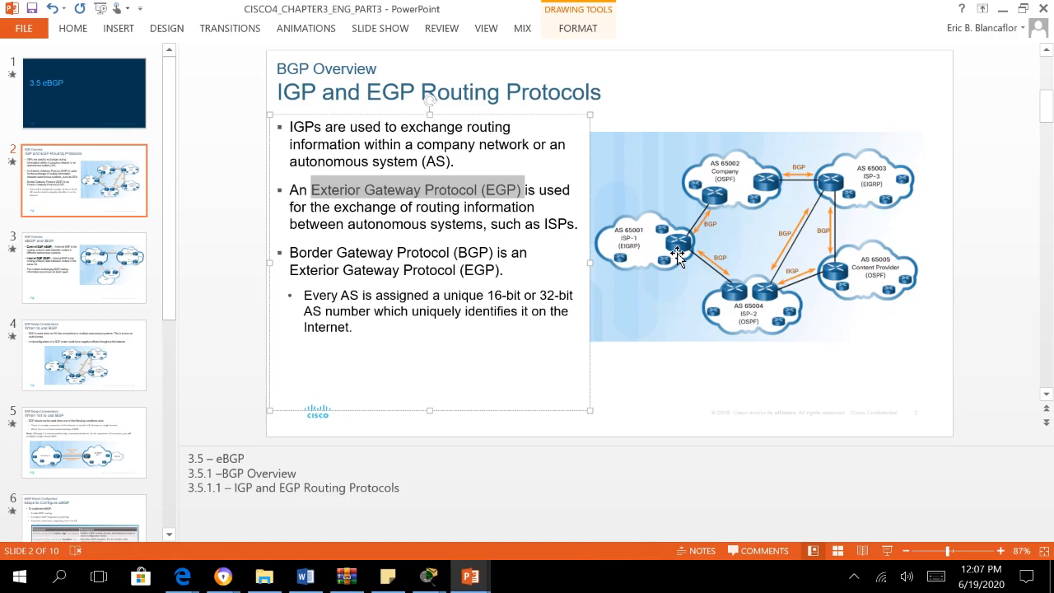
mouse_move(679, 250)
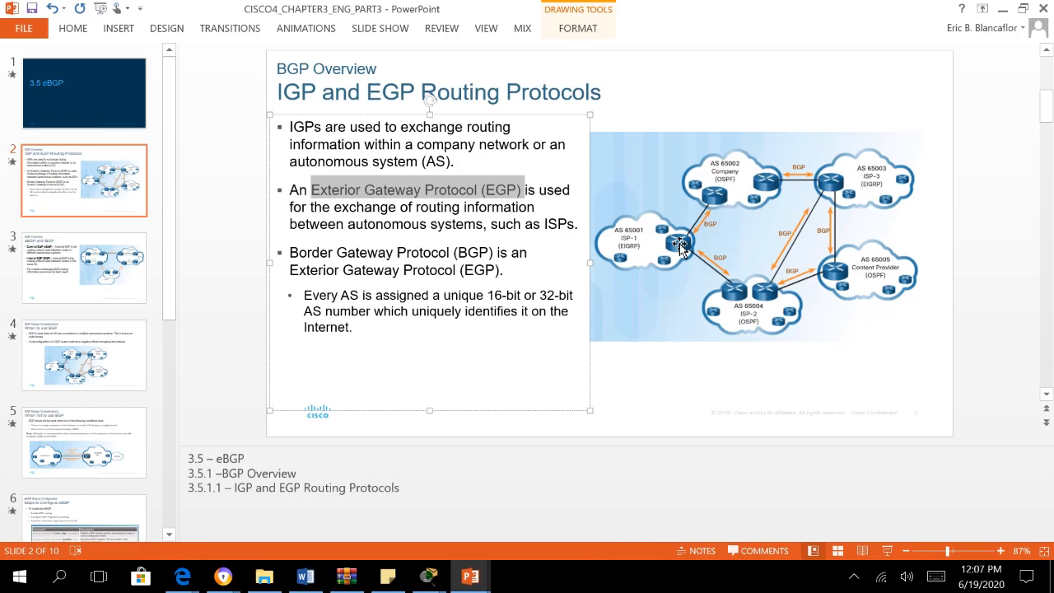
mouse_move(705, 206)
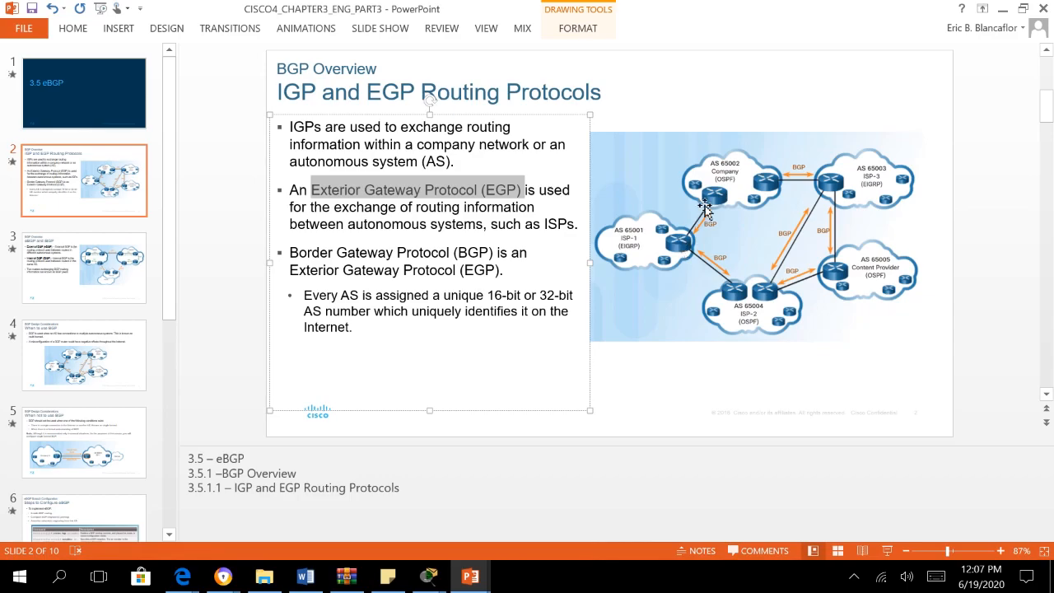
mouse_move(716, 196)
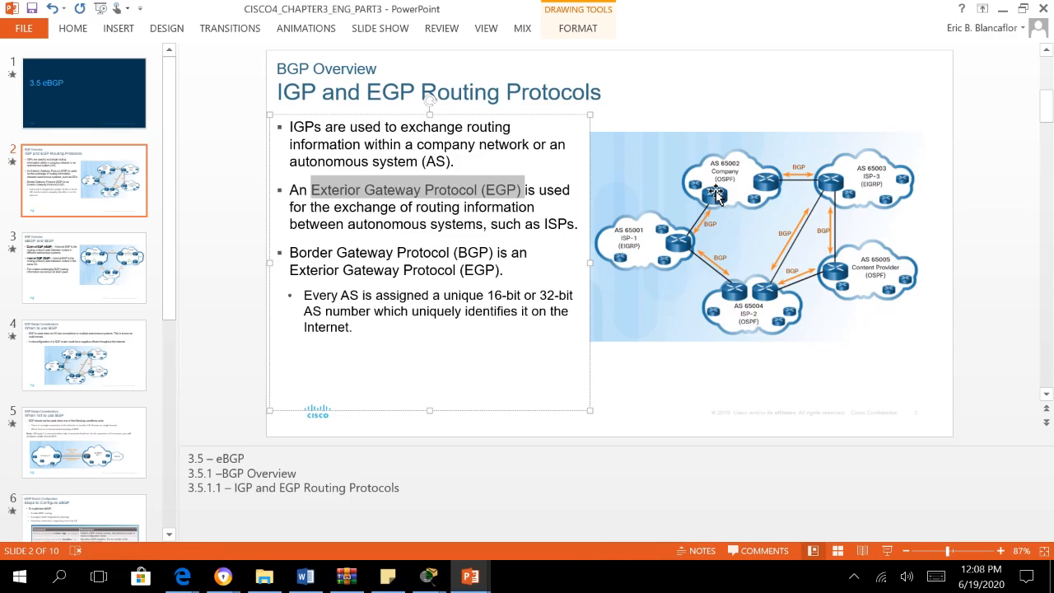
mouse_move(691, 223)
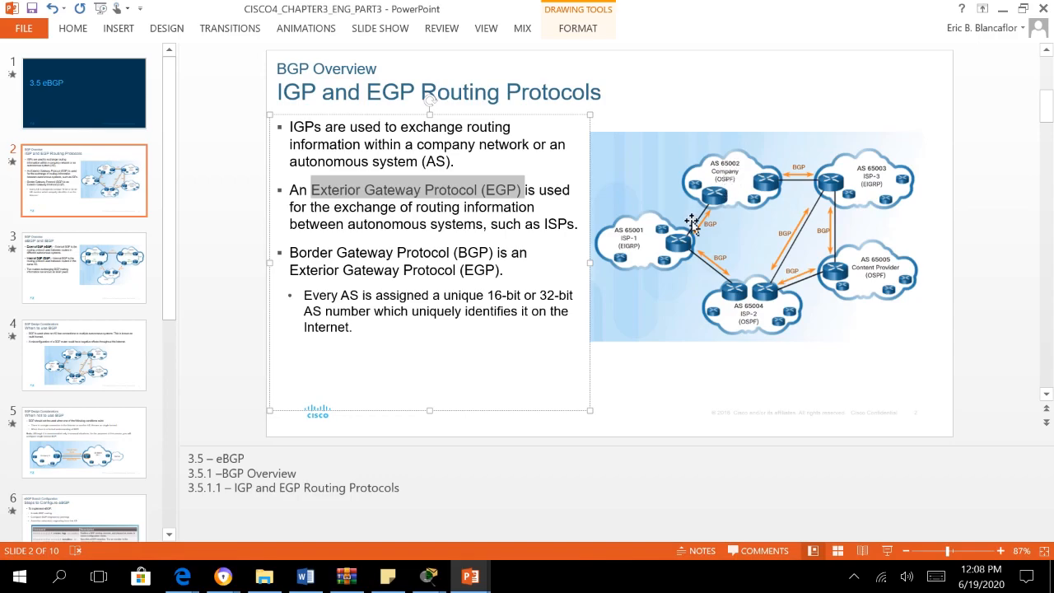
mouse_move(688, 255)
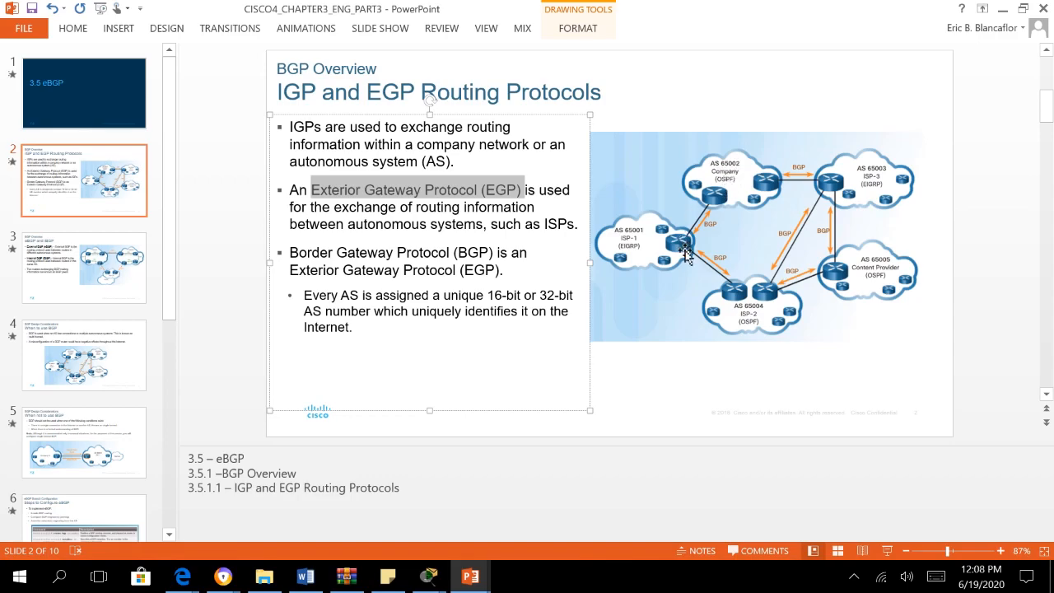
mouse_move(691, 228)
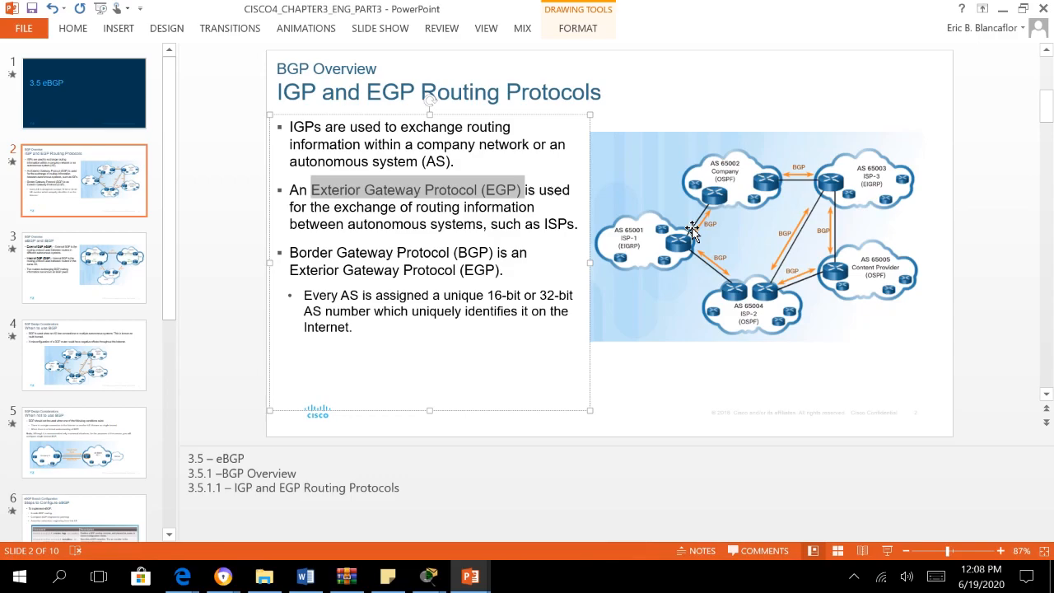
mouse_move(693, 240)
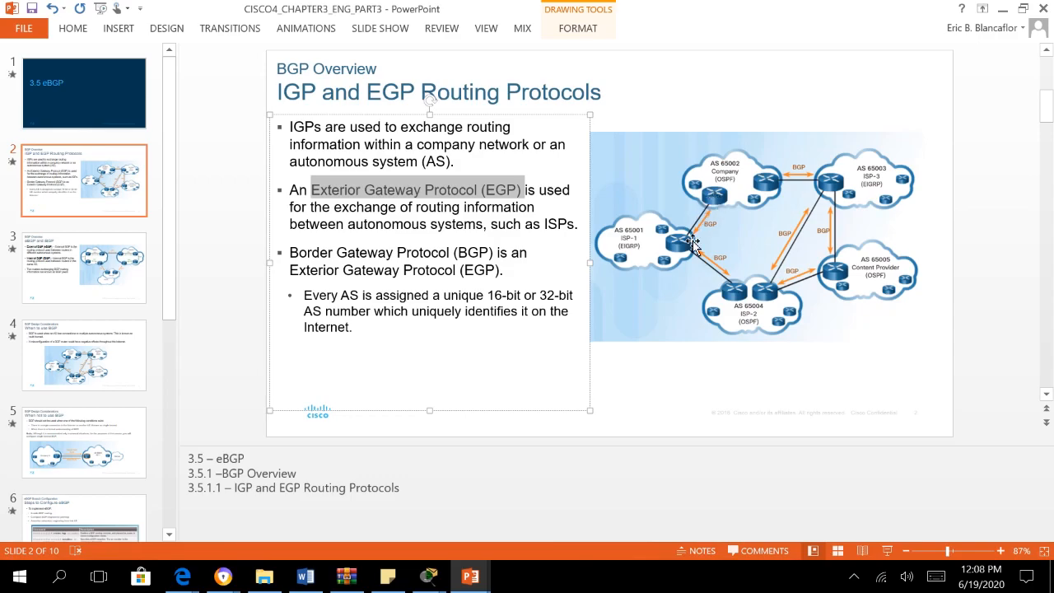
mouse_move(698, 240)
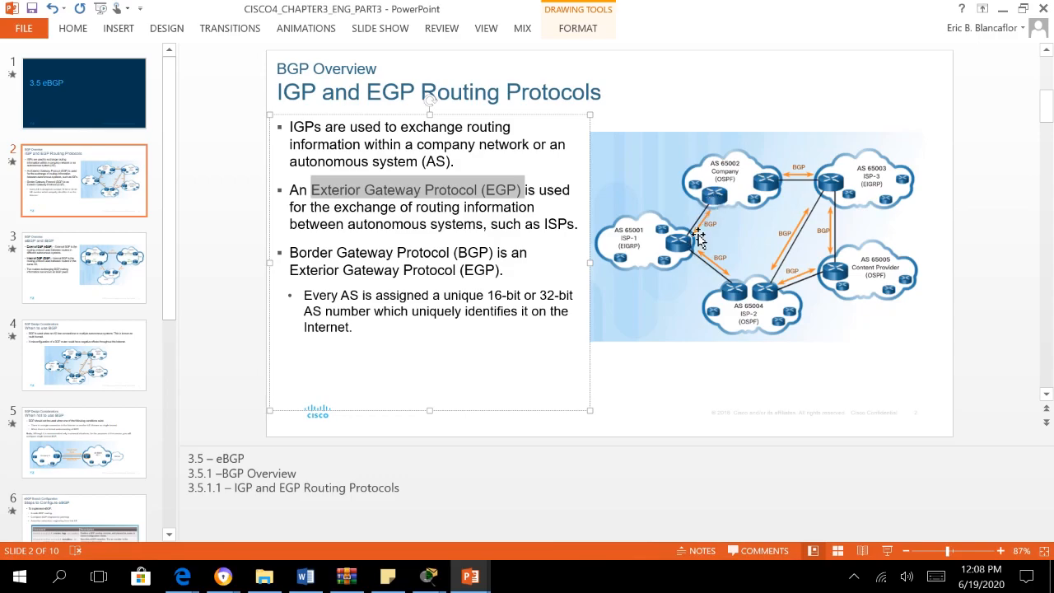
mouse_move(700, 234)
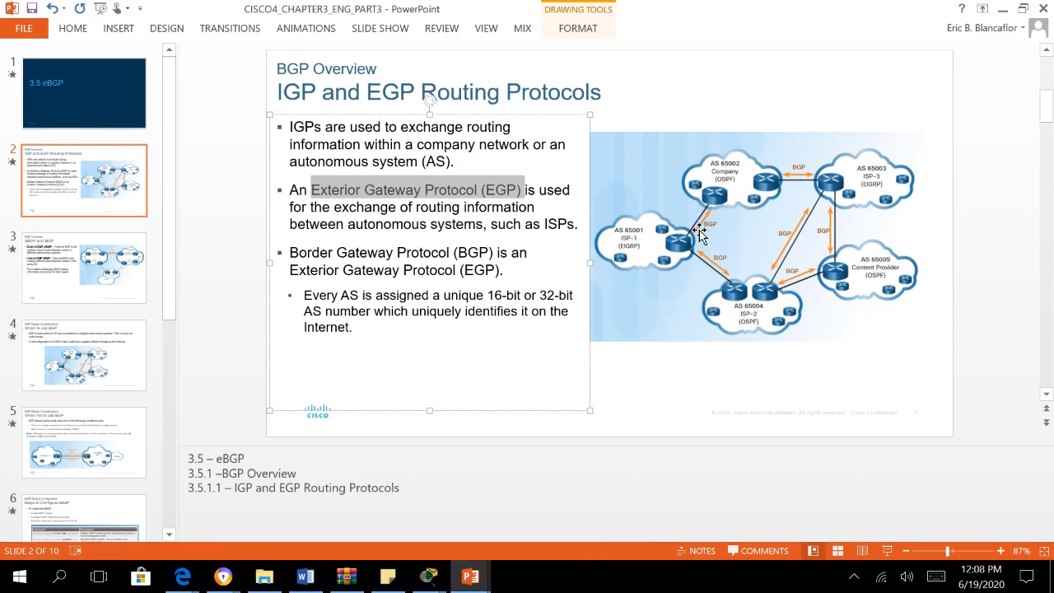
mouse_move(698, 237)
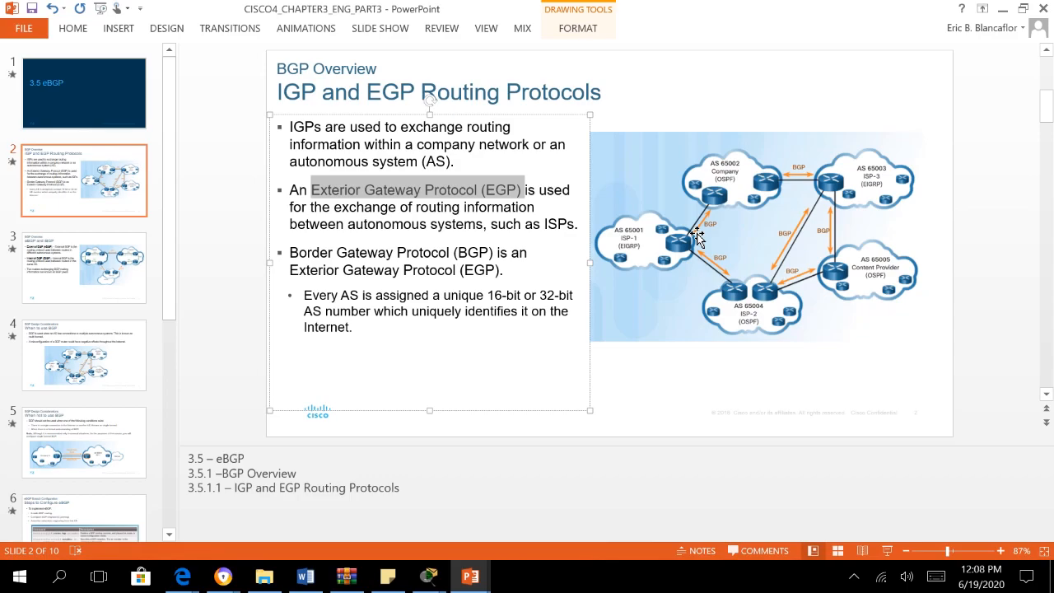
mouse_move(345, 221)
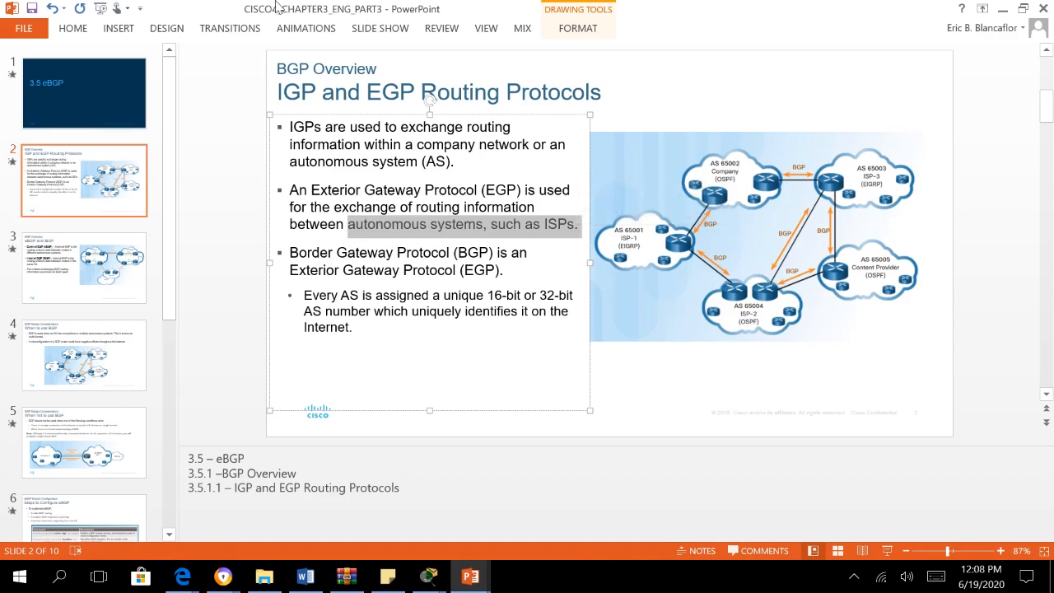
mouse_move(451, 229)
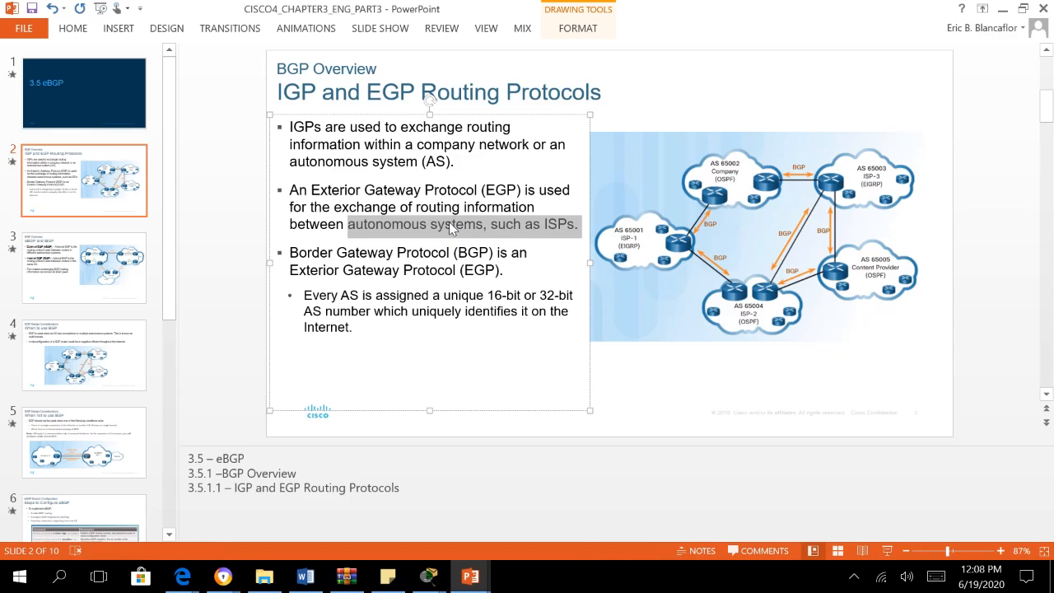
click(82, 267)
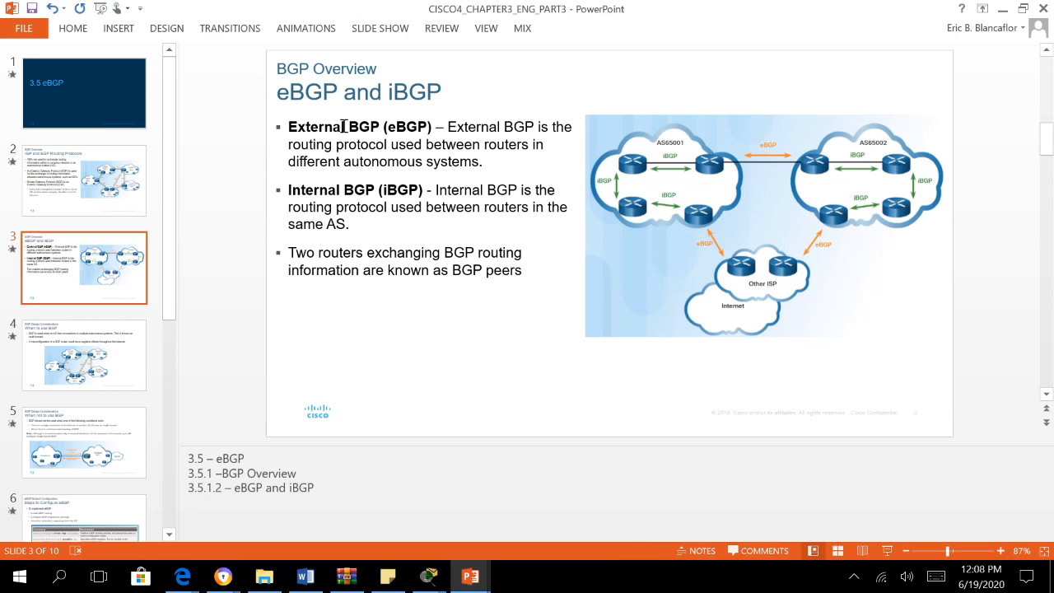
mouse_move(300, 98)
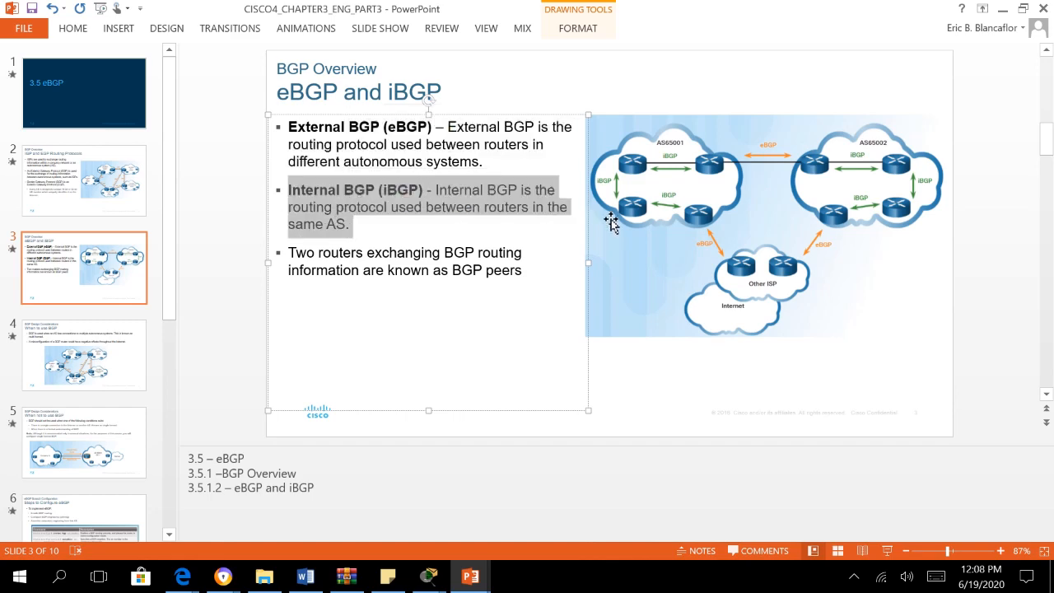
mouse_move(690, 224)
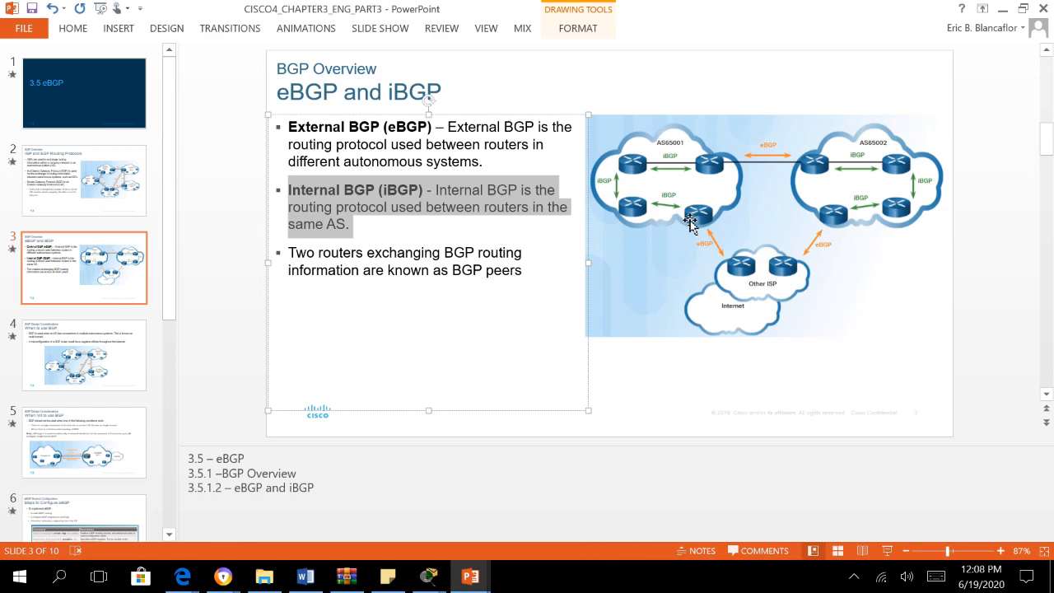
mouse_move(698, 227)
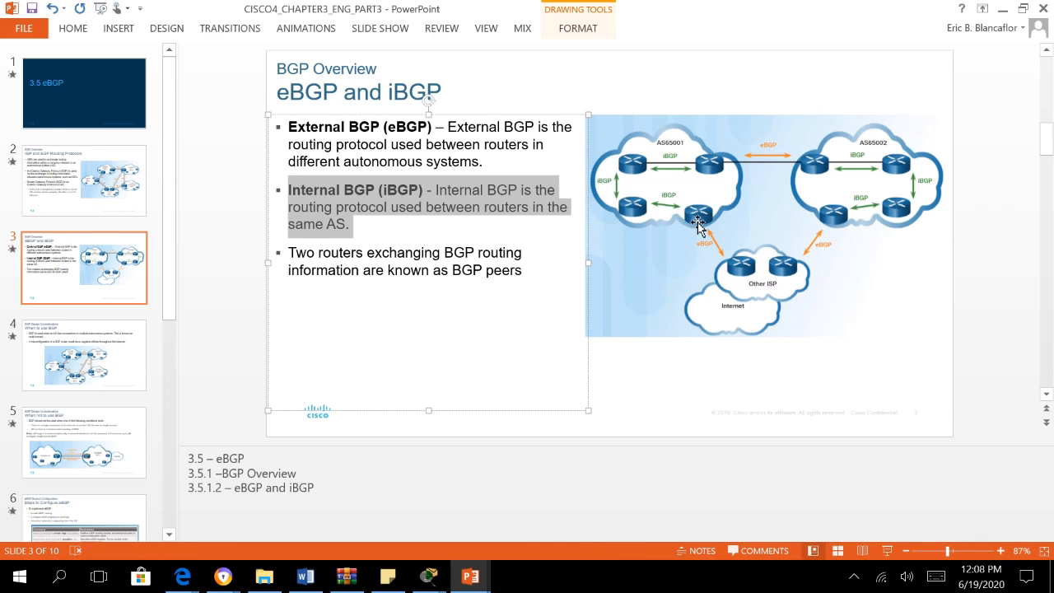
mouse_move(727, 190)
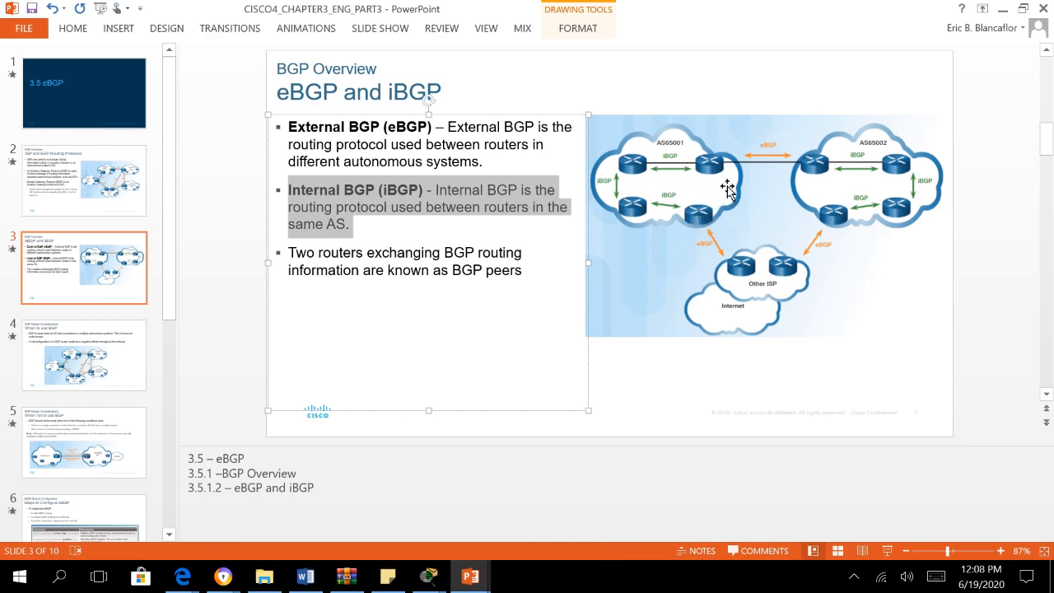
mouse_move(629, 217)
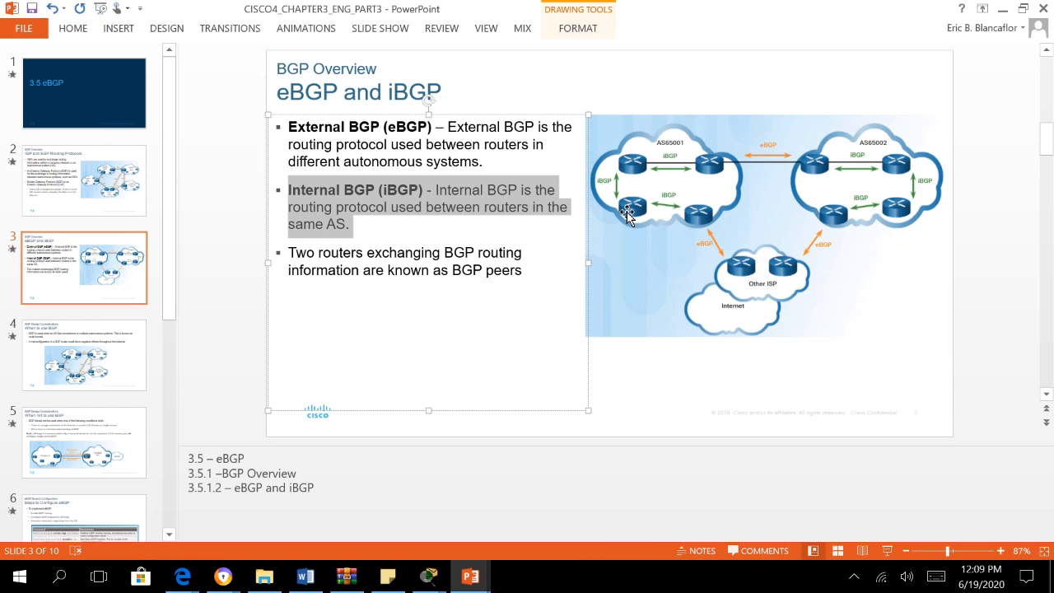
mouse_move(683, 211)
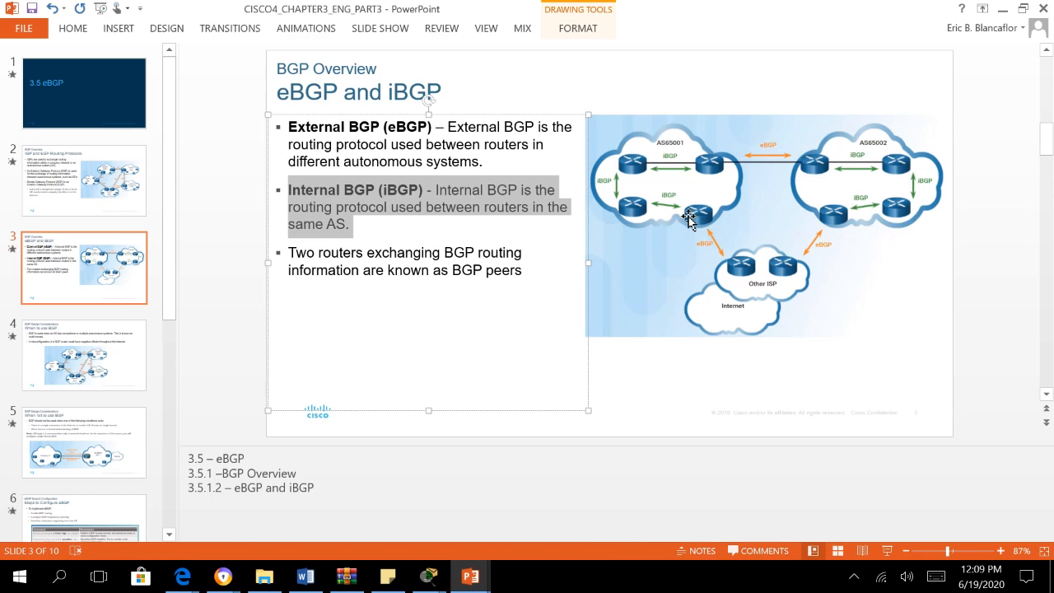
mouse_move(698, 217)
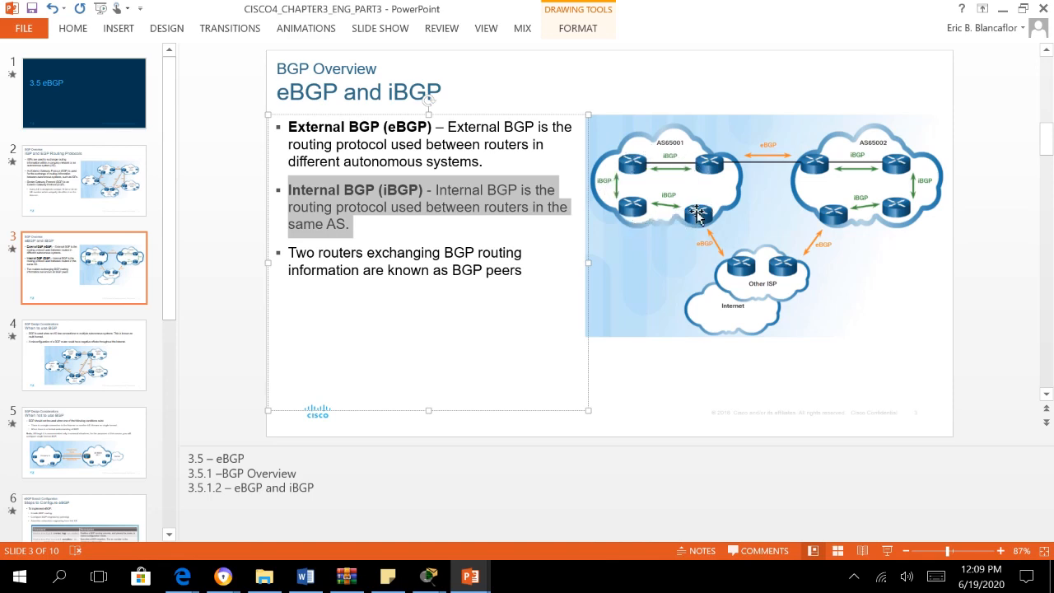
mouse_move(715, 175)
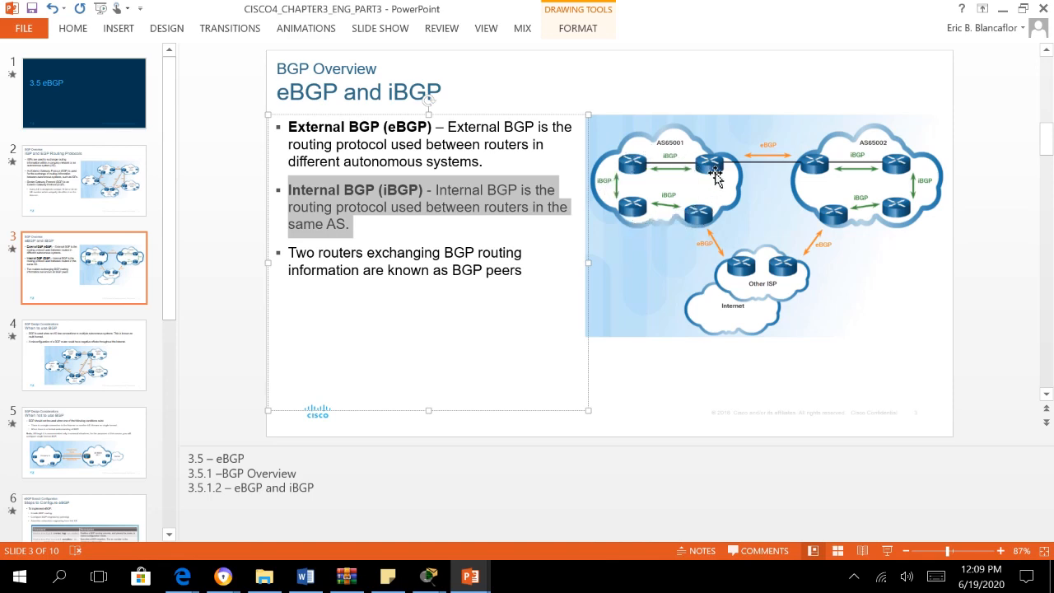
mouse_move(813, 172)
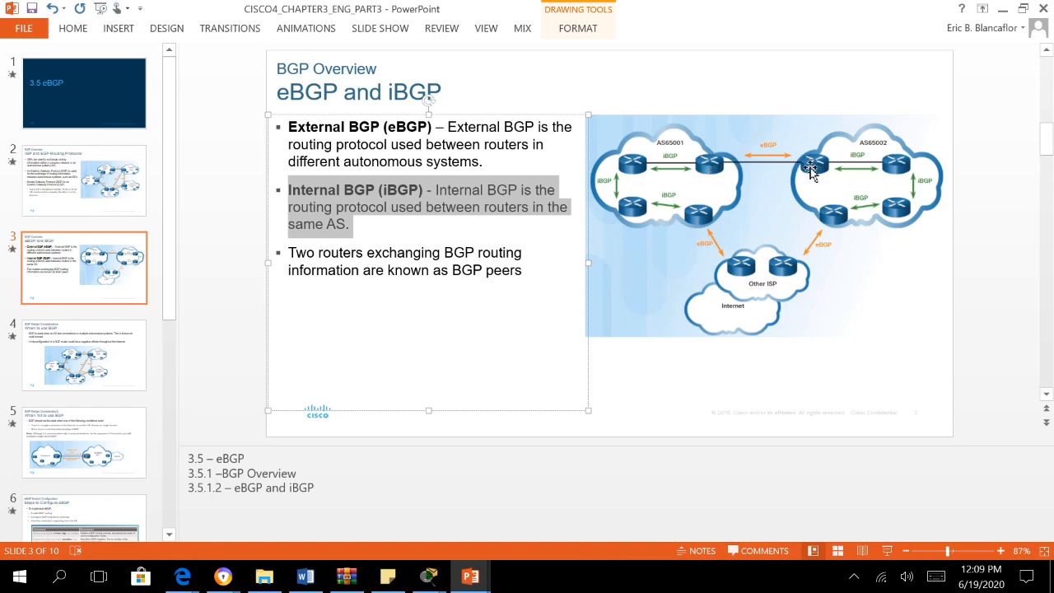
mouse_move(774, 181)
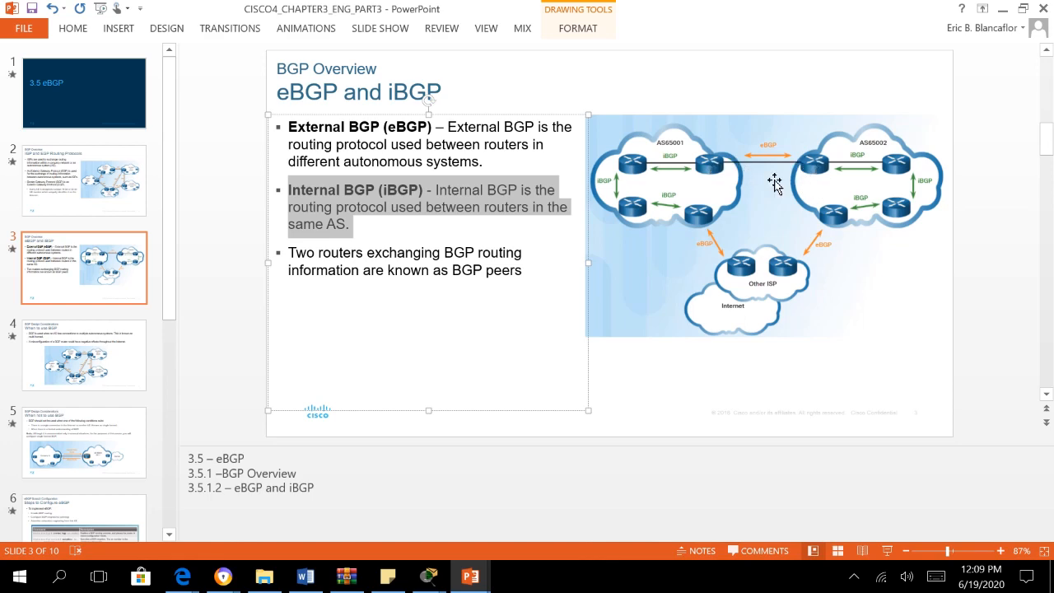
mouse_move(760, 179)
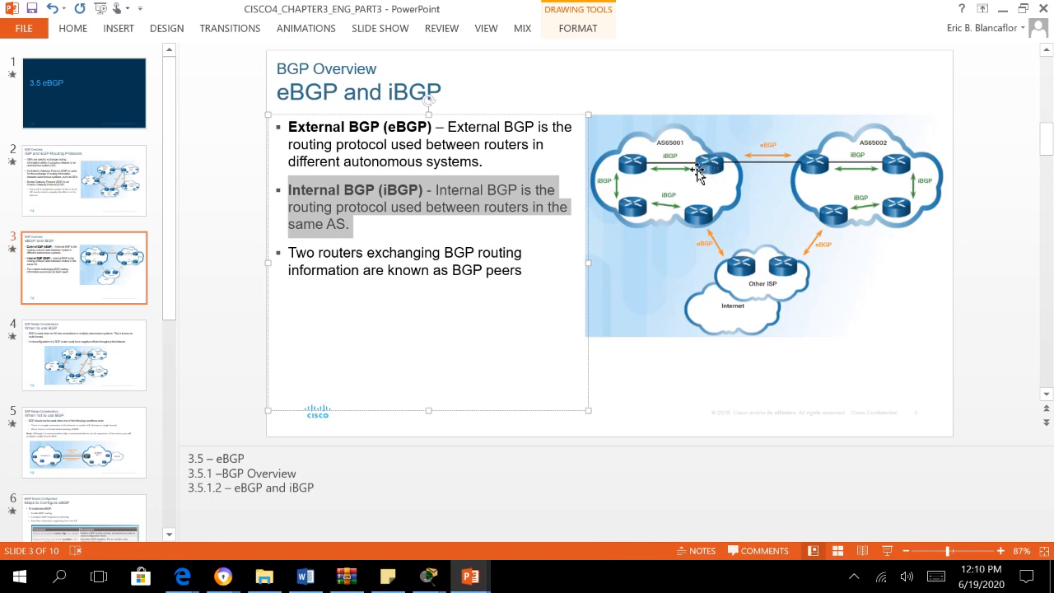
mouse_move(707, 161)
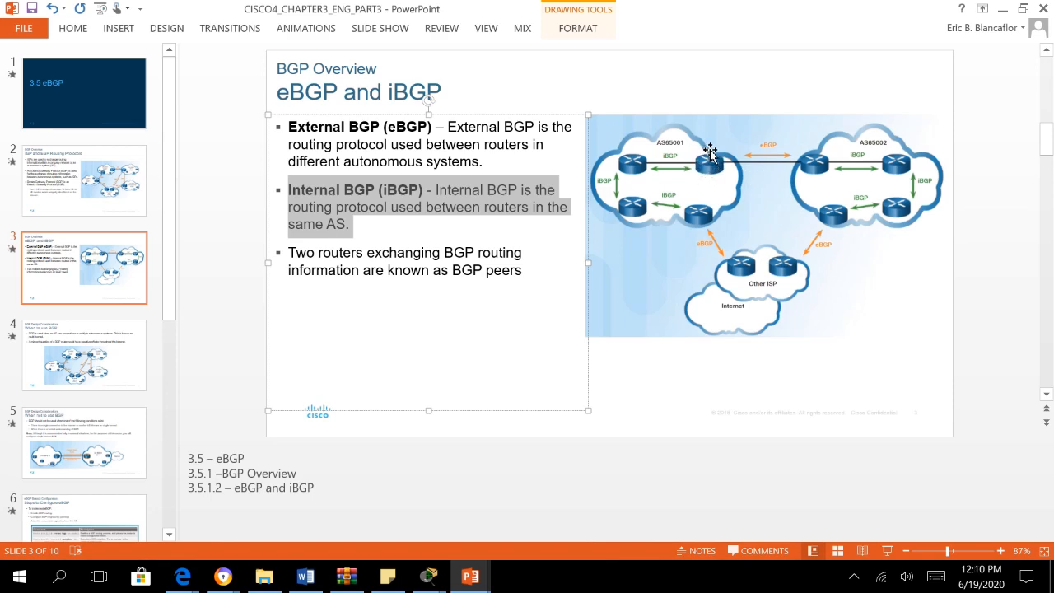
mouse_move(740, 146)
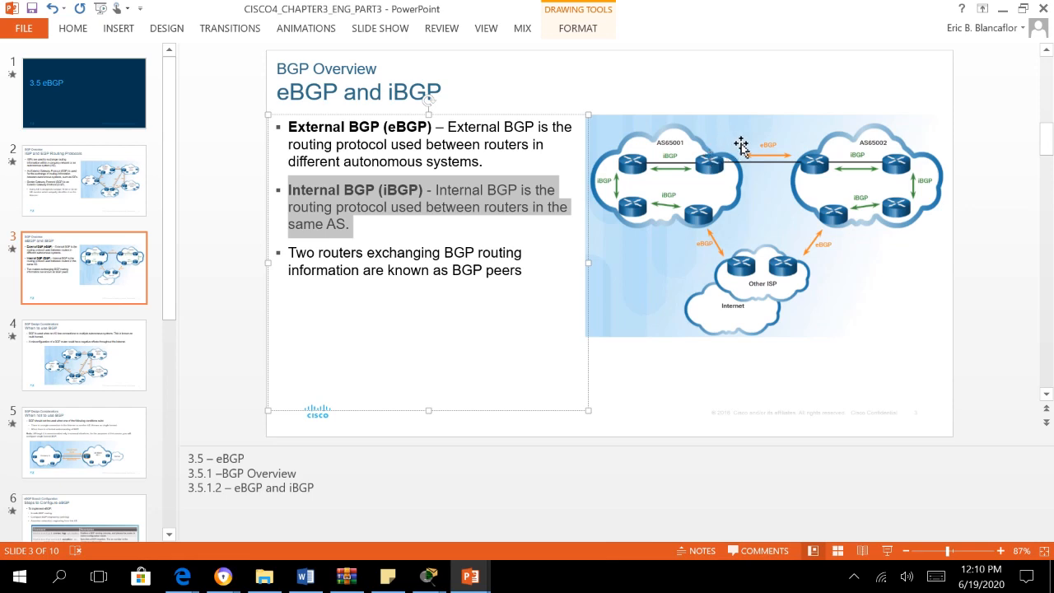
mouse_move(810, 168)
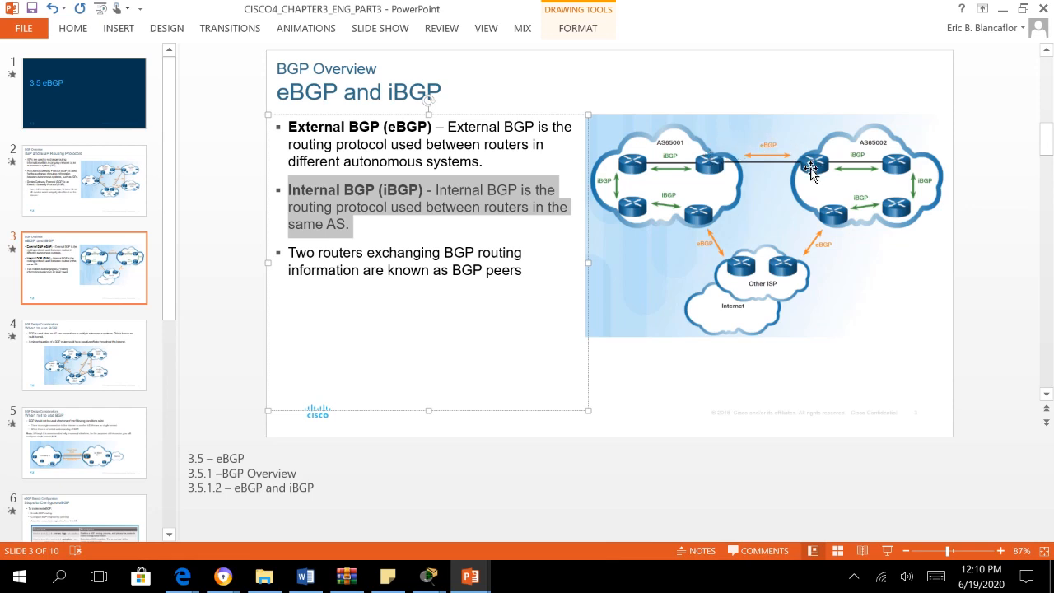
mouse_move(799, 206)
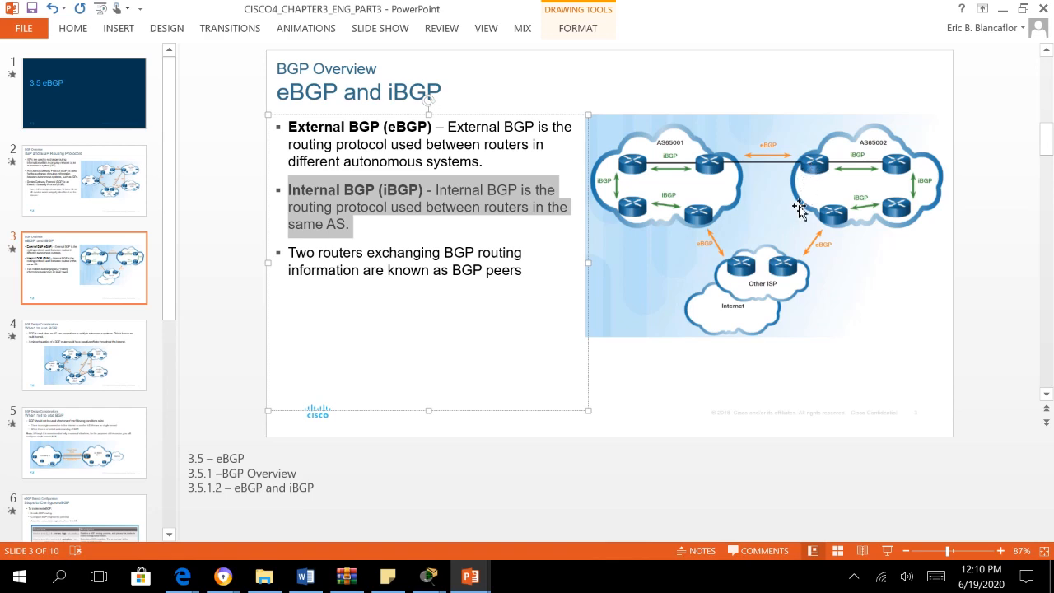
mouse_move(794, 227)
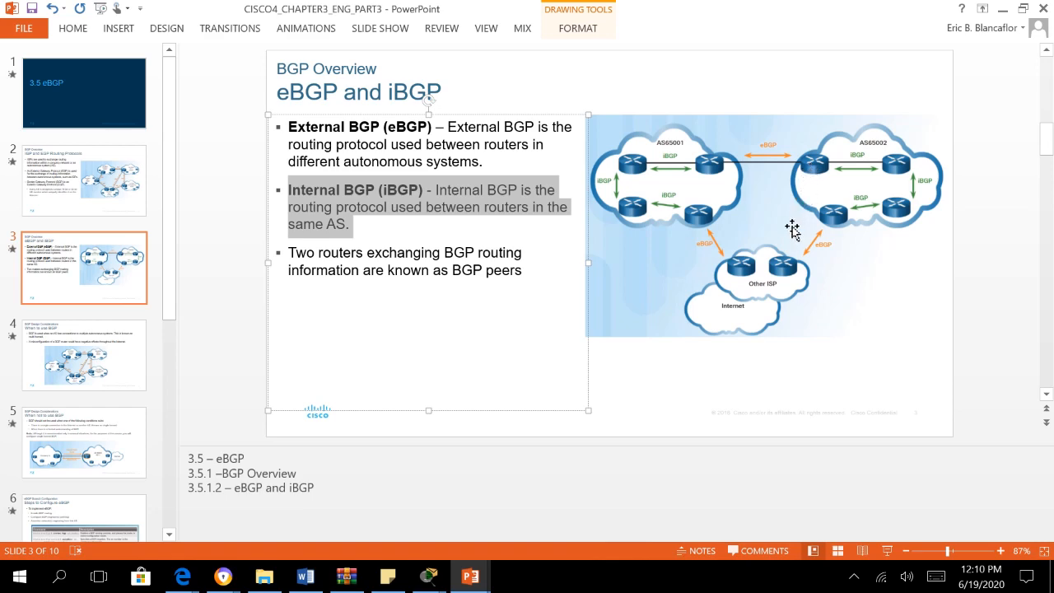
mouse_move(95, 346)
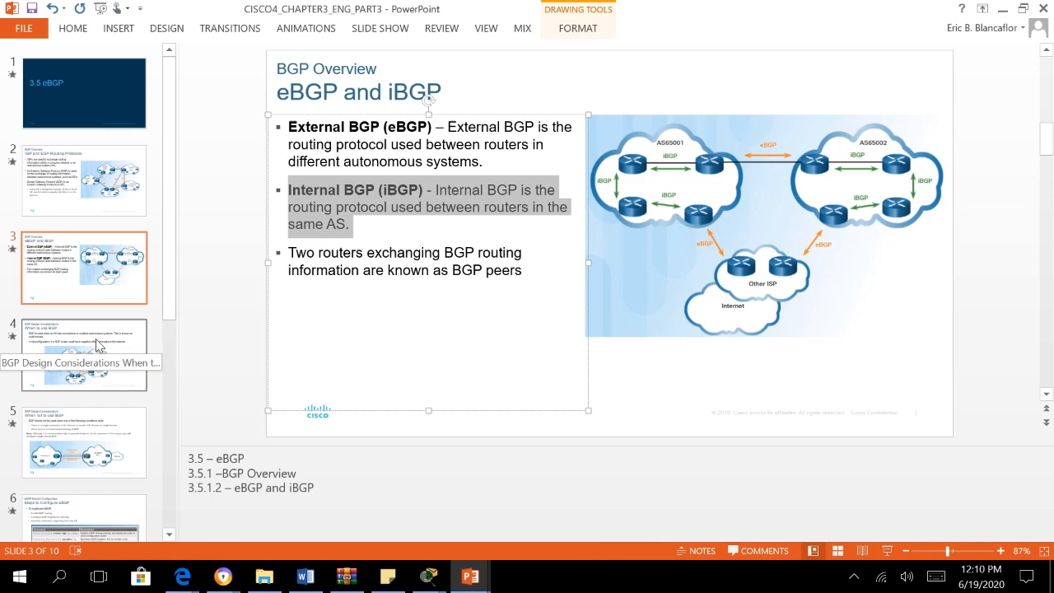
- Show slide 4, "BGP Design Considerations: When to use BGP."
click(84, 355)
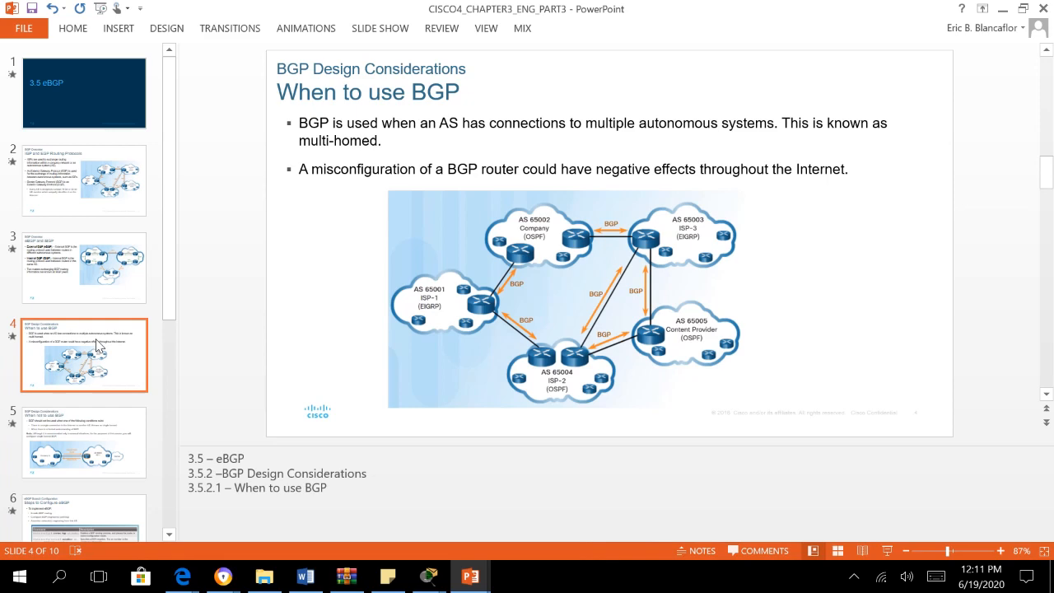
mouse_move(410, 290)
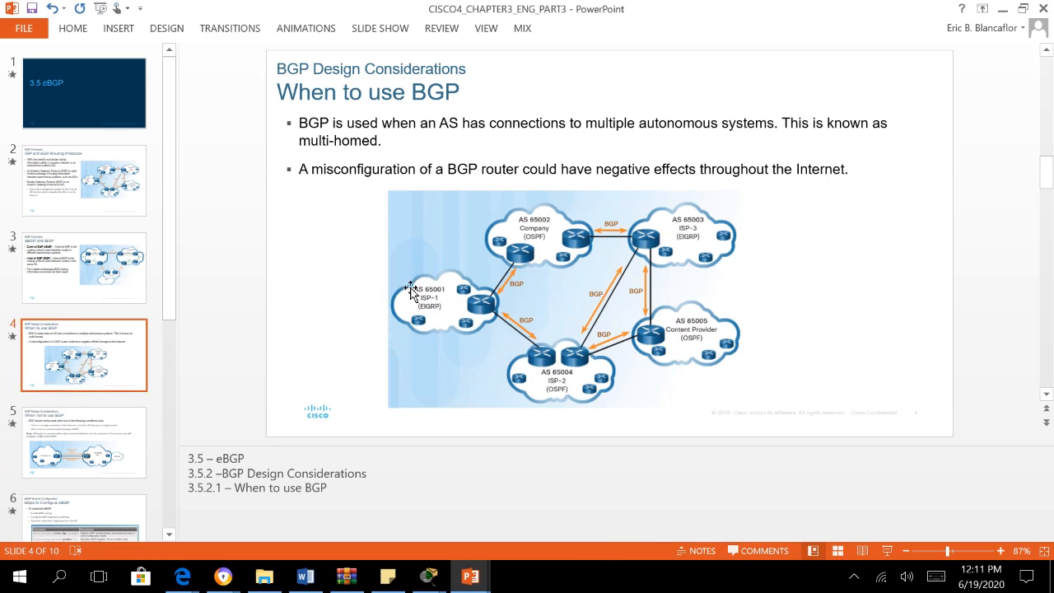
mouse_move(405, 299)
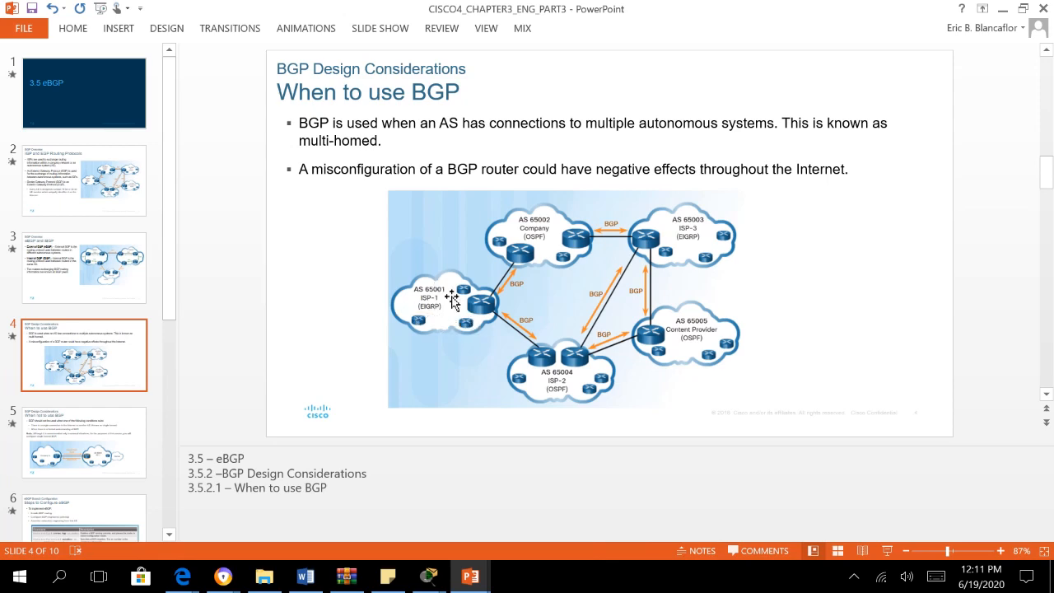
mouse_move(451, 306)
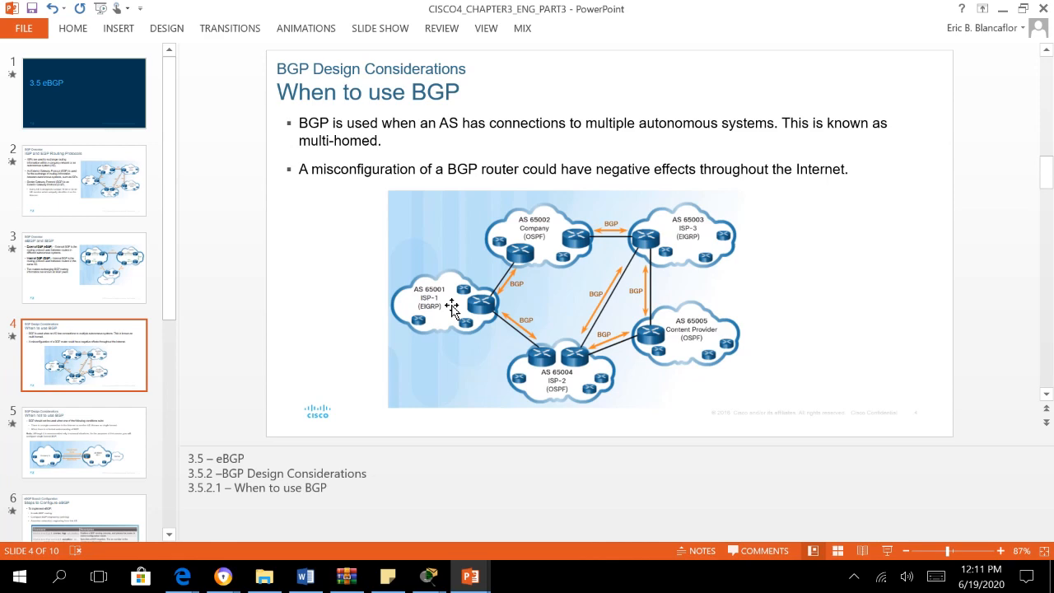
mouse_move(465, 336)
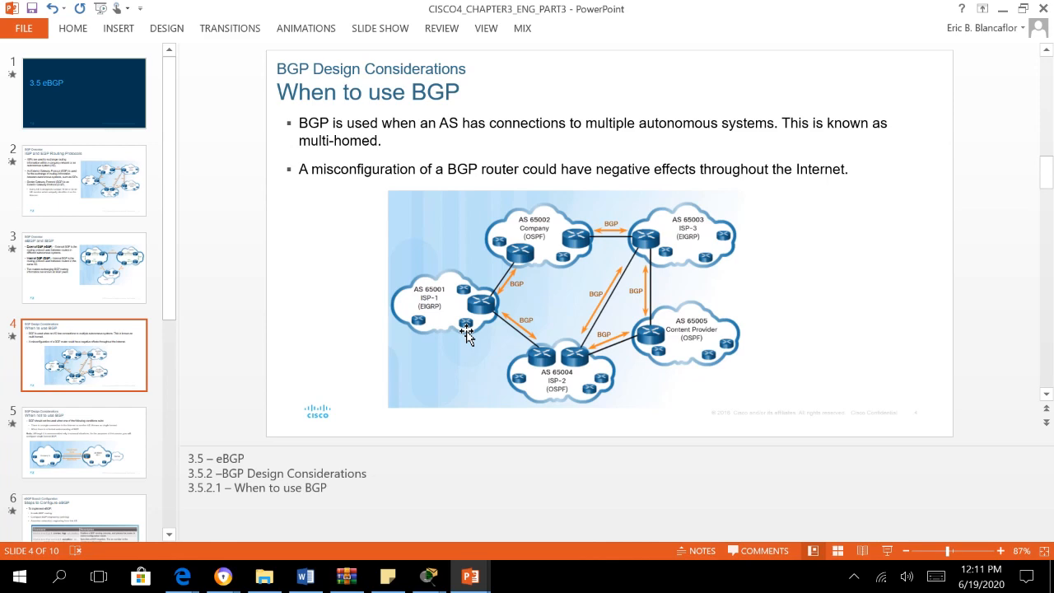
mouse_move(403, 332)
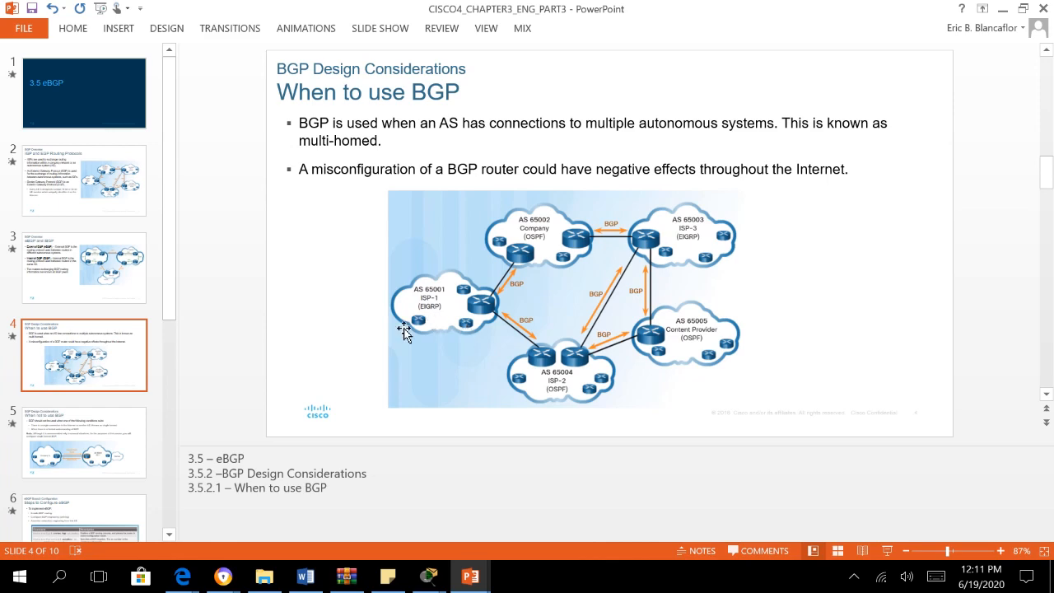
mouse_move(461, 316)
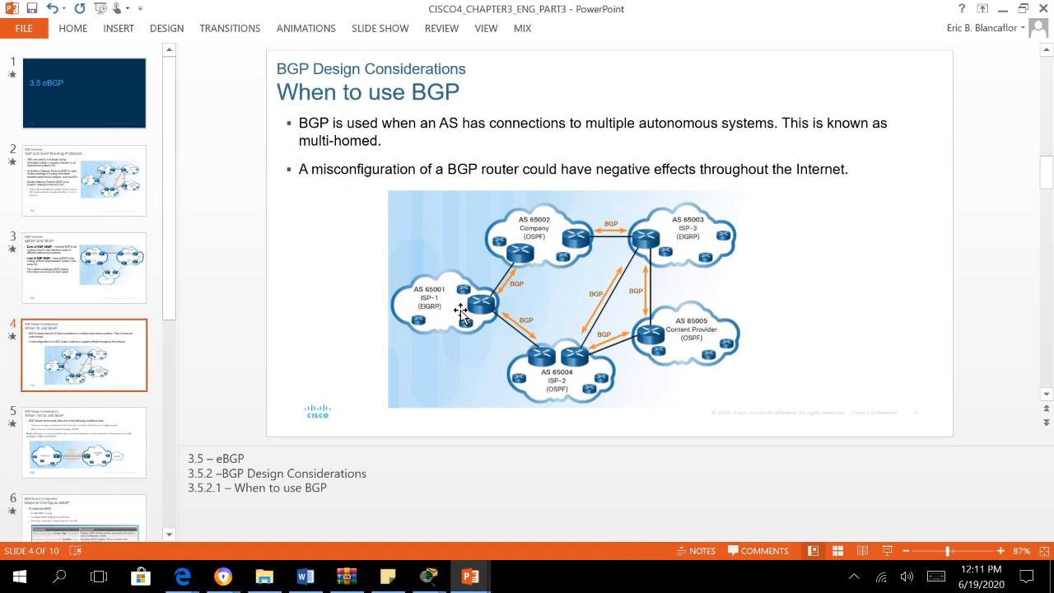
mouse_move(481, 320)
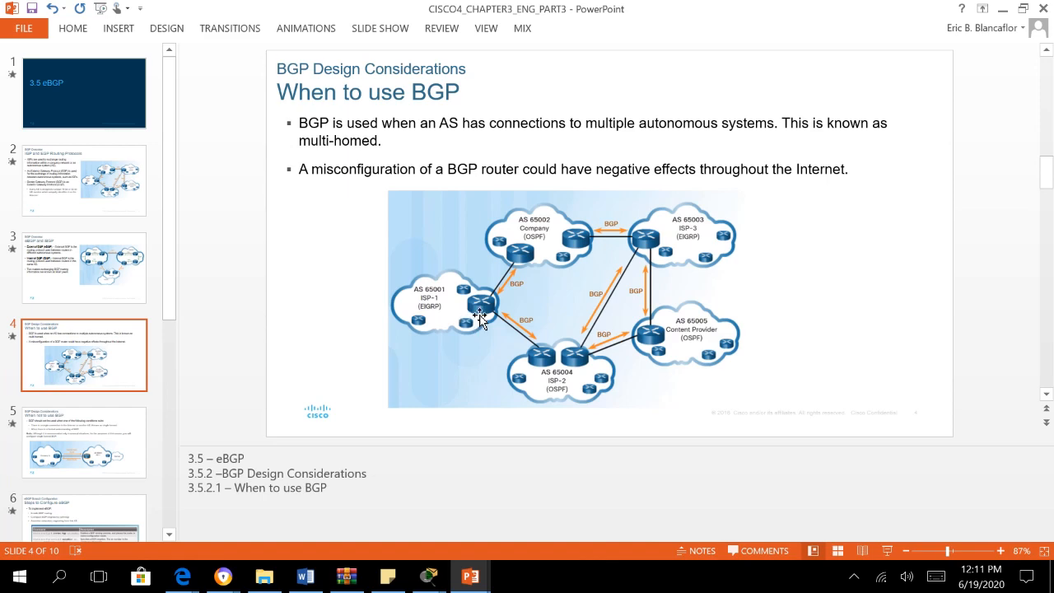
mouse_move(464, 293)
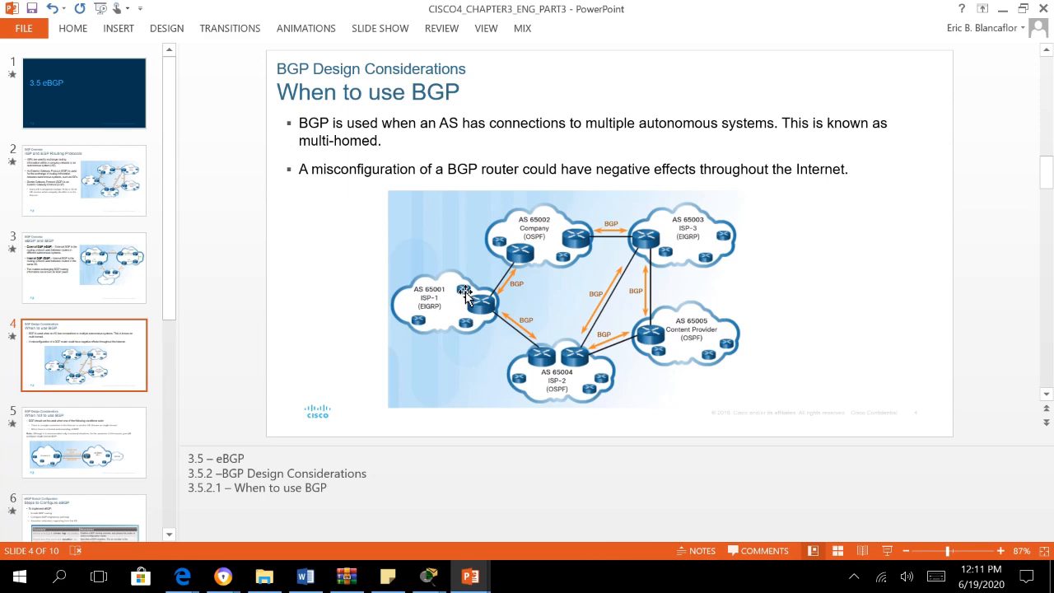
mouse_move(480, 309)
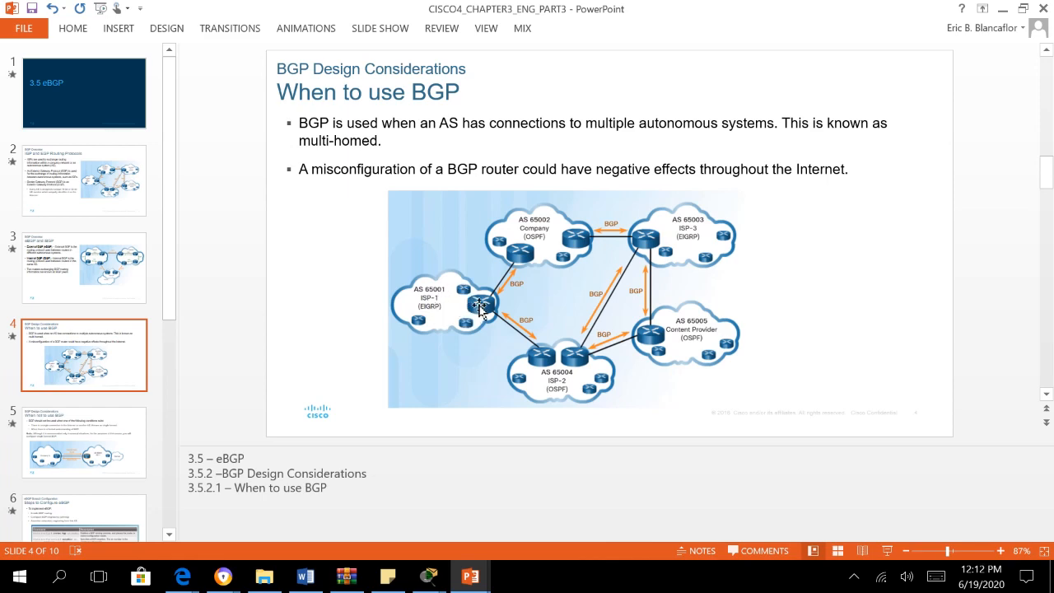
mouse_move(520, 234)
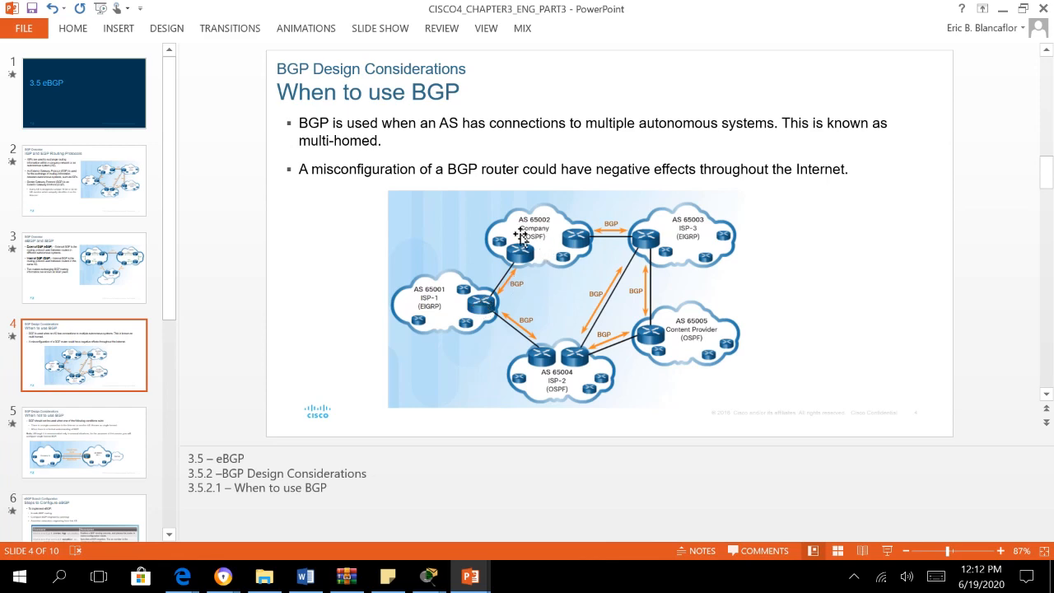
mouse_move(508, 227)
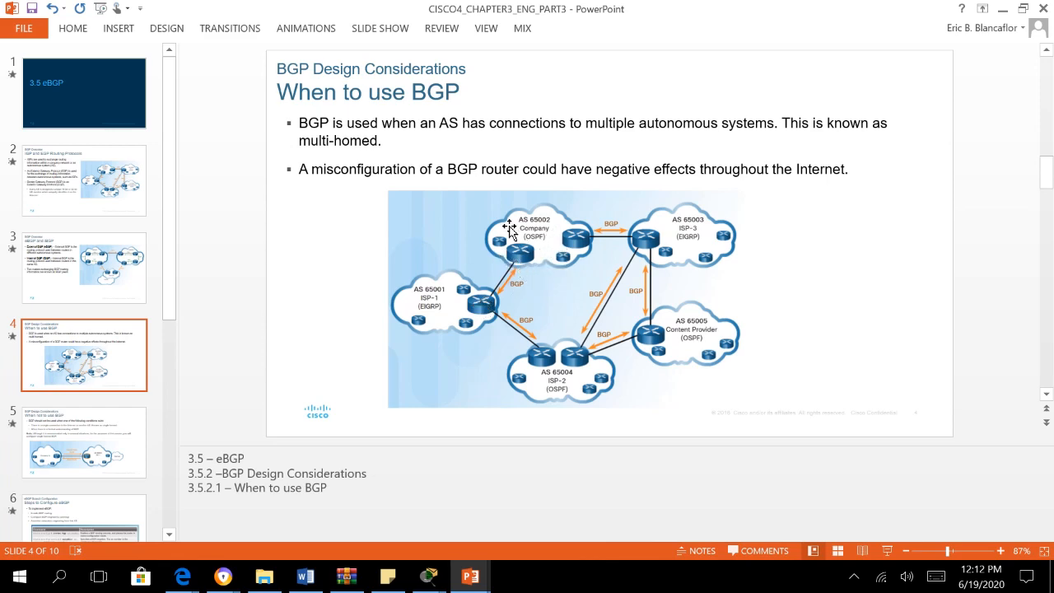
mouse_move(550, 366)
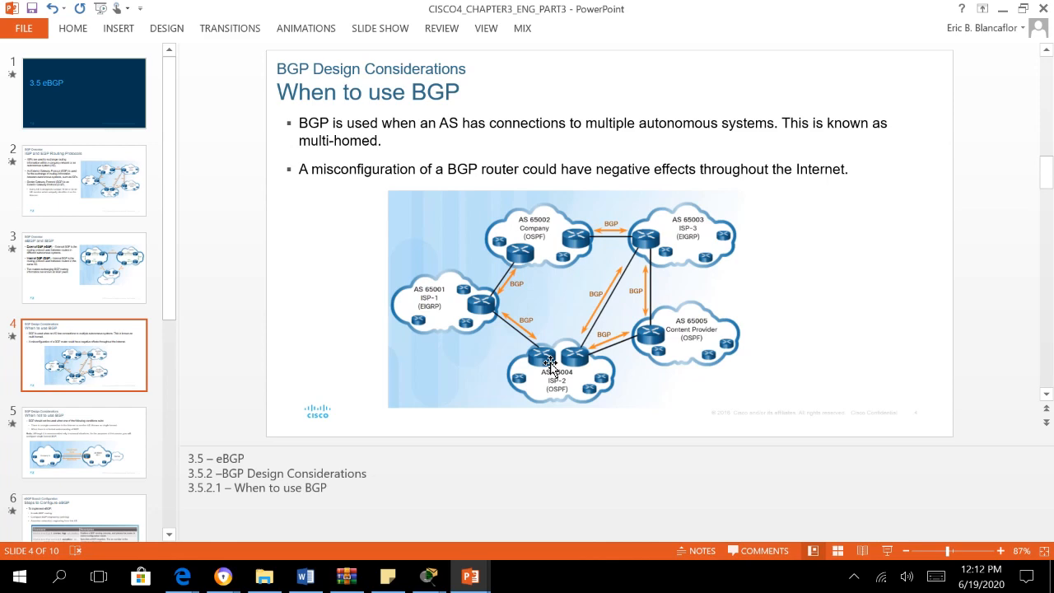
mouse_move(542, 365)
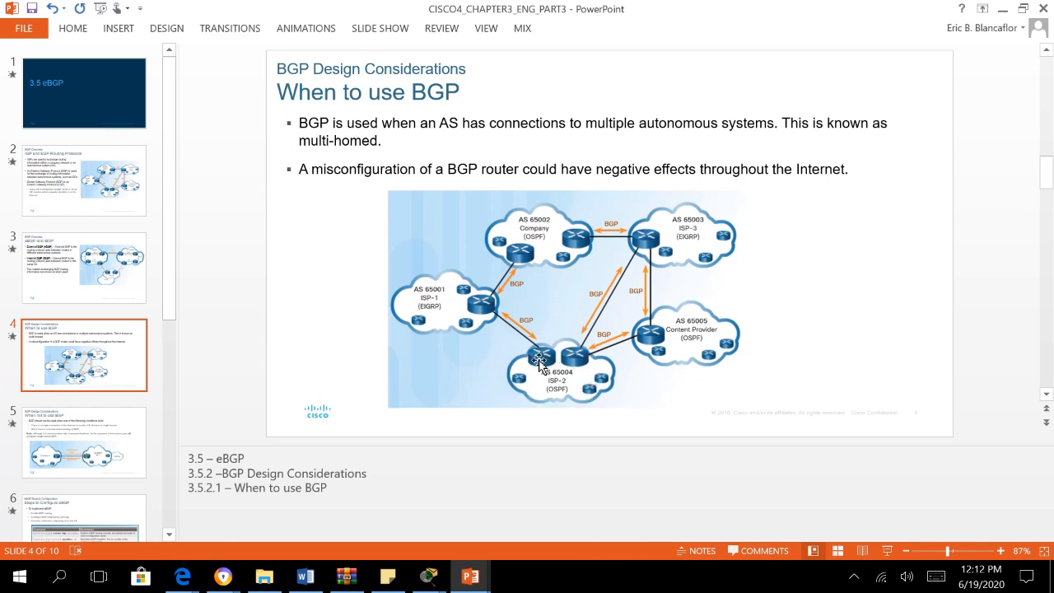
mouse_move(534, 368)
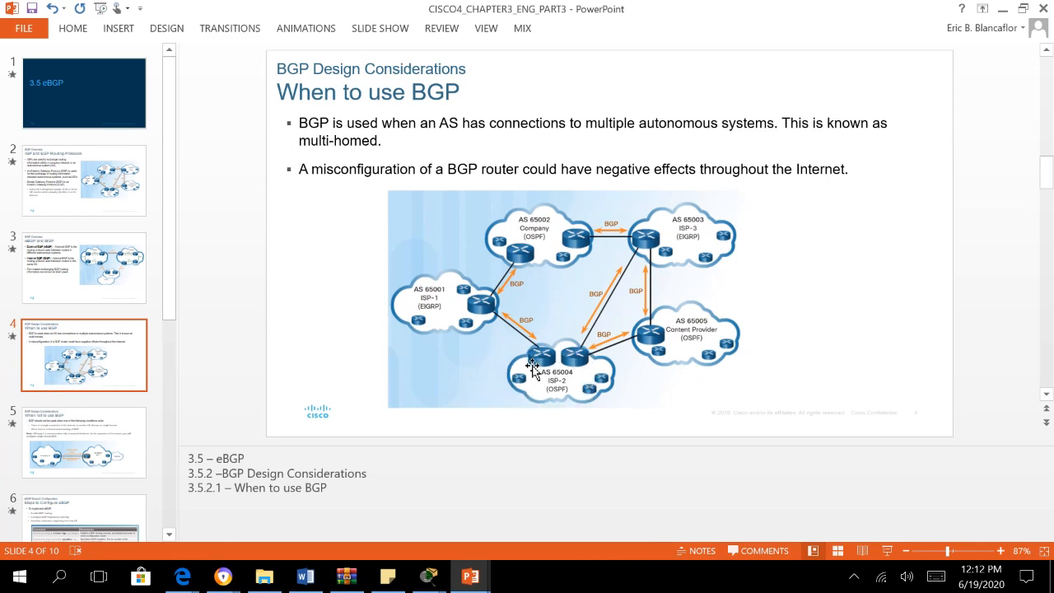
mouse_move(530, 341)
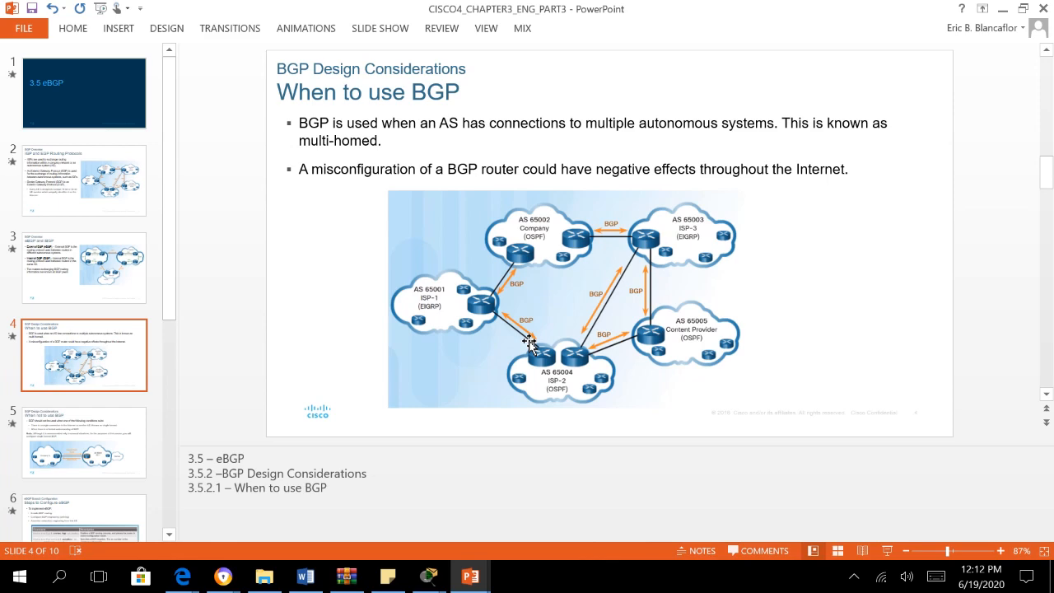
mouse_move(129, 431)
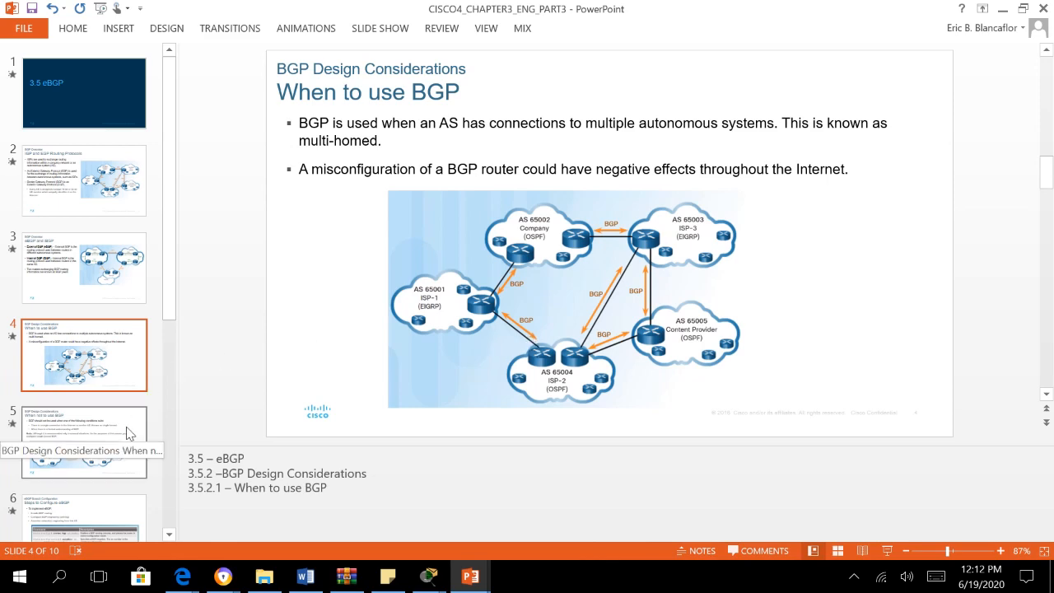
- Switch to the Packet Tracer eBGP activity and scroll its instructions to the Background and Address Table
click(83, 441)
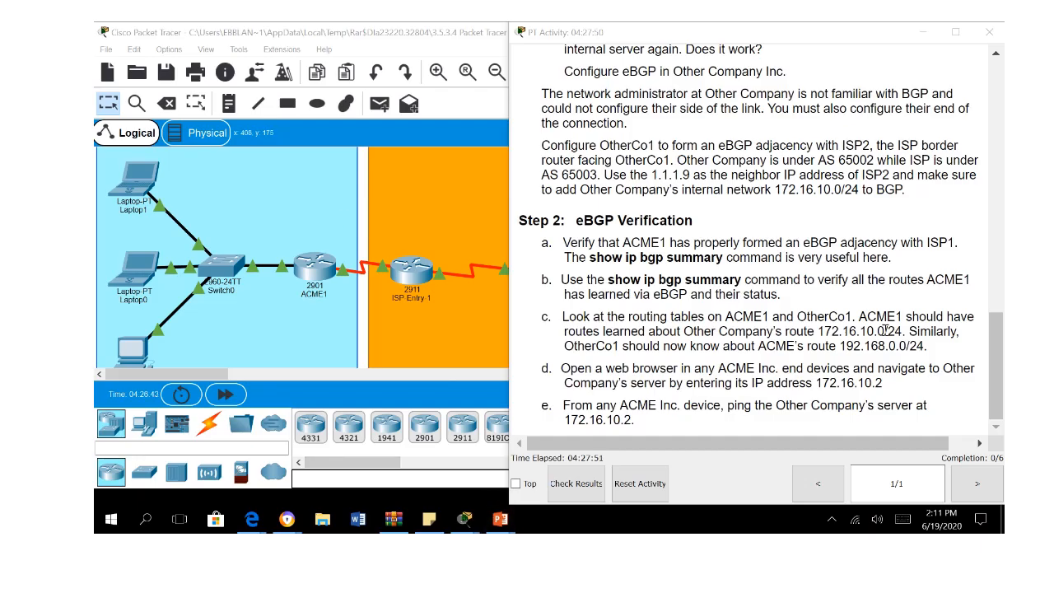
scroll(up, 3)
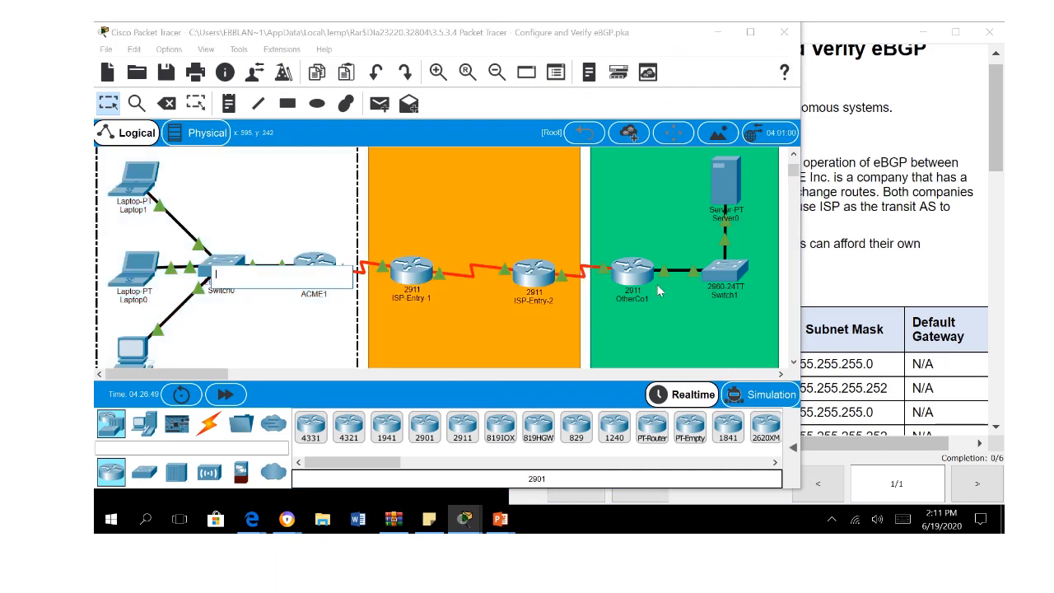
mouse_move(403, 276)
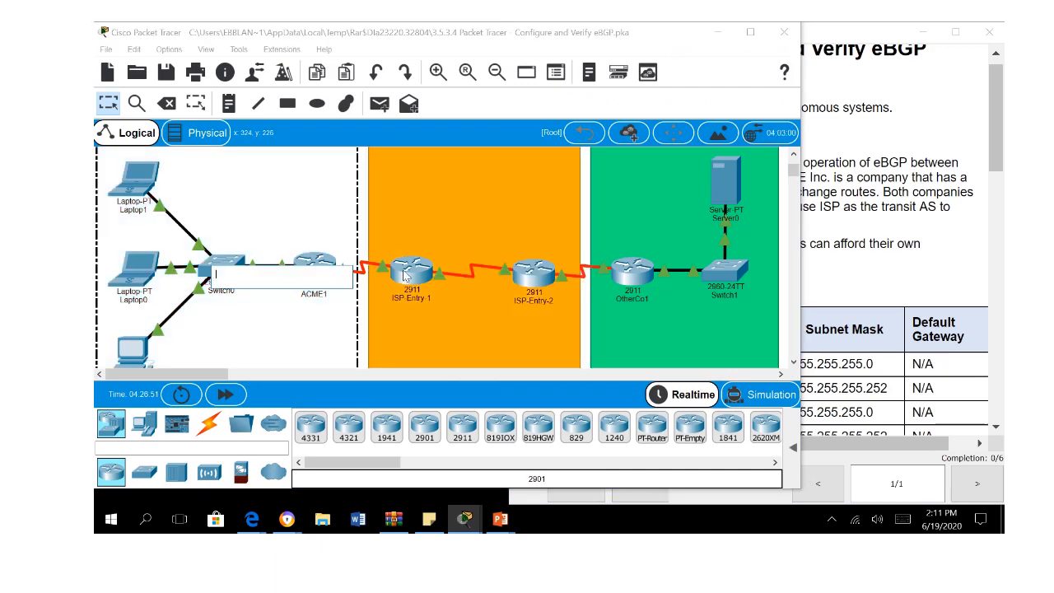
mouse_move(557, 329)
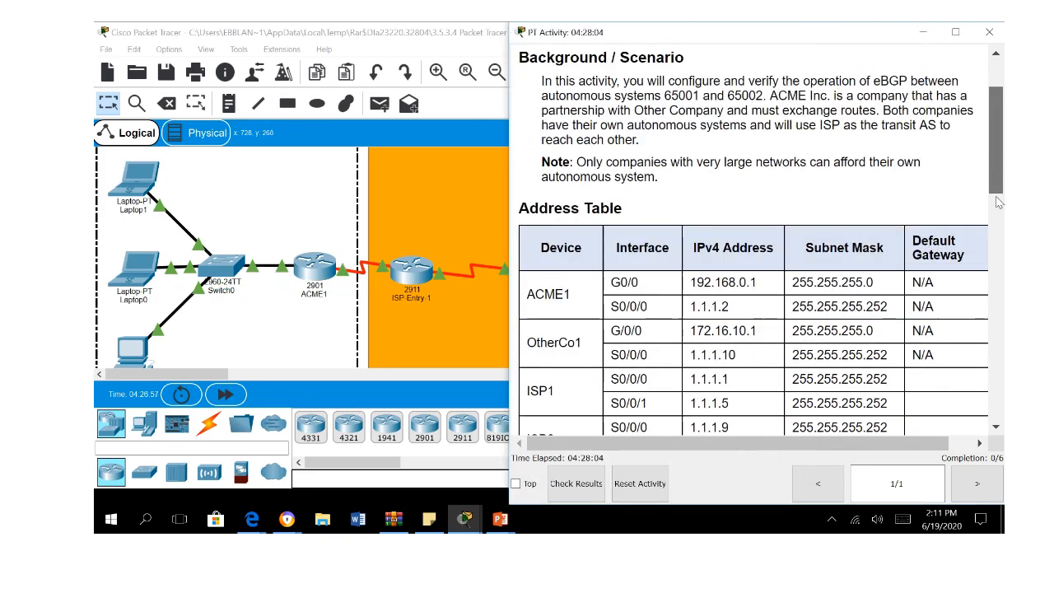
scroll(down, 3)
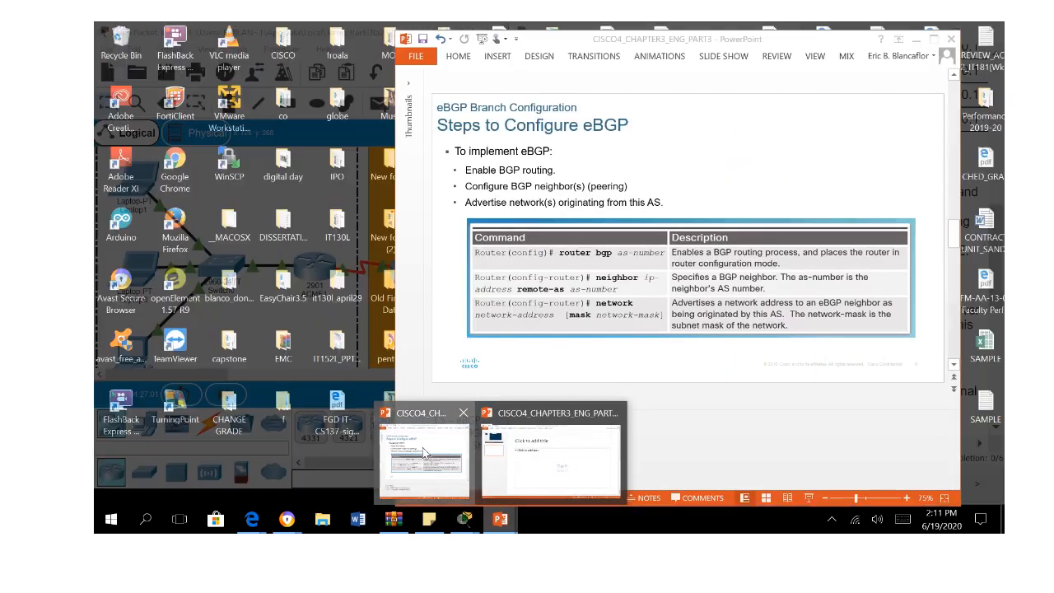
- Bring PowerPoint's slide 6 "Steps to Configure eBGP" to the front beside Packet Tracer
click(425, 452)
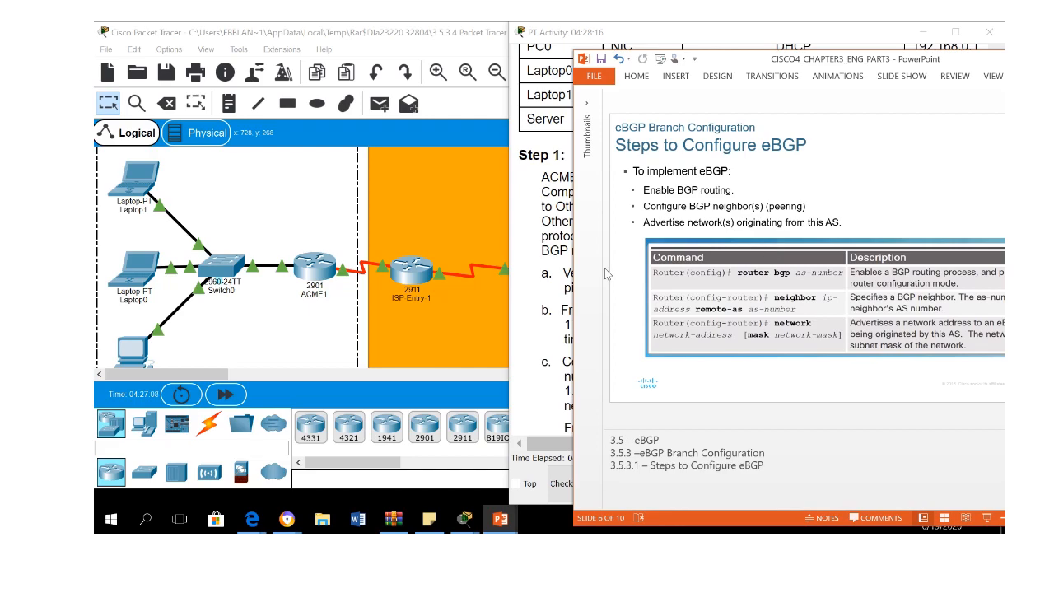
mouse_move(790, 189)
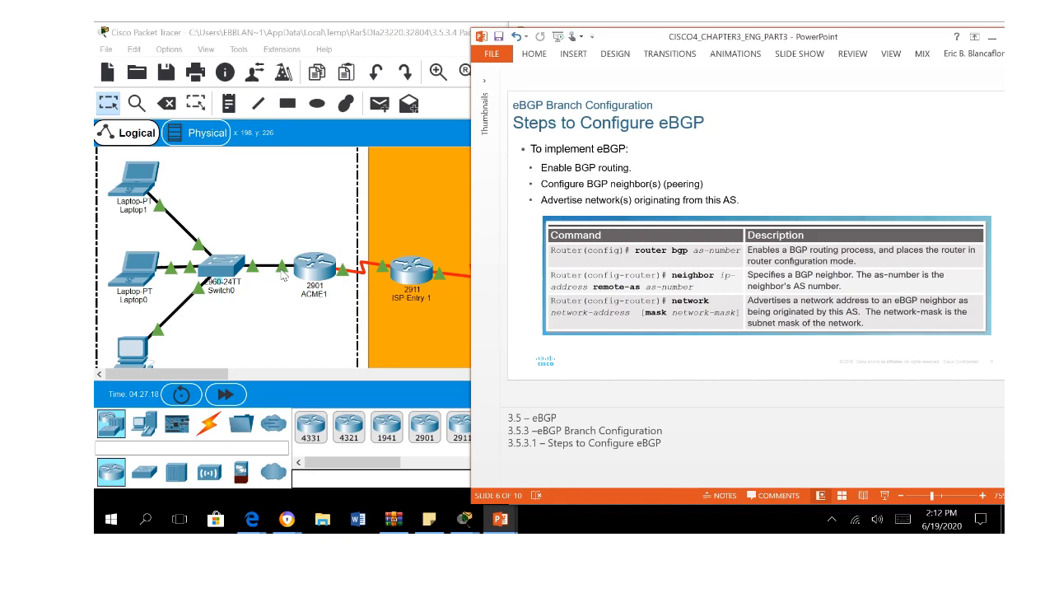
mouse_move(421, 311)
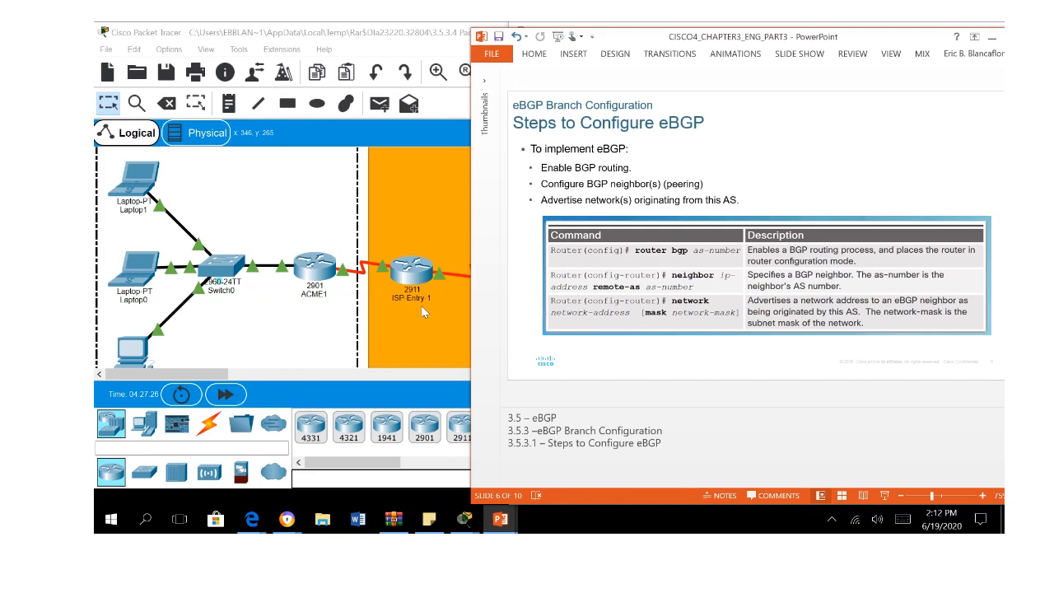
mouse_move(765, 367)
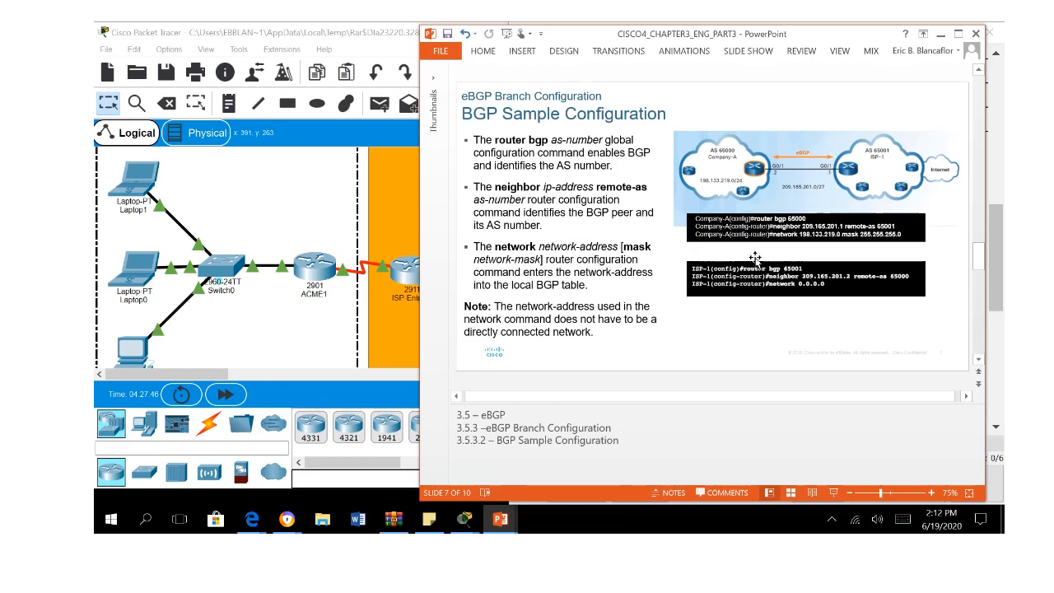
mouse_move(744, 191)
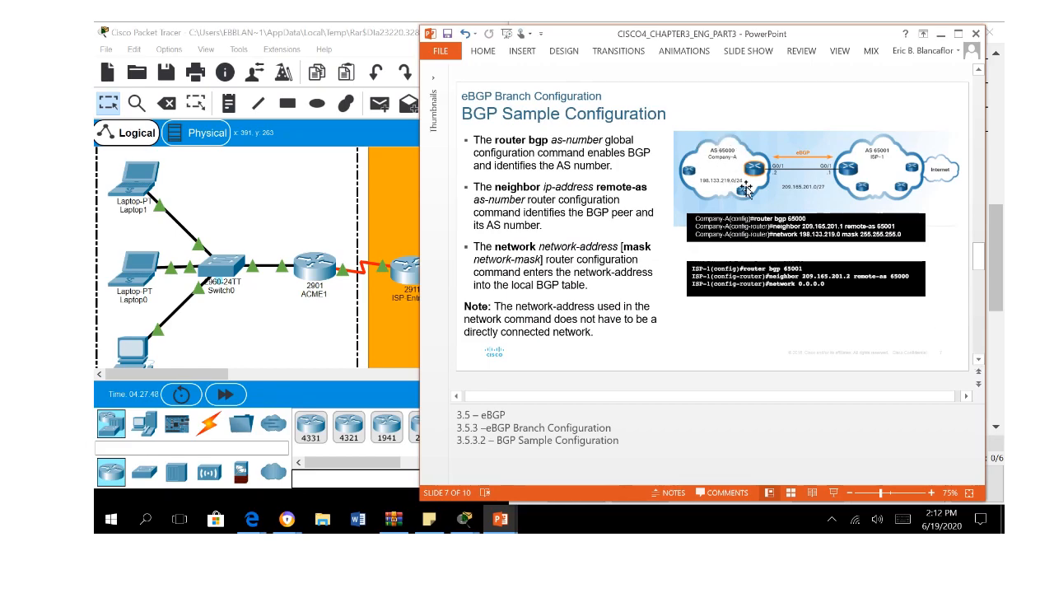
mouse_move(737, 158)
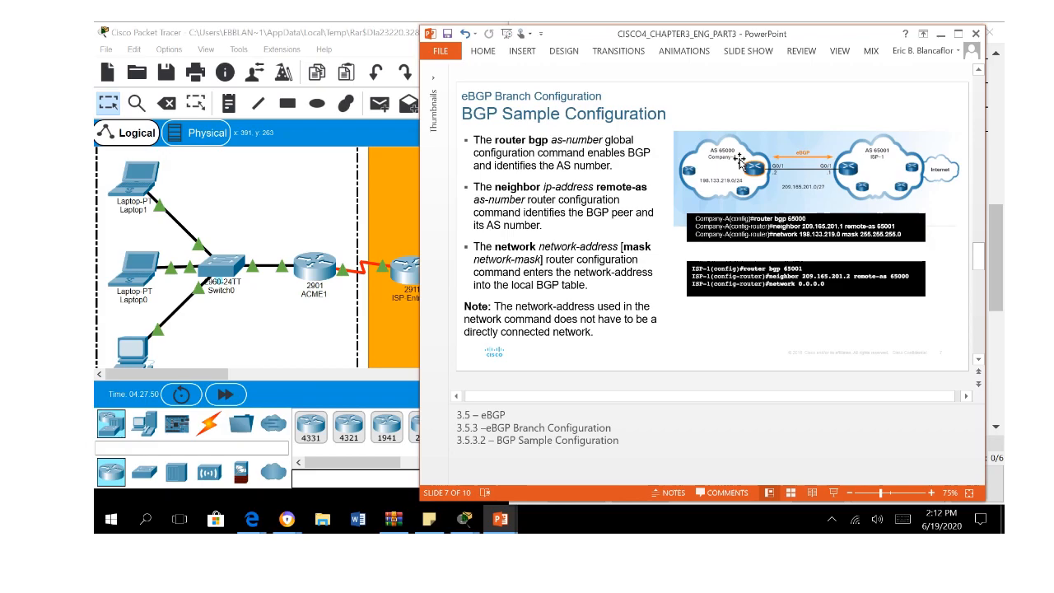
mouse_move(827, 161)
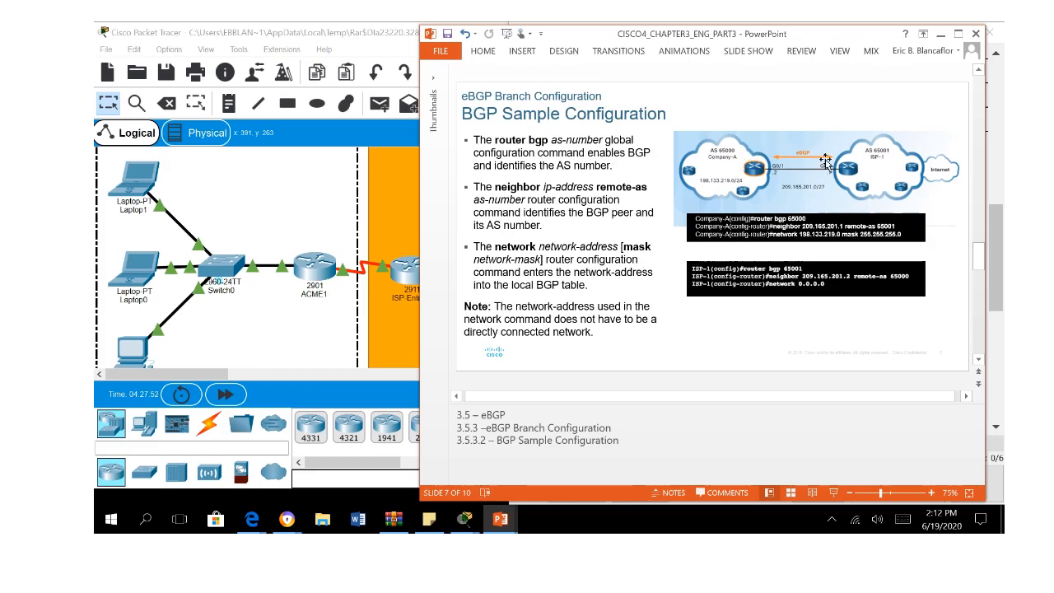
mouse_move(806, 190)
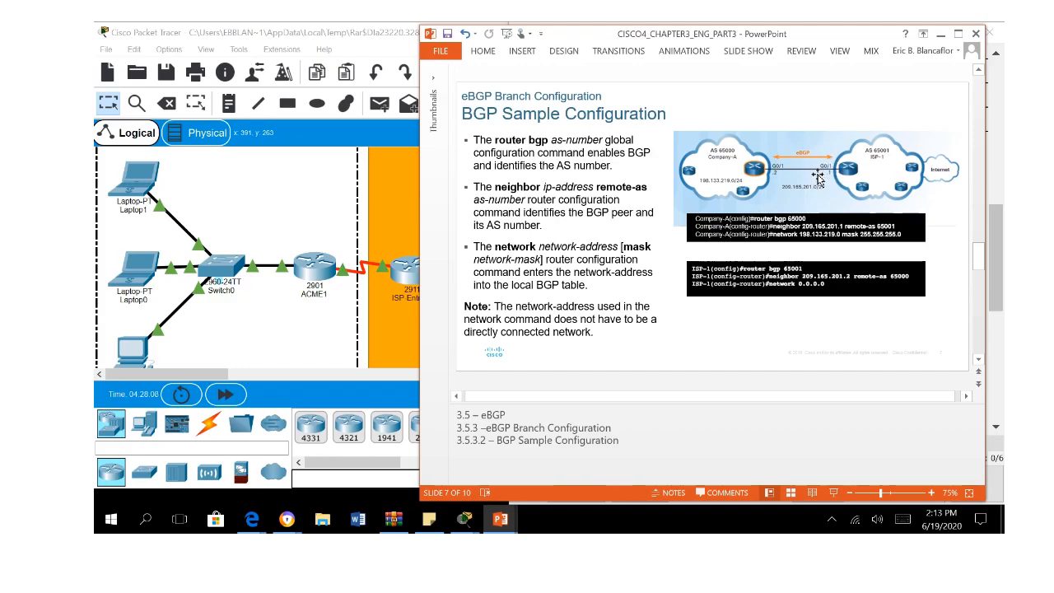
mouse_move(822, 181)
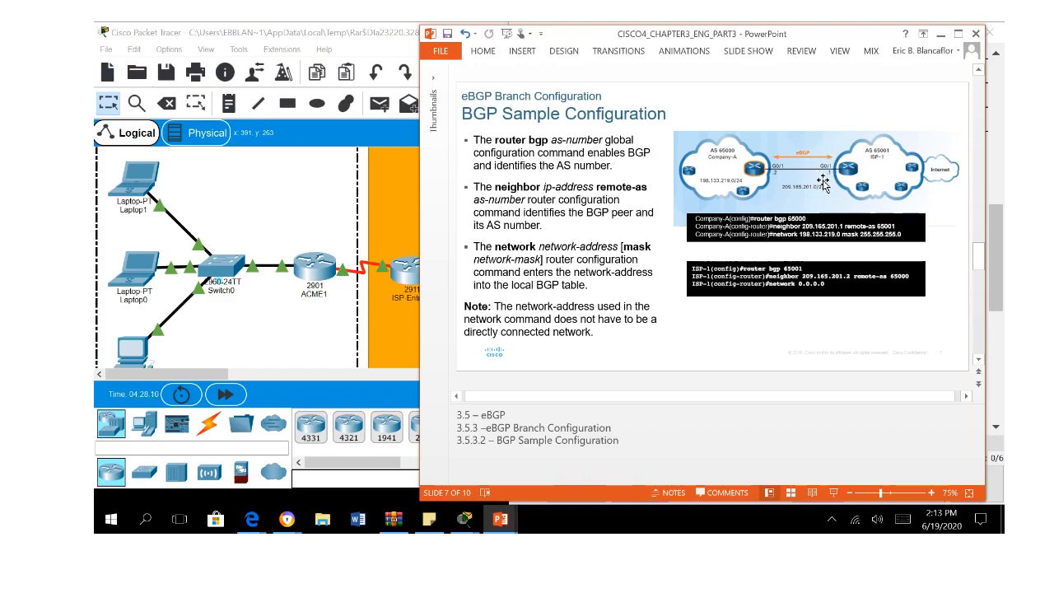
mouse_move(754, 179)
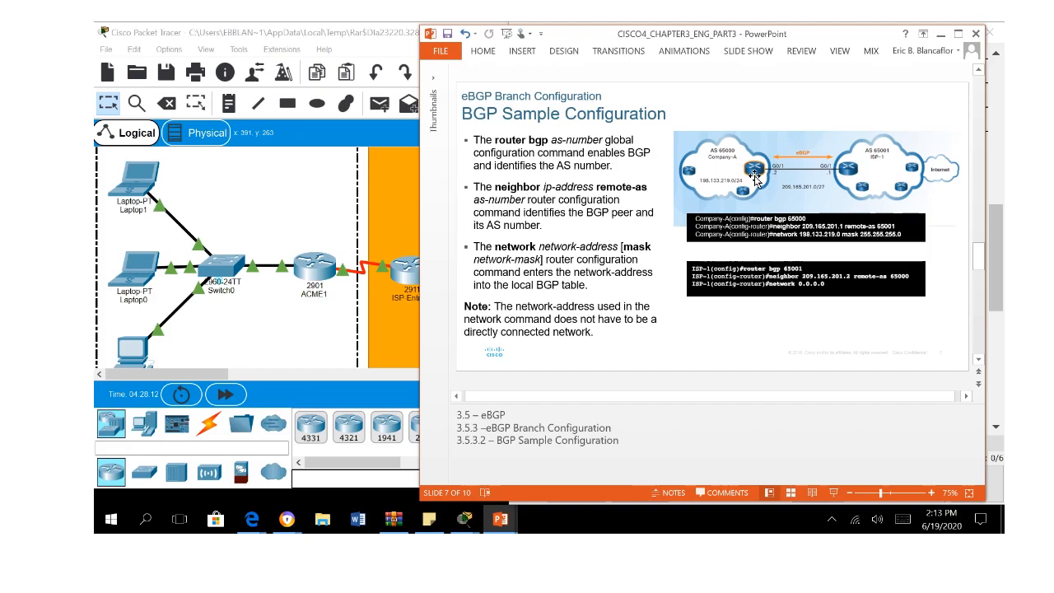
mouse_move(777, 183)
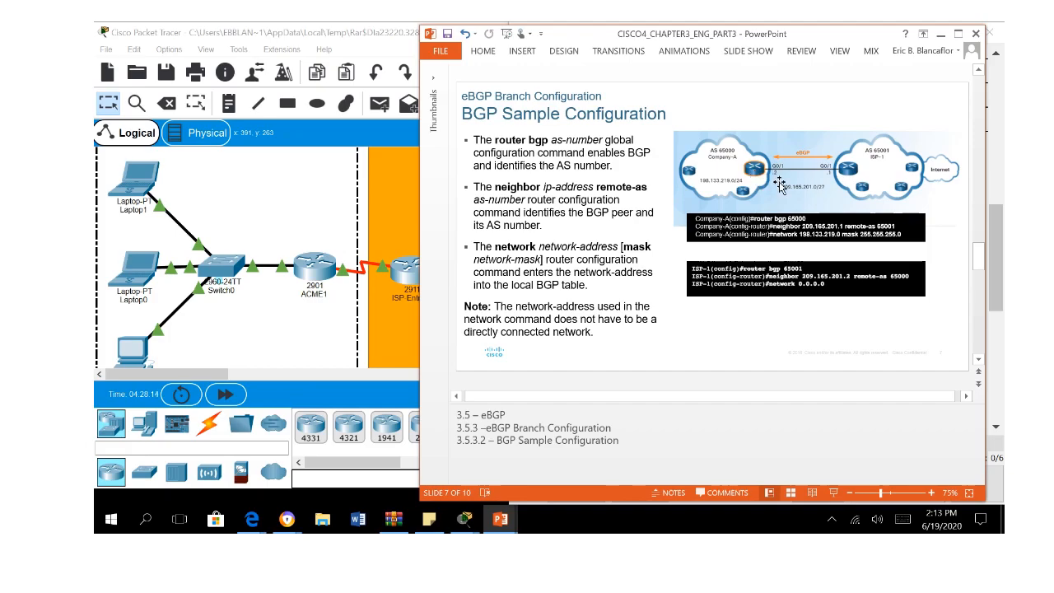
mouse_move(823, 184)
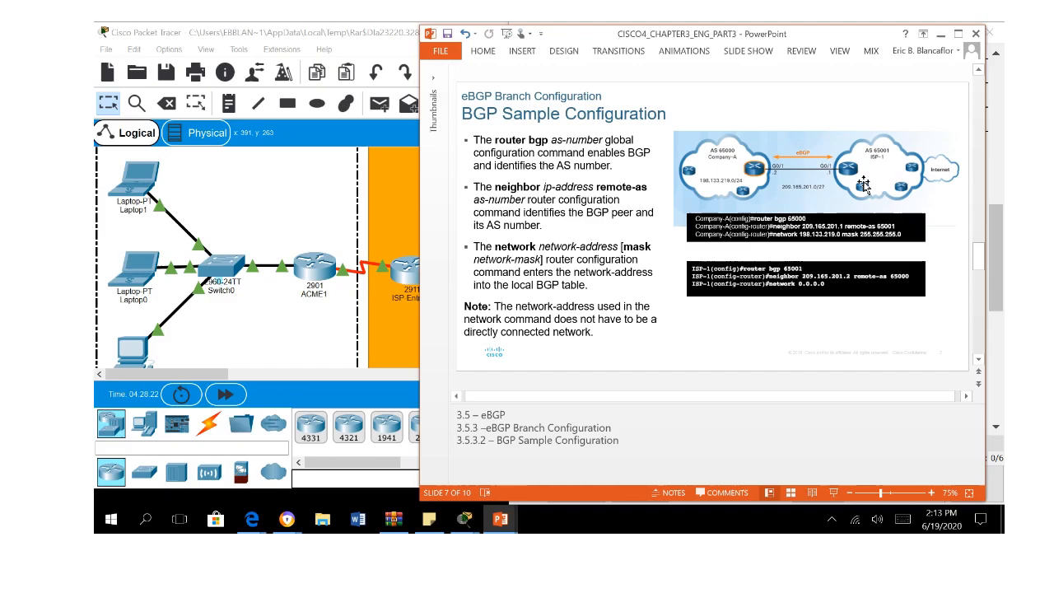
mouse_move(798, 244)
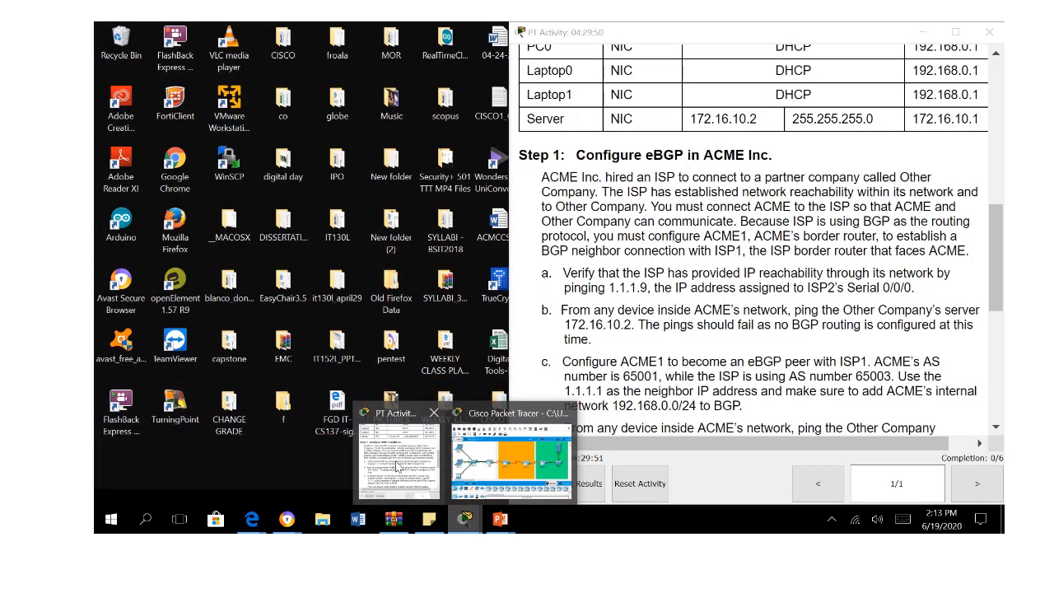
- Return to the Packet Tracer topology and open router ACME1's CLI
click(509, 454)
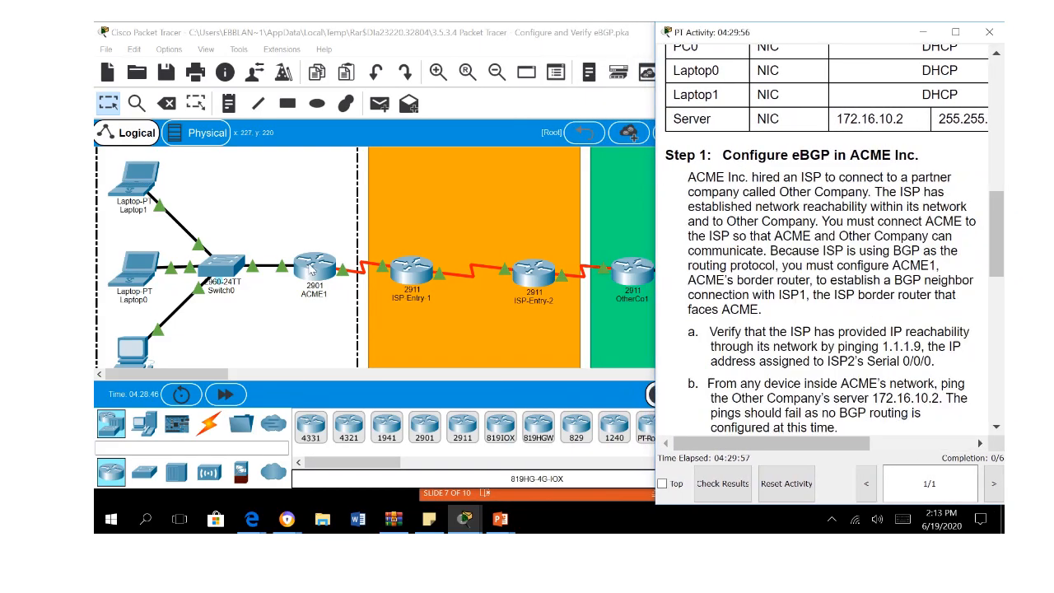
double_click(313, 267)
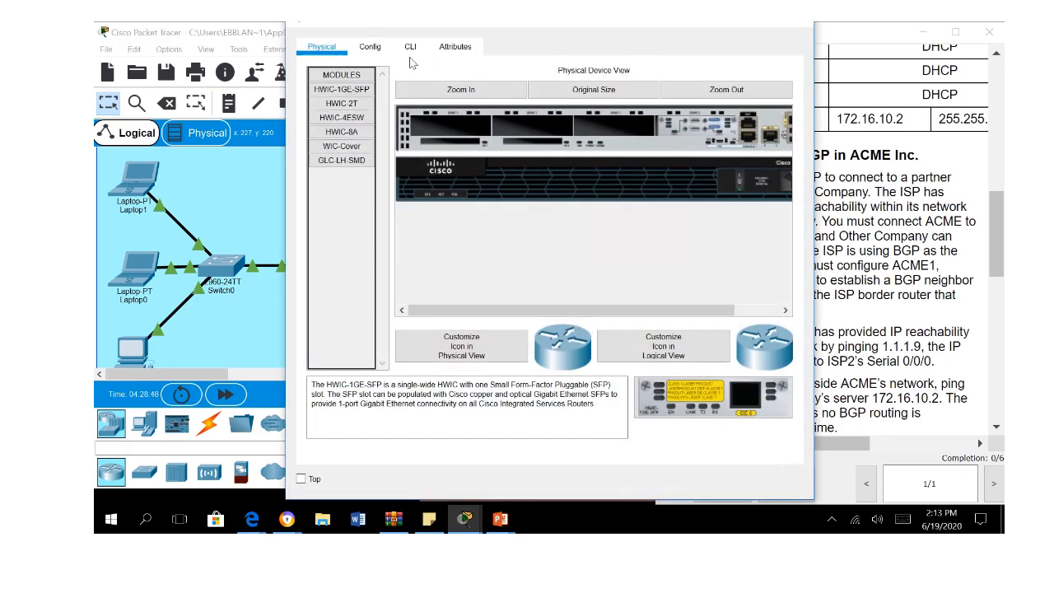
click(410, 46)
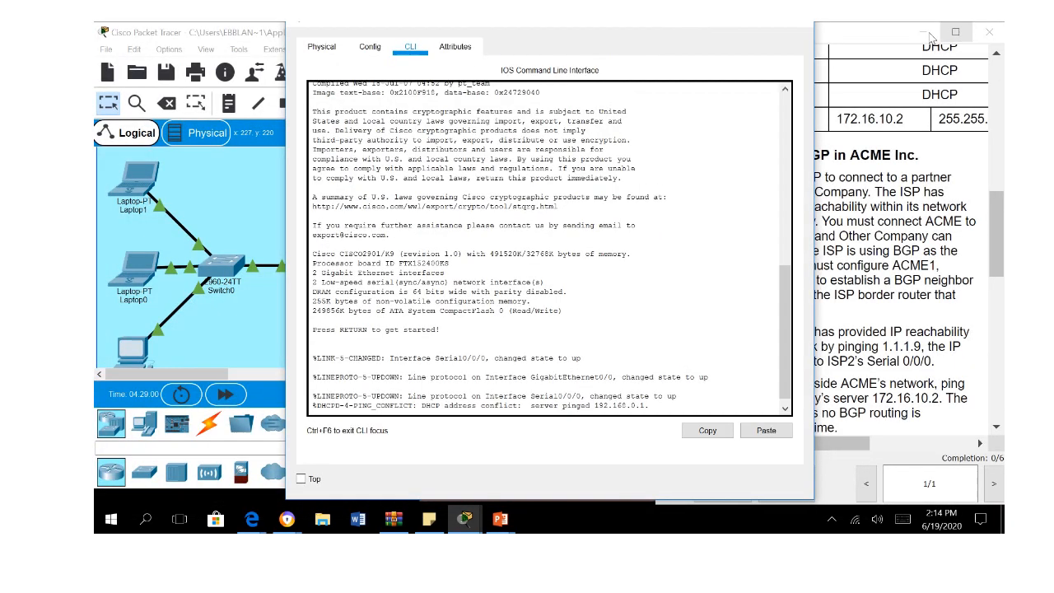
- On ACME1, enter configuration mode and start router bgp 65001
click(954, 33)
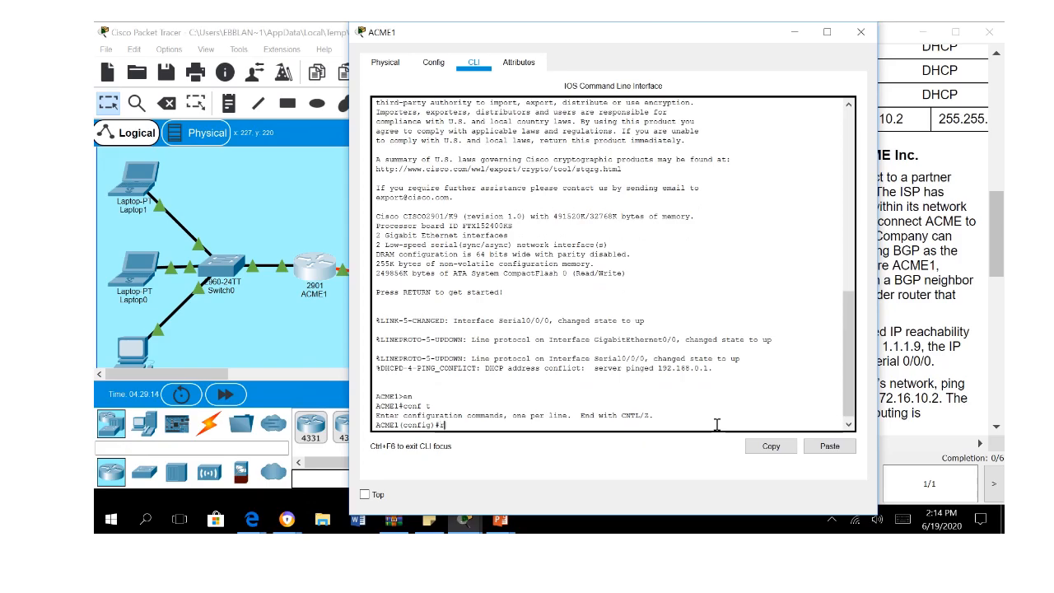
text(router b)
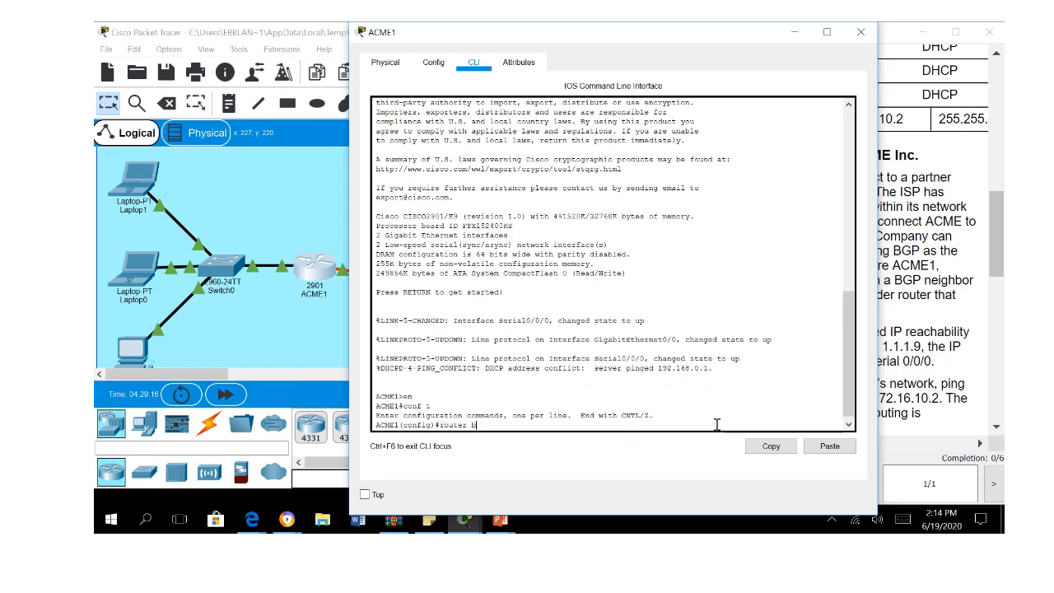
text(gp)
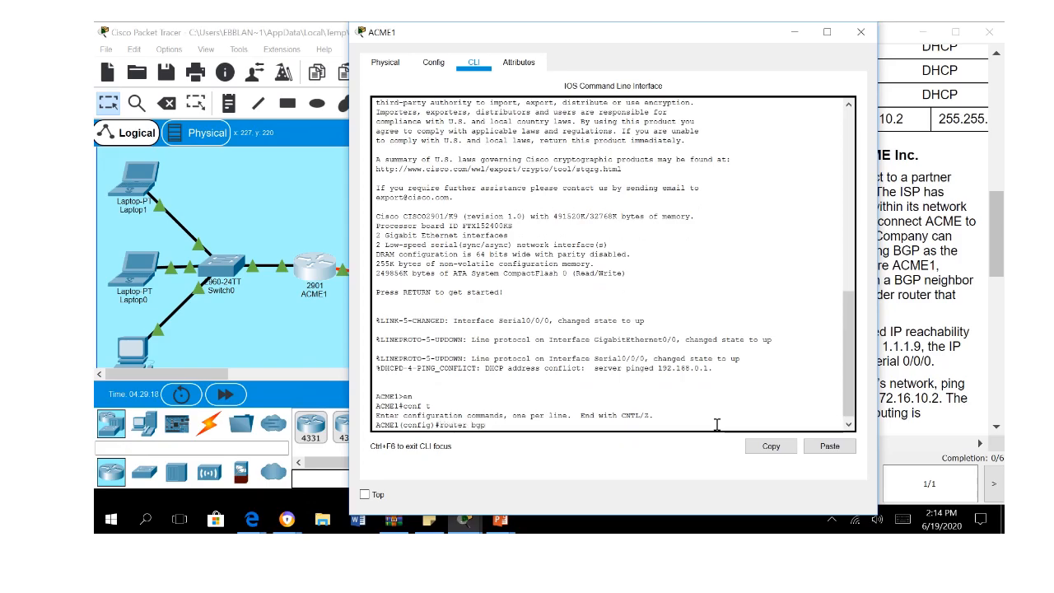
click(859, 33)
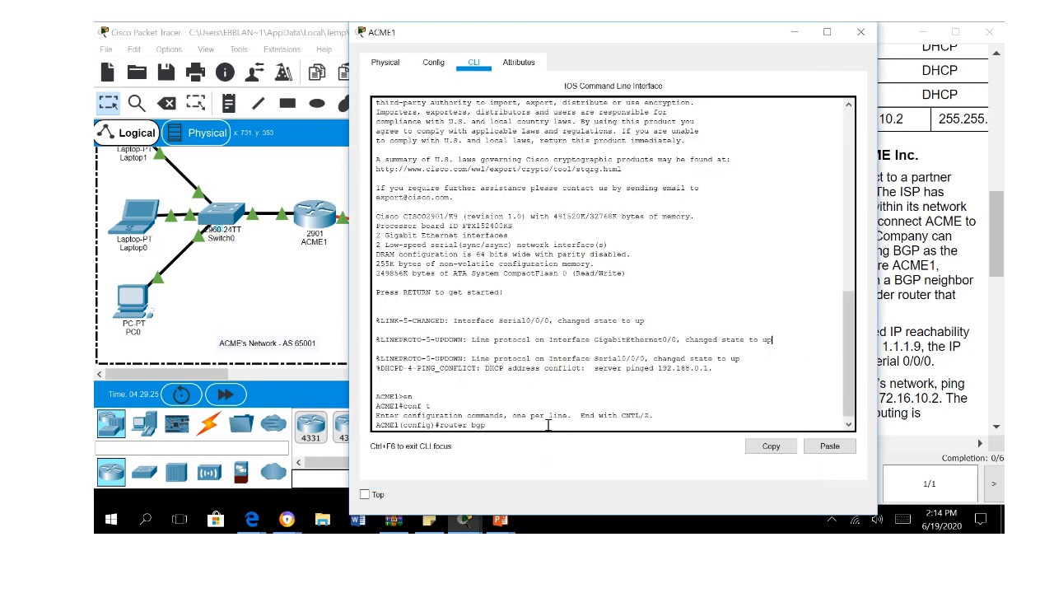
text(65)
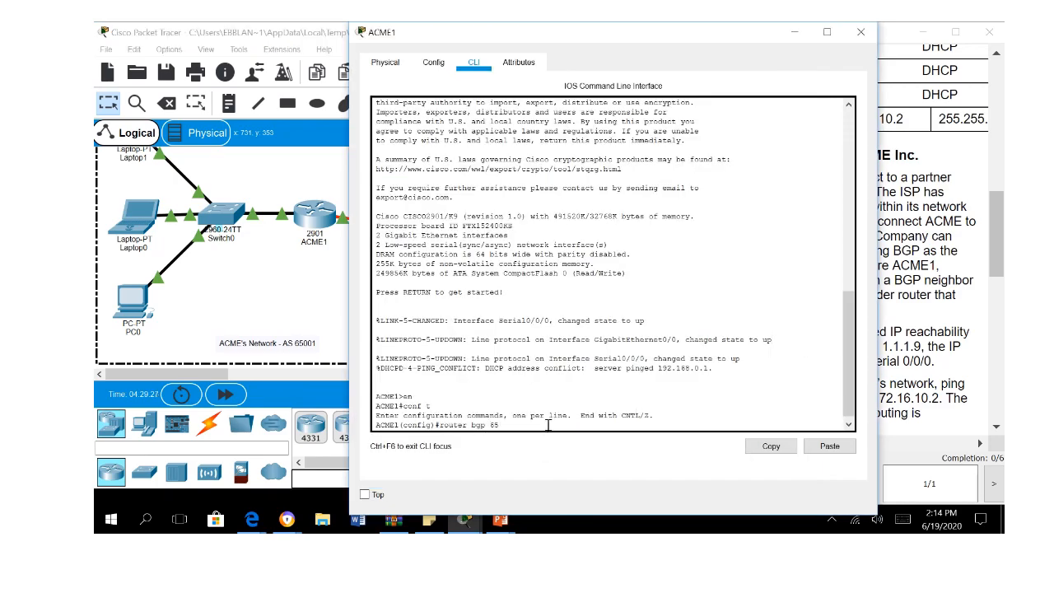
key(Return)
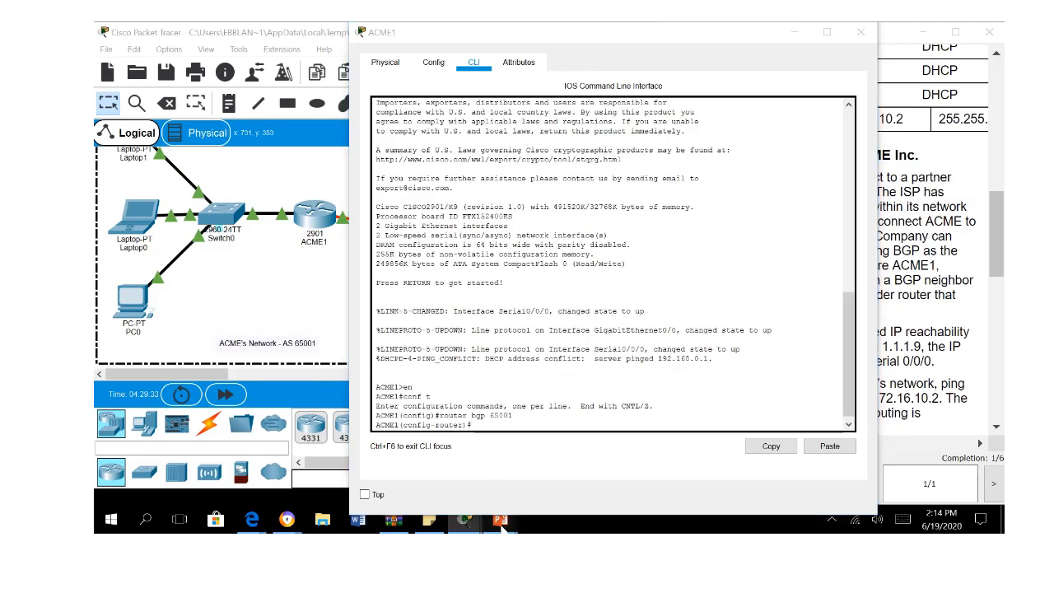
- Begin ACME1's neighbor statement and bring the network topology forward
click(501, 519)
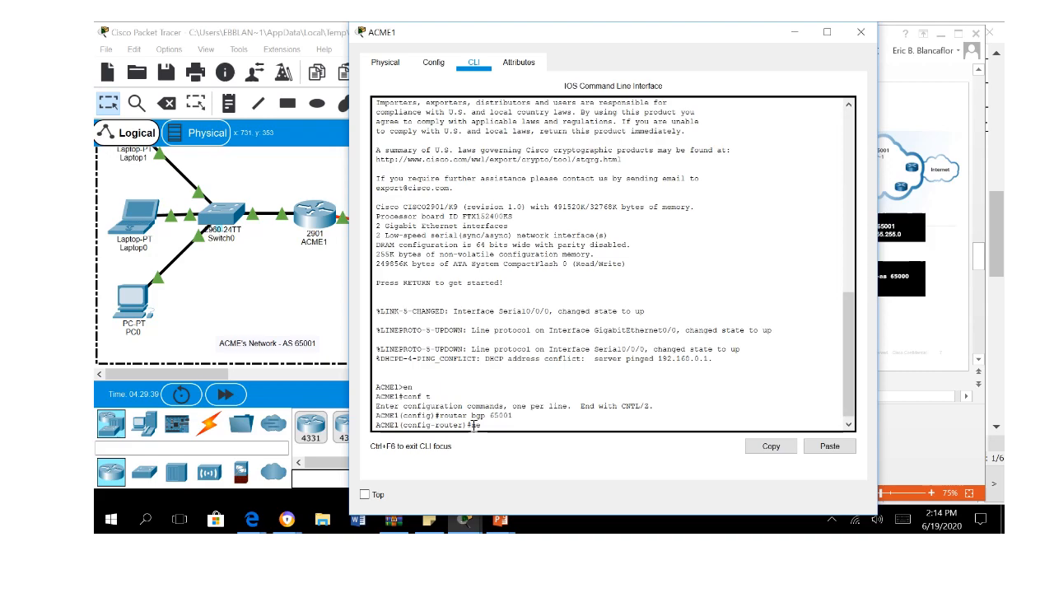
text(neighbor)
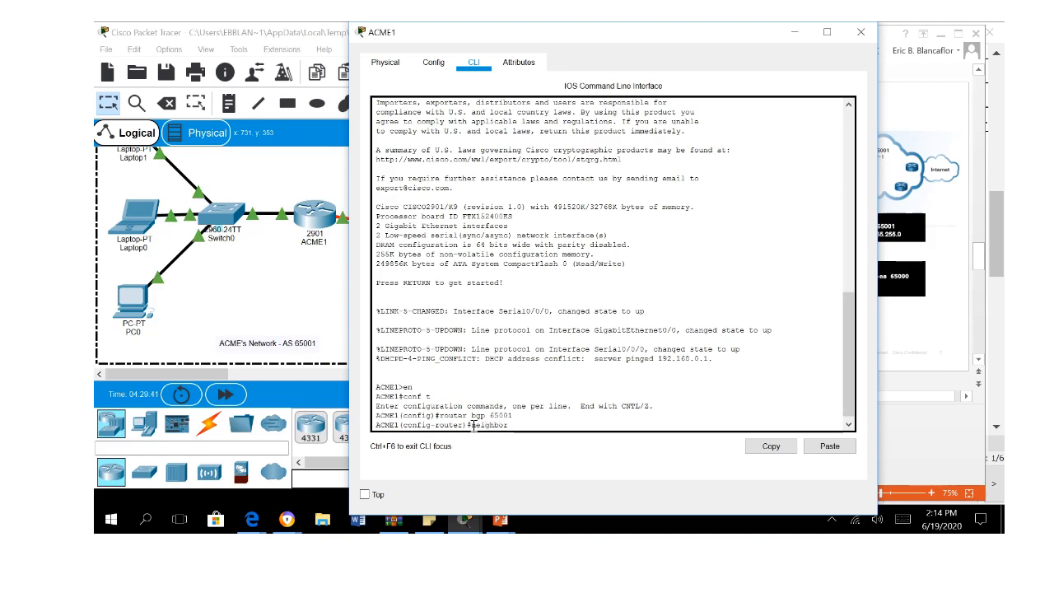
mouse_move(273, 298)
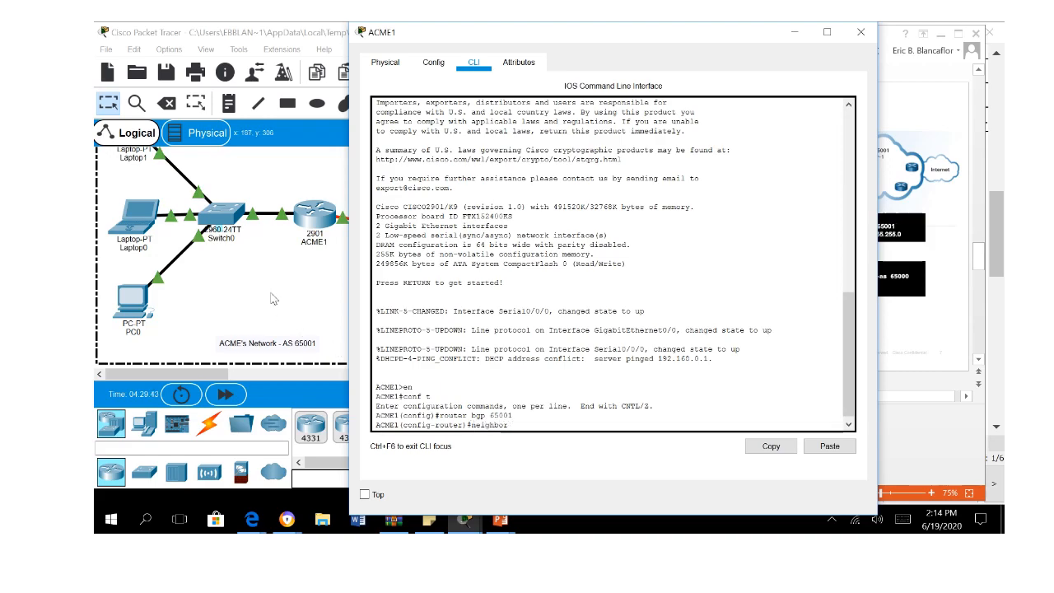
click(859, 33)
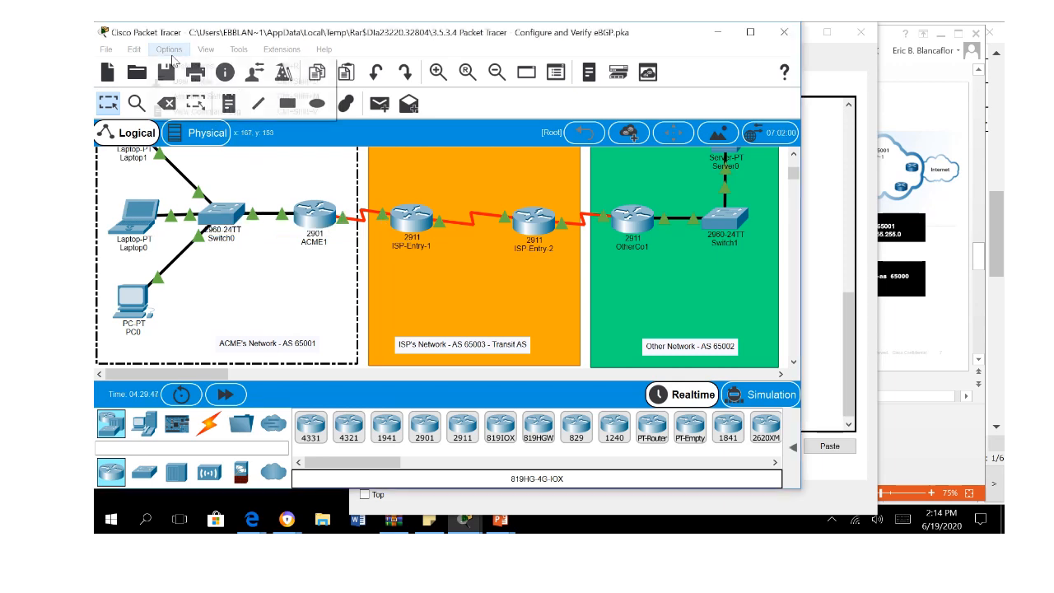
- In Preferences, enable Always Show Port Labels in Logical Workspace so links show interface names
click(168, 49)
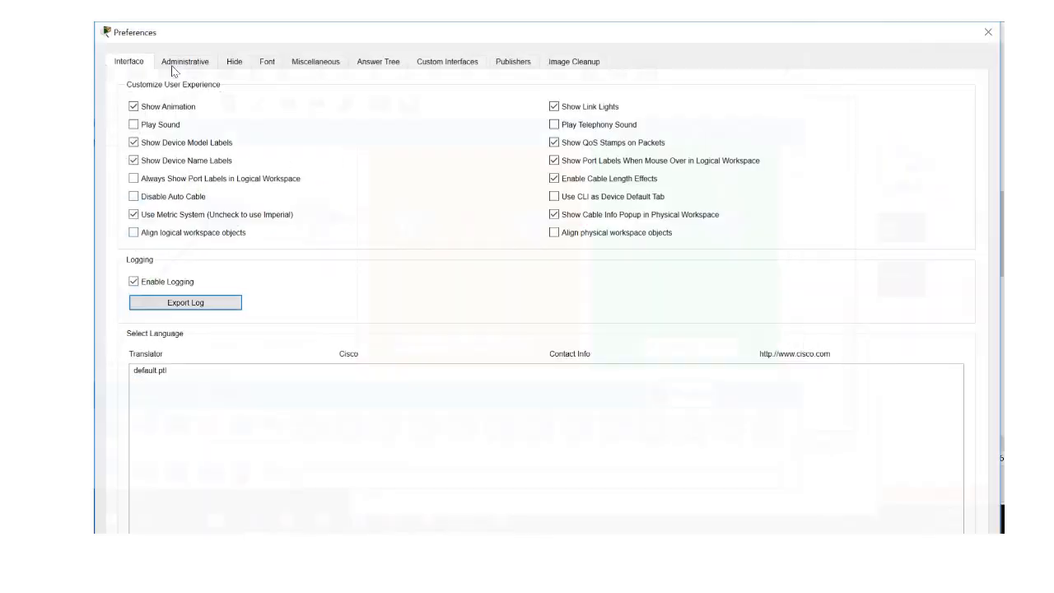
click(132, 177)
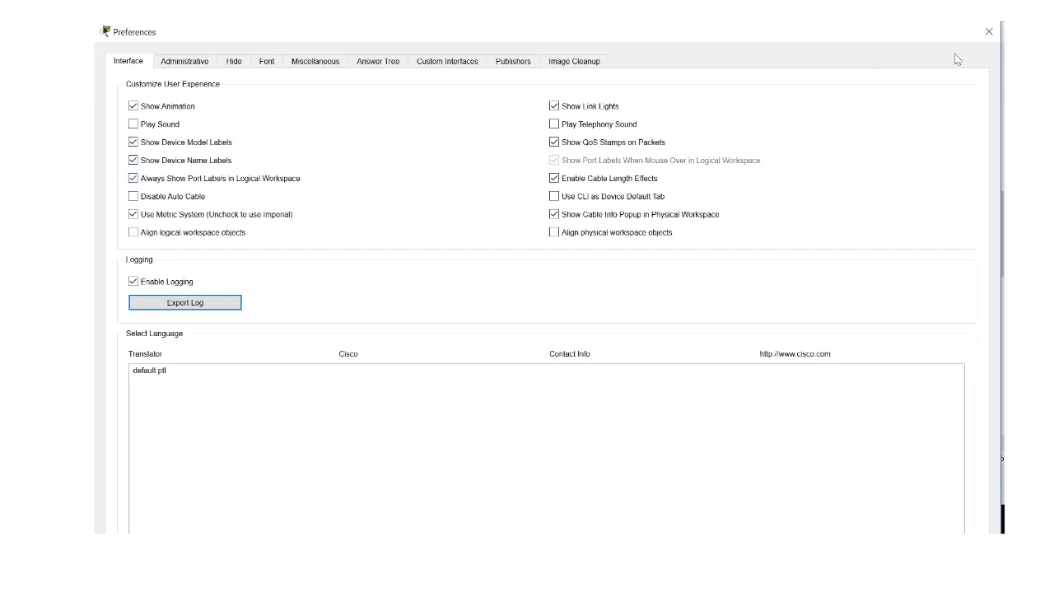
click(987, 31)
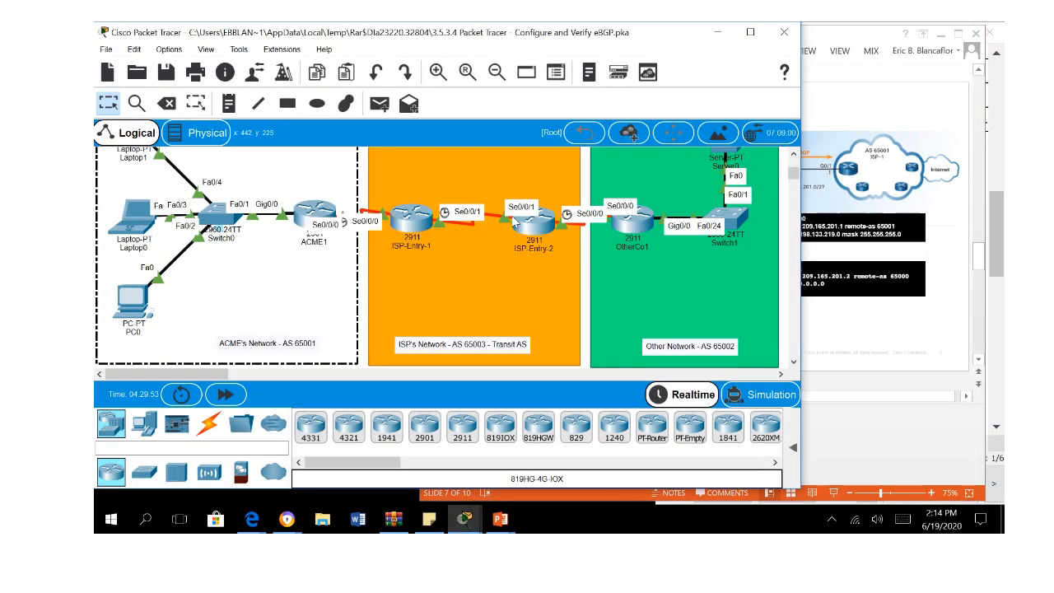
mouse_move(619, 378)
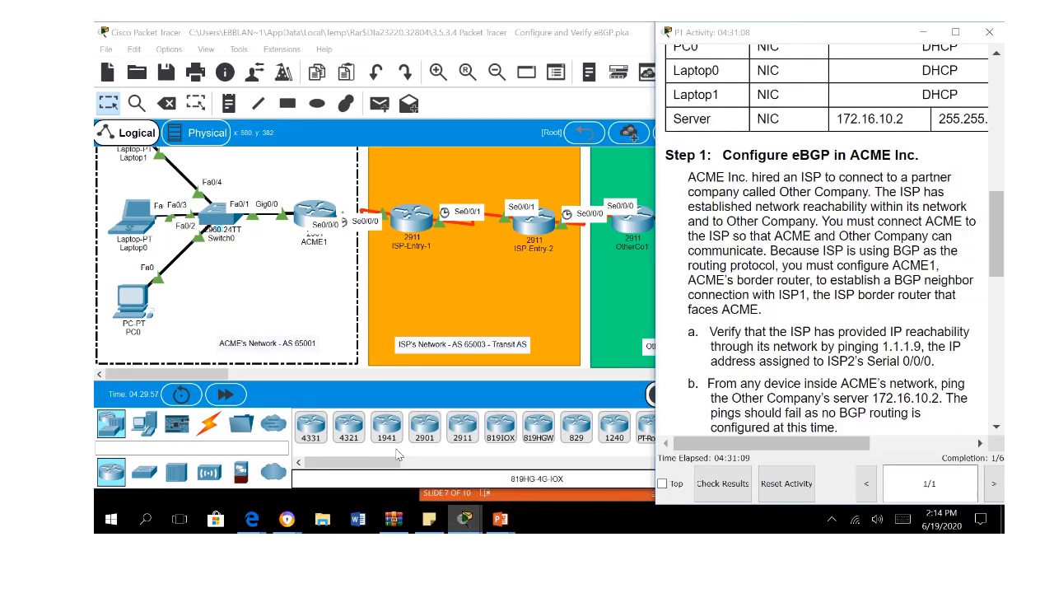
scroll(up, 3)
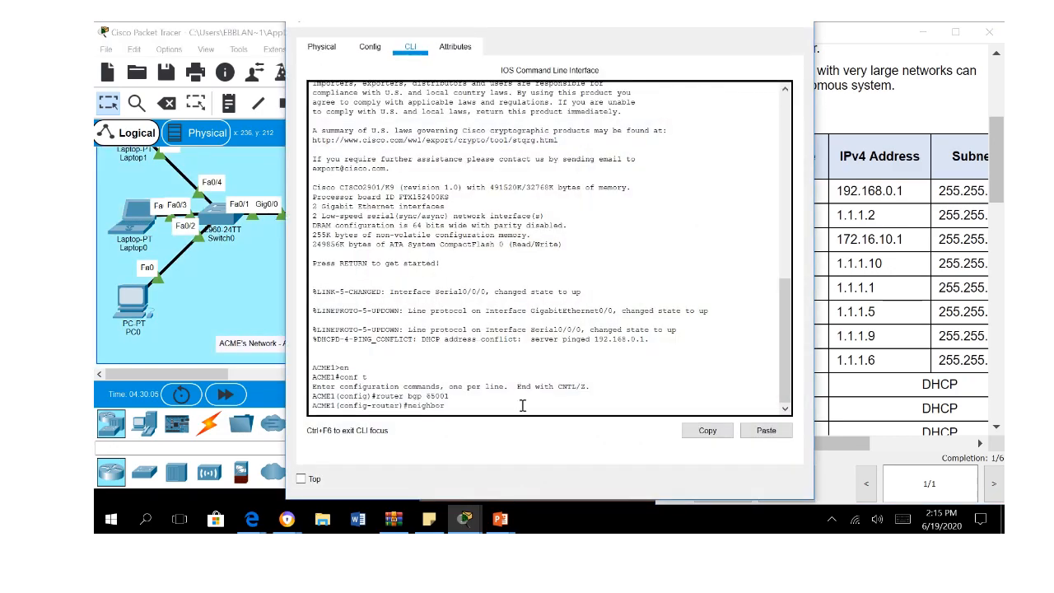
- On ACME1 configure neighbor 1.1.1.1 remote-as 65003 and network 192.168.0.0 mask 255.255.255.0
text(1.1.1)
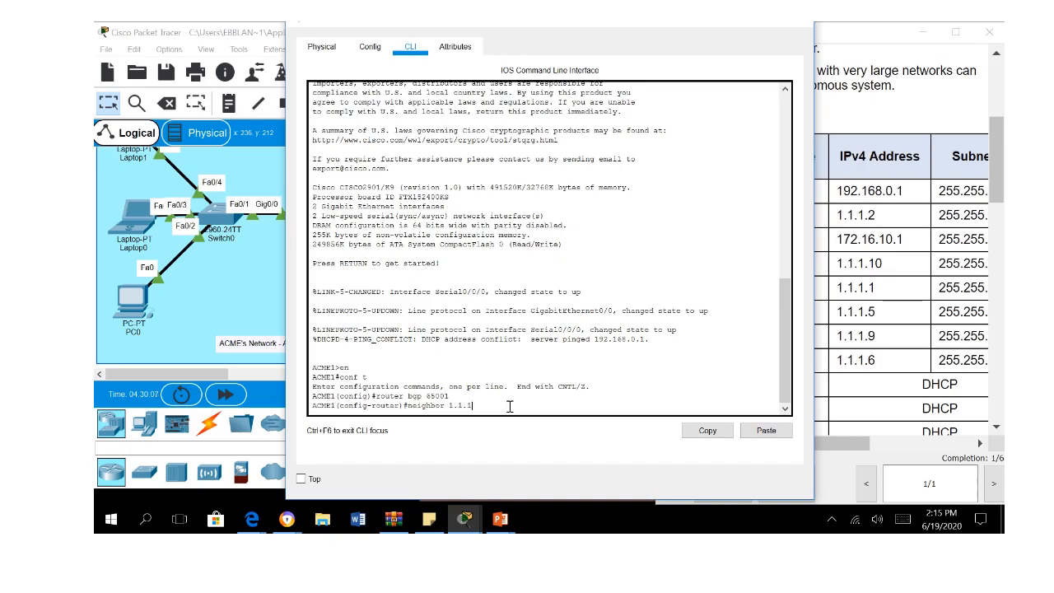
text(.1 remote-as)
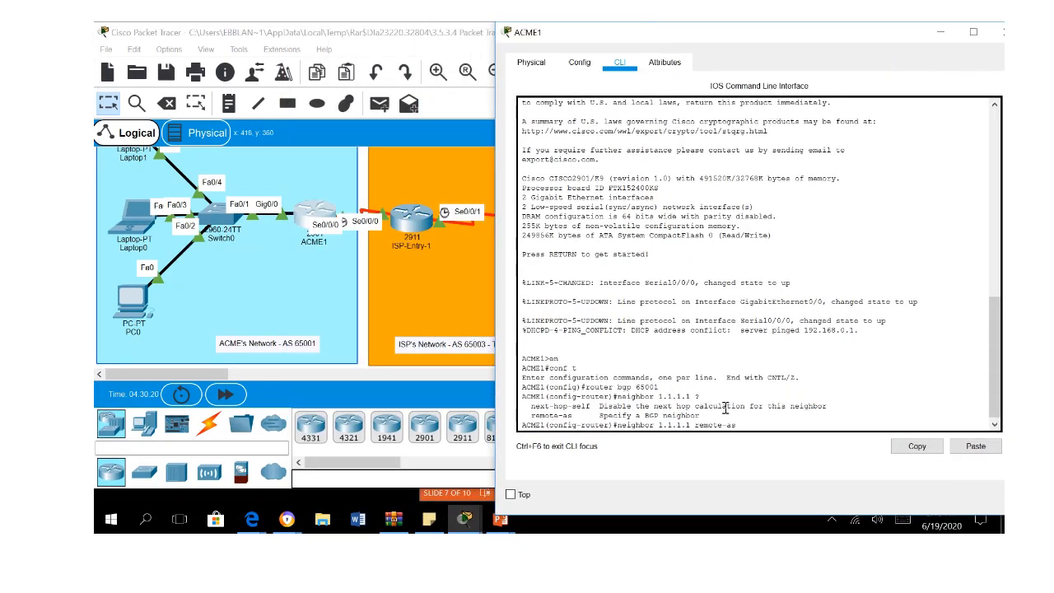
text(65003)
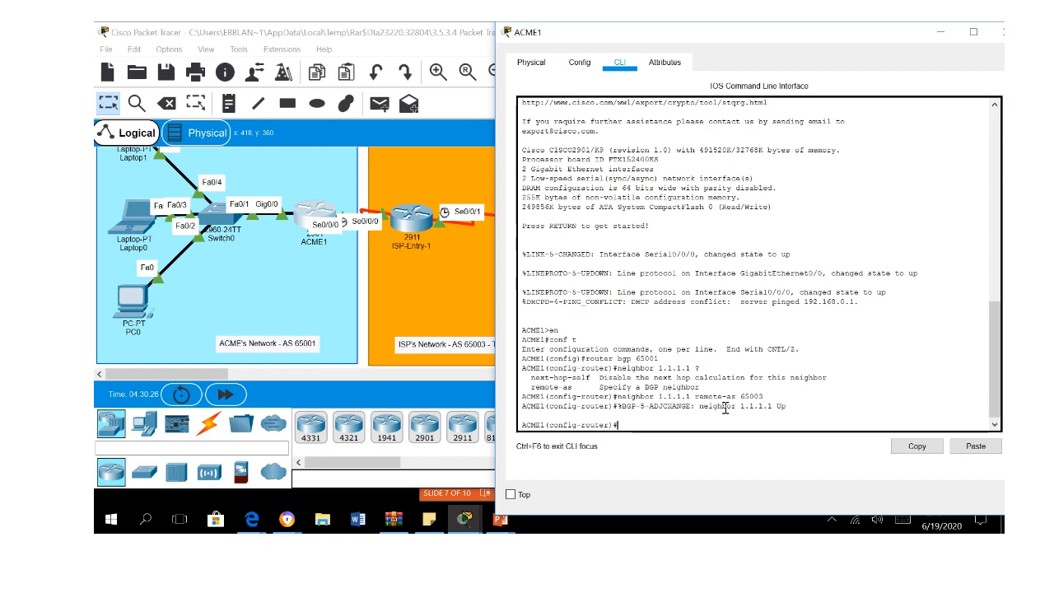
text(network)
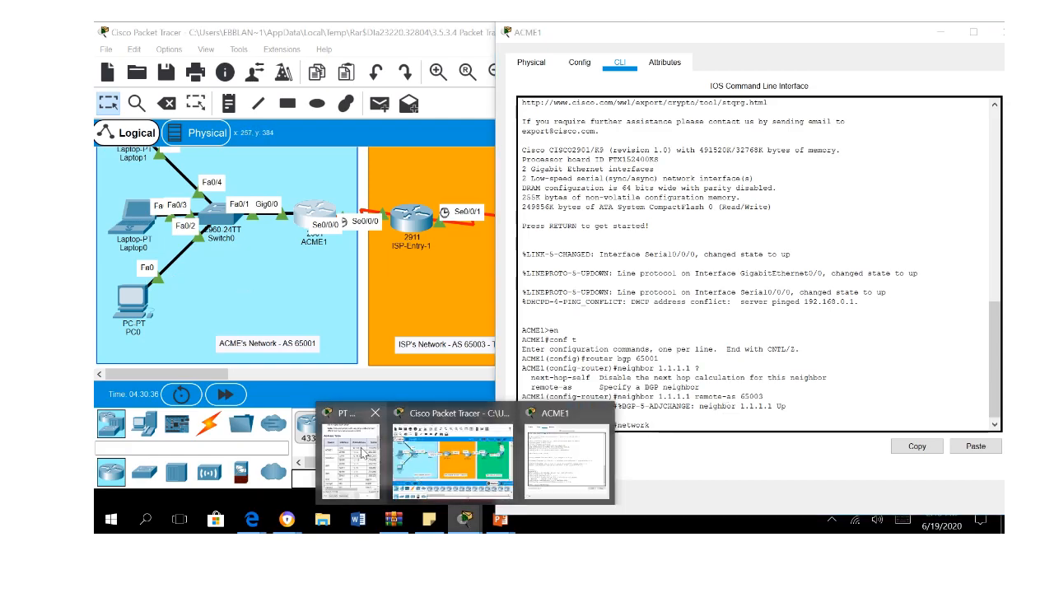
click(346, 453)
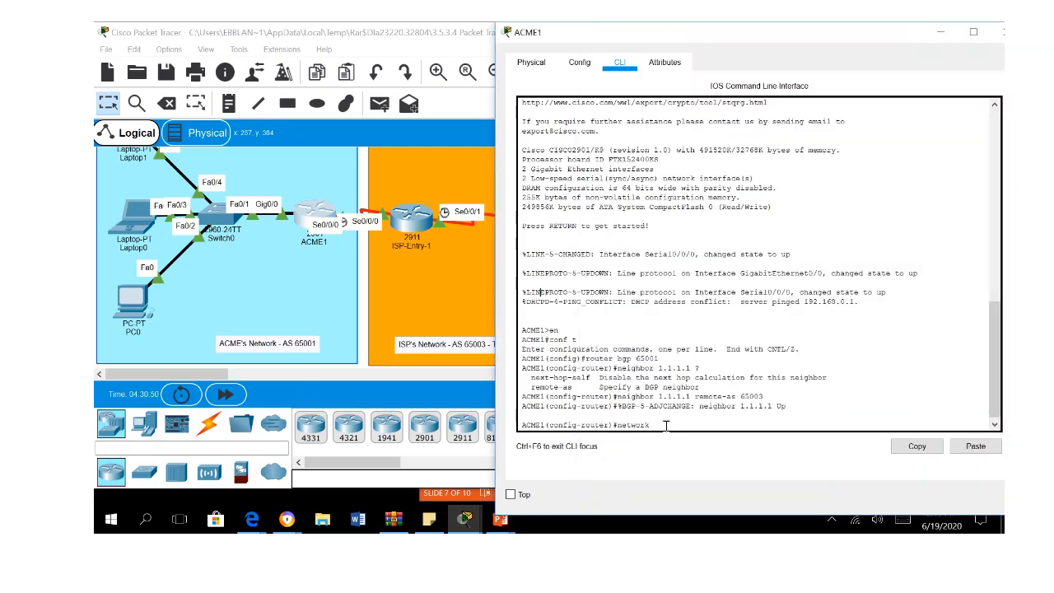
text(192.168.0.0 mask 255.255.255.0)
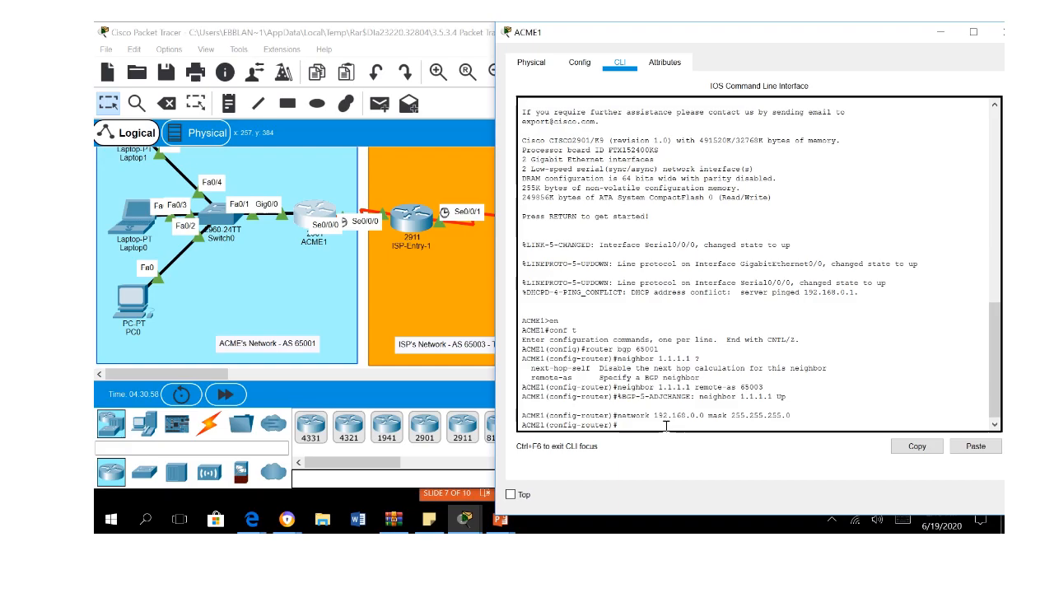
mouse_move(457, 310)
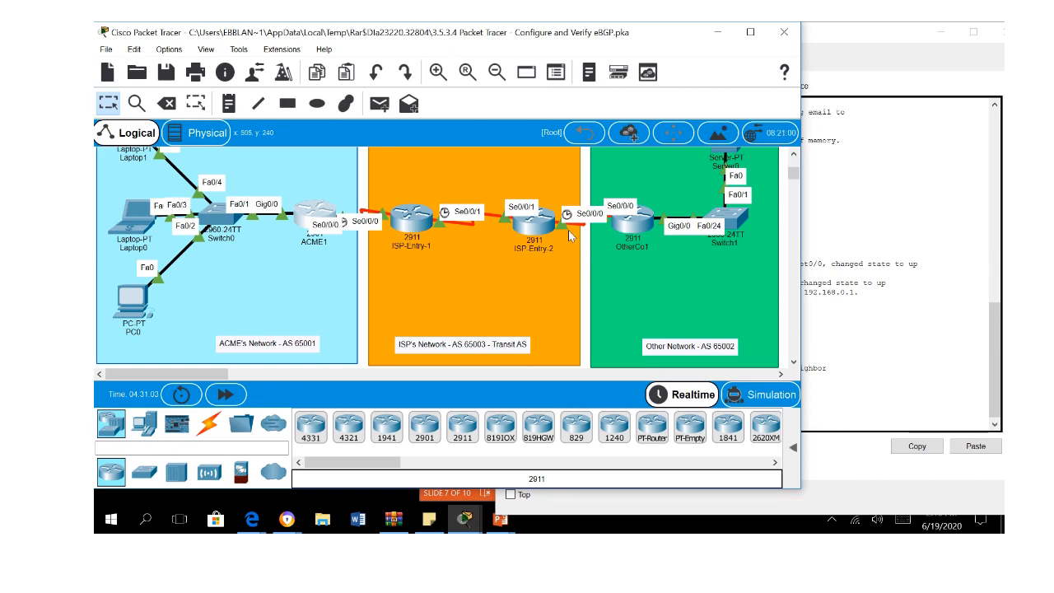
- Open OtherCo1's CLI and start router bgp 65002 in configuration mode
double_click(537, 221)
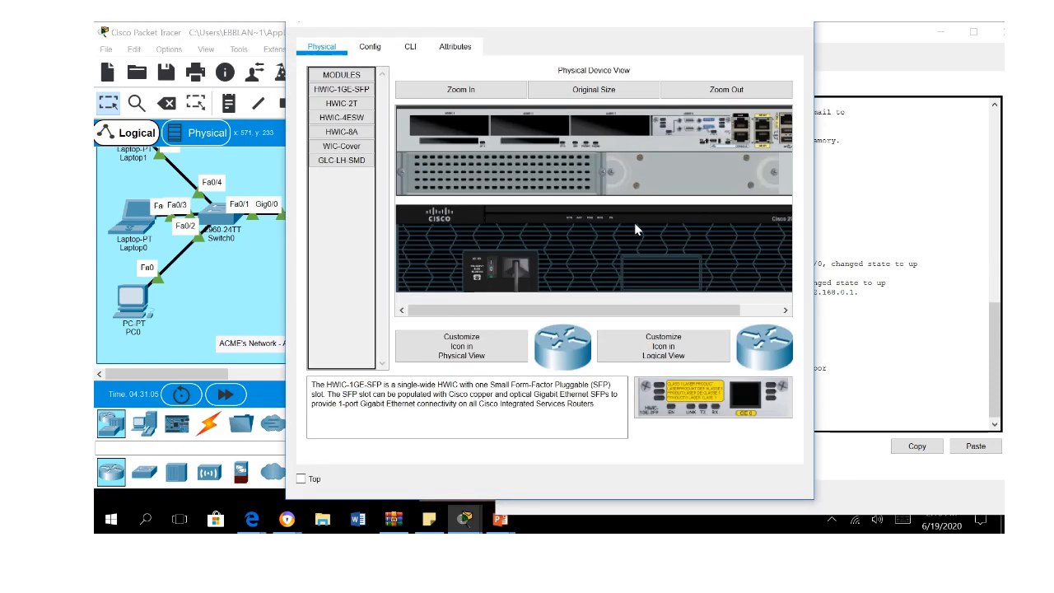
click(408, 46)
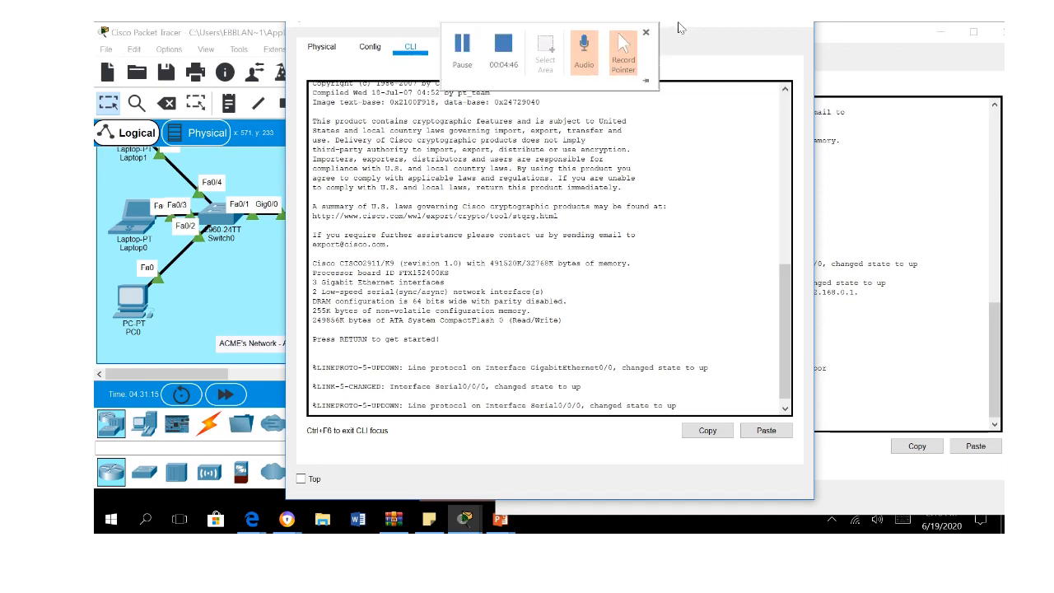
click(951, 32)
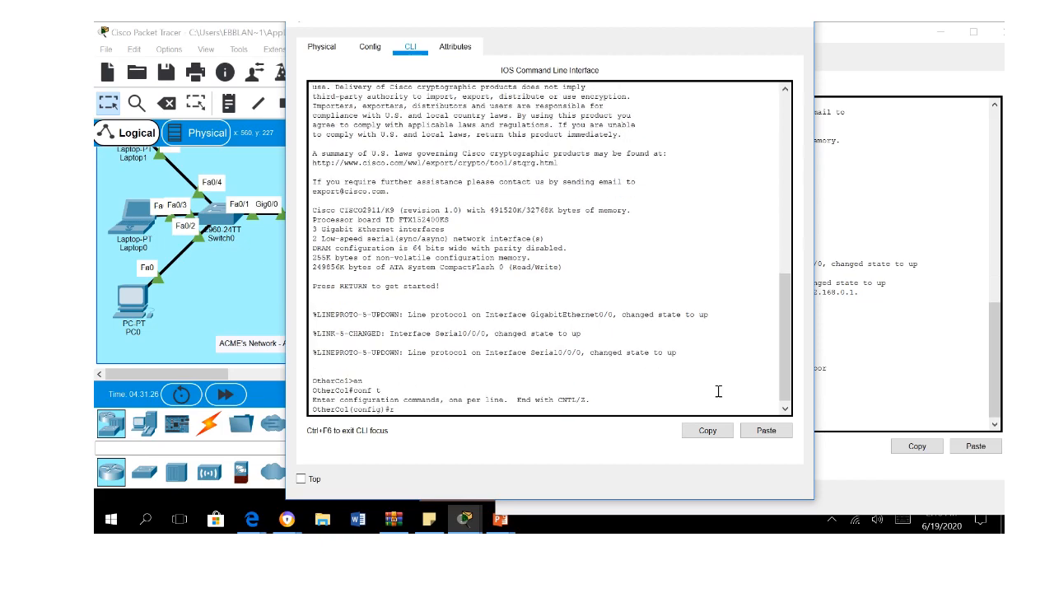
text(router bgp)
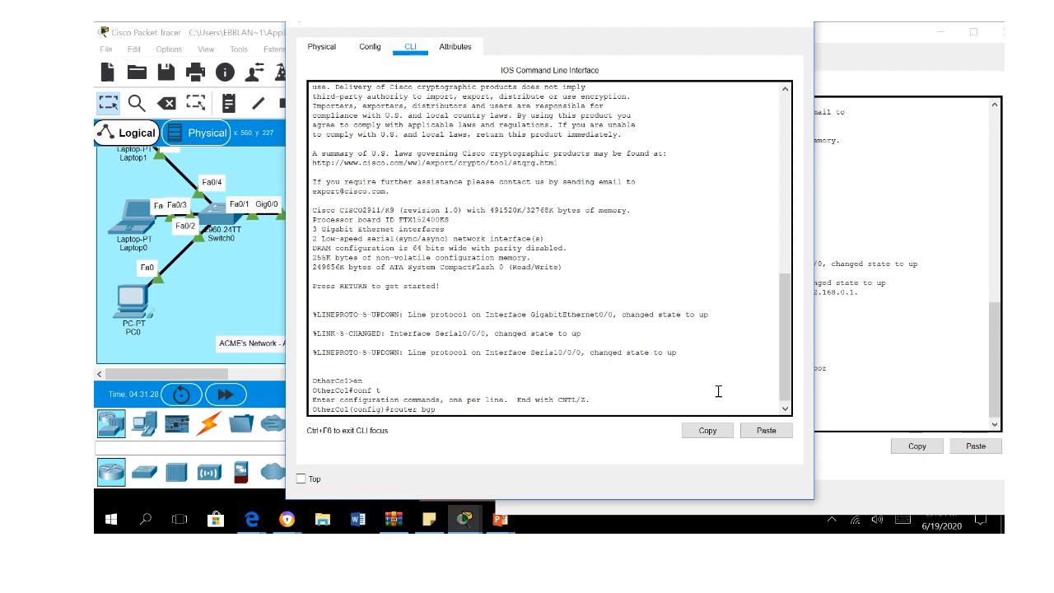
text(65002)
text(neighbor)
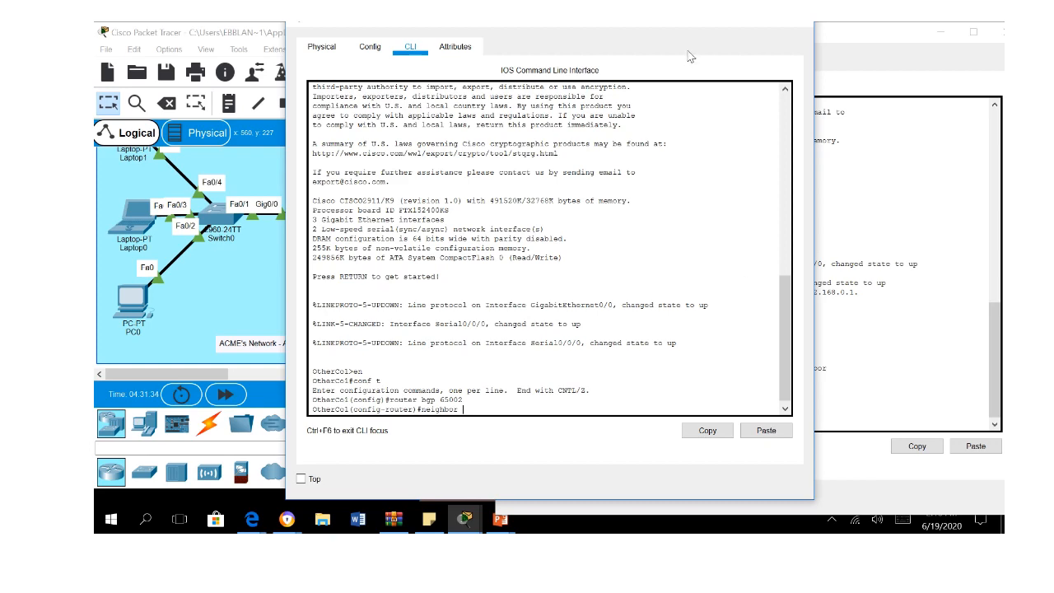
mouse_move(684, 30)
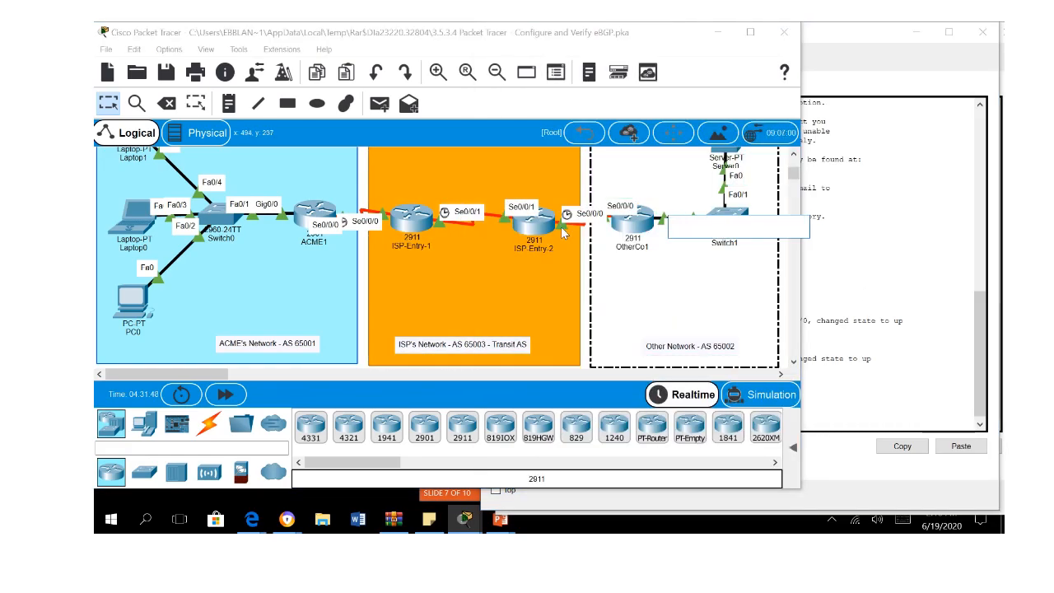
mouse_move(594, 313)
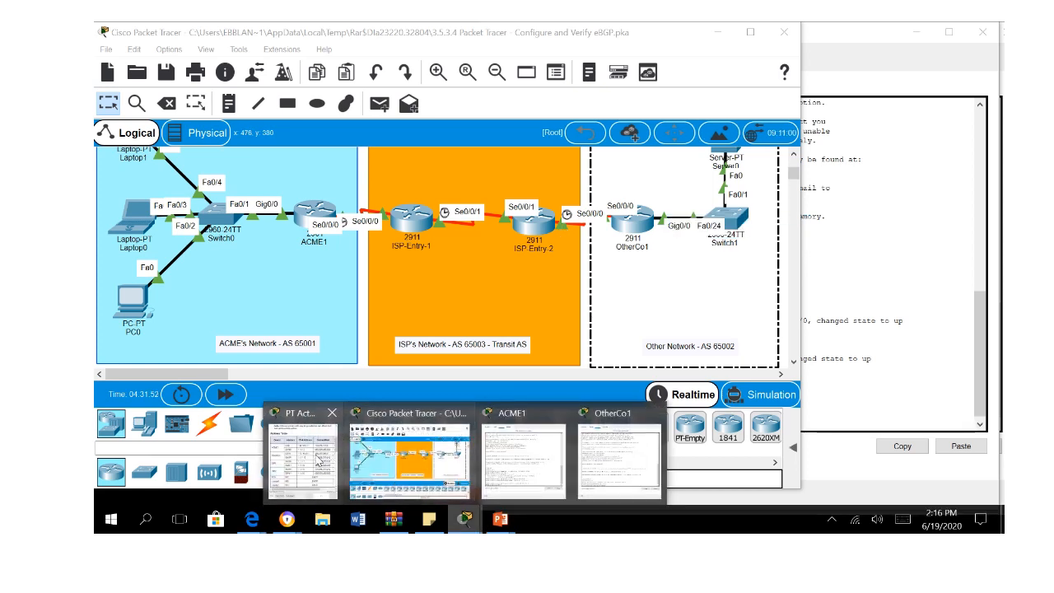
- Check OtherCo1's peer address in the activity Address Table, then reopen OtherCo1's CLI
click(299, 458)
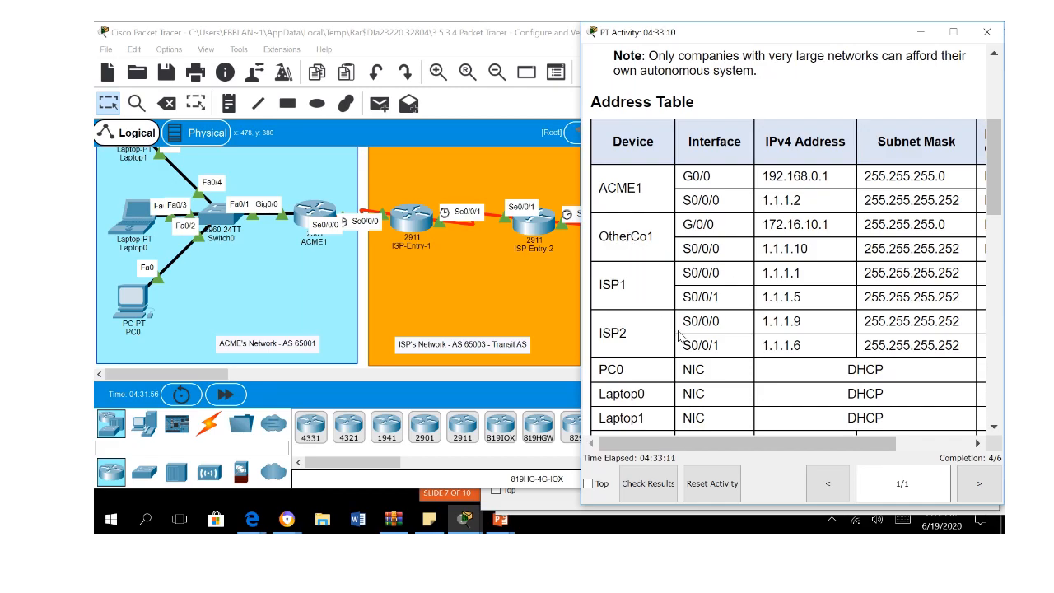
mouse_move(807, 322)
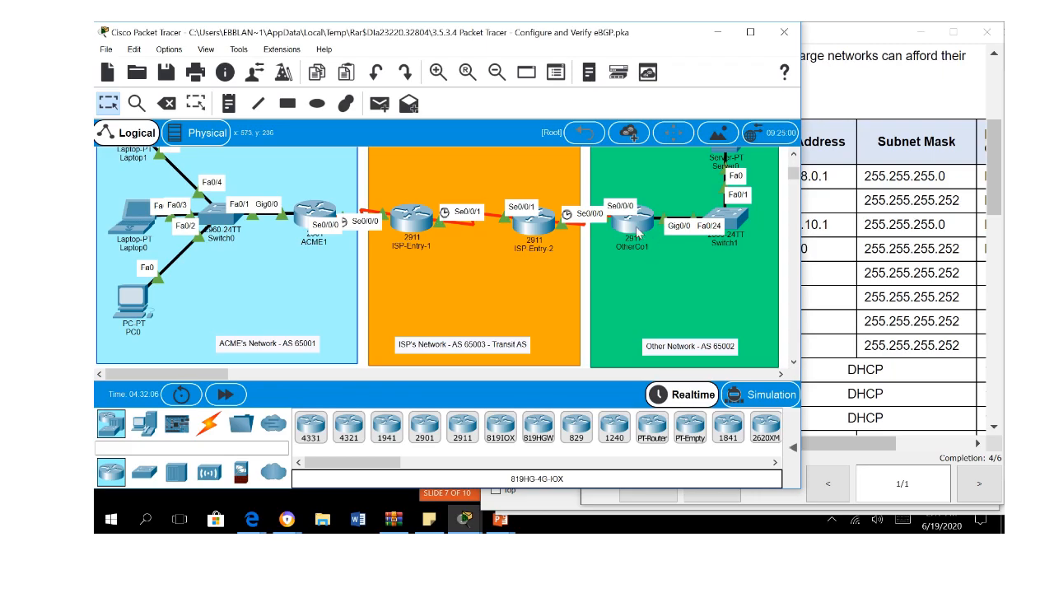
double_click(632, 221)
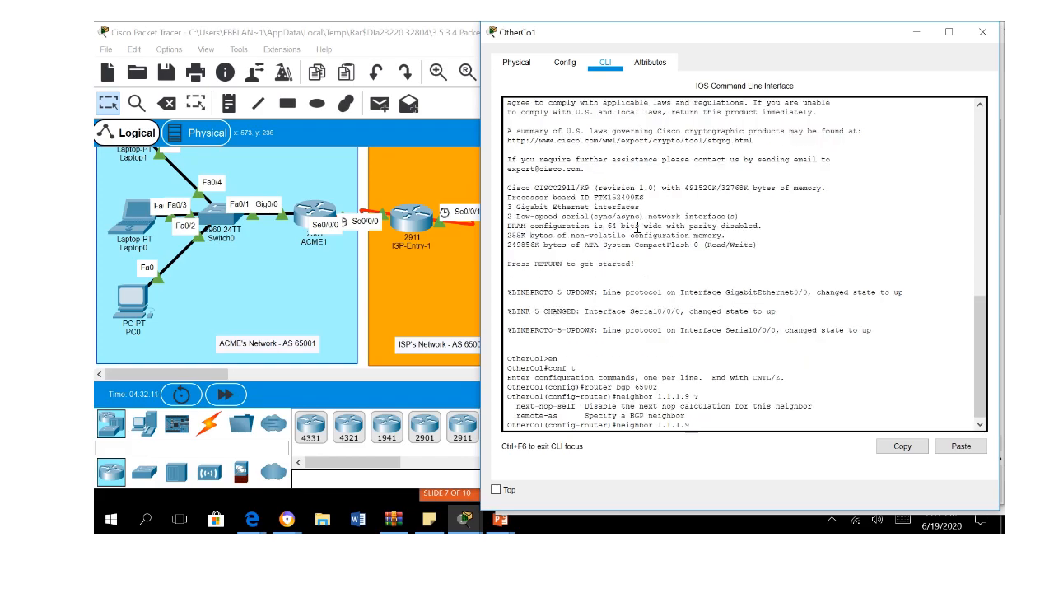
- Add neighbor 1.1.1.9 remote-as 65003 to OtherCo1's BGP configuration
text(remote-as)
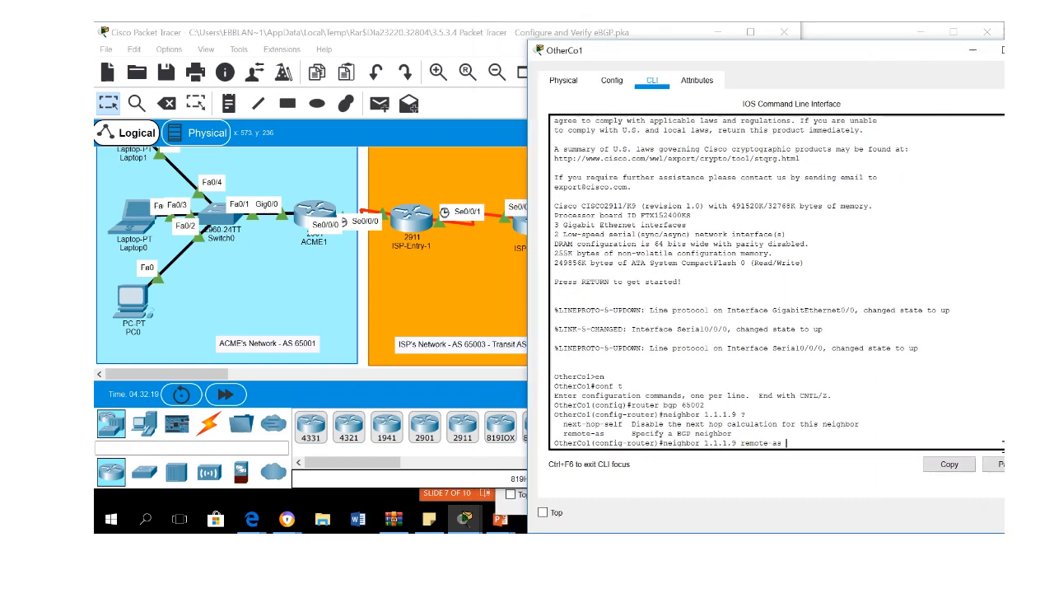
text(65003)
text(neighbor)
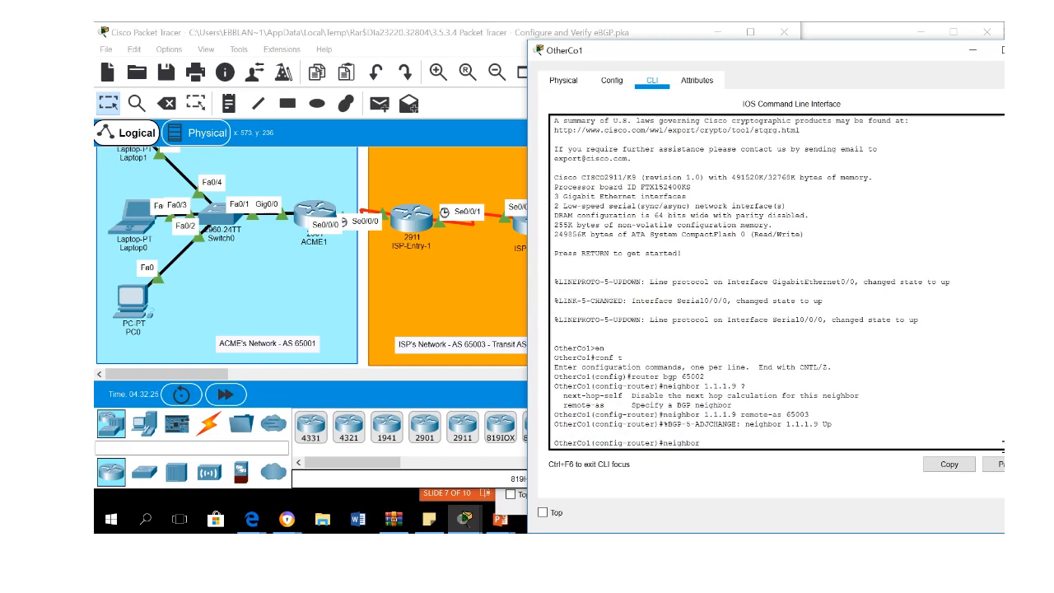
- Advertise network 172.16.10.0 mask 255.255.255.0, retrying with the mask keyword after the error
text(netwo)
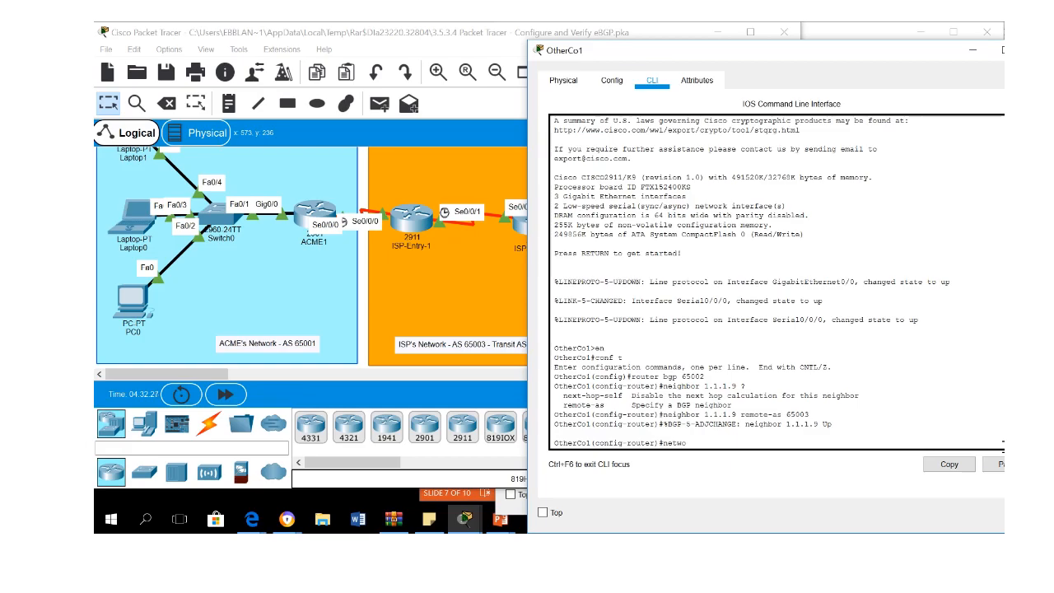
text(rk)
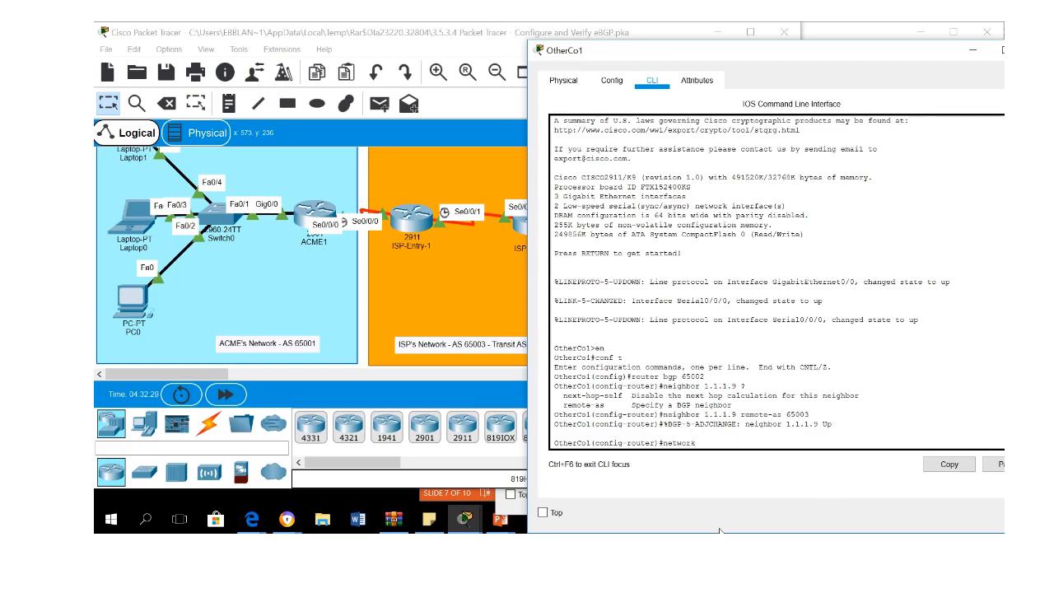
mouse_move(464, 519)
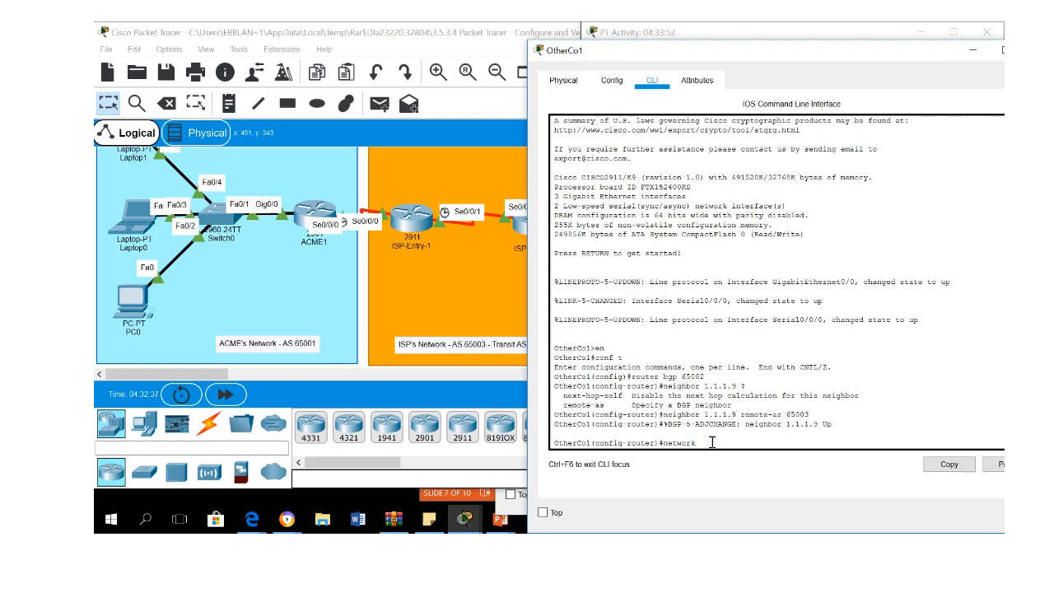
text(172.1)
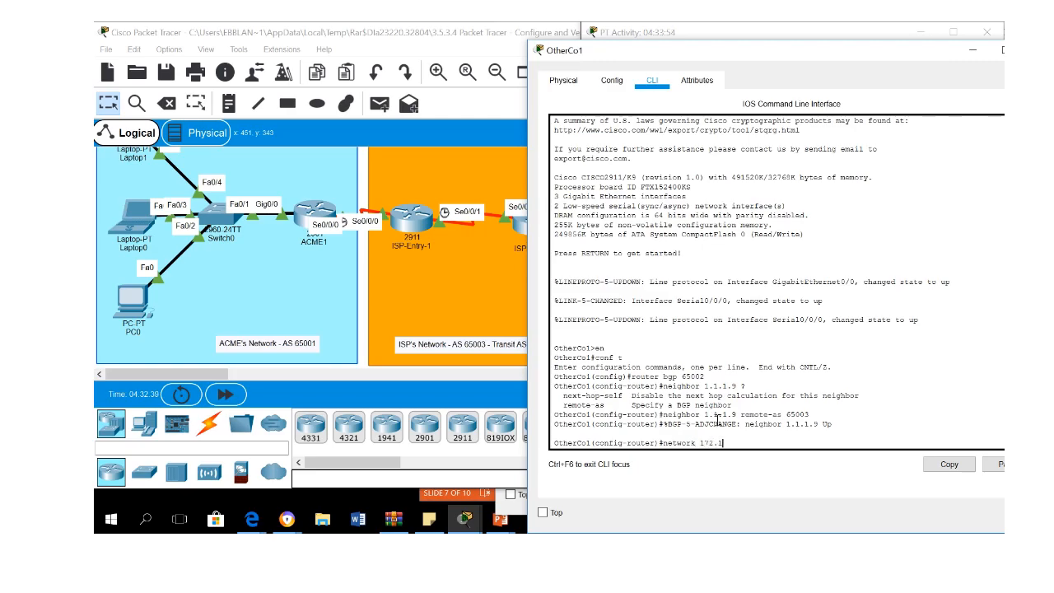
text(6.1)
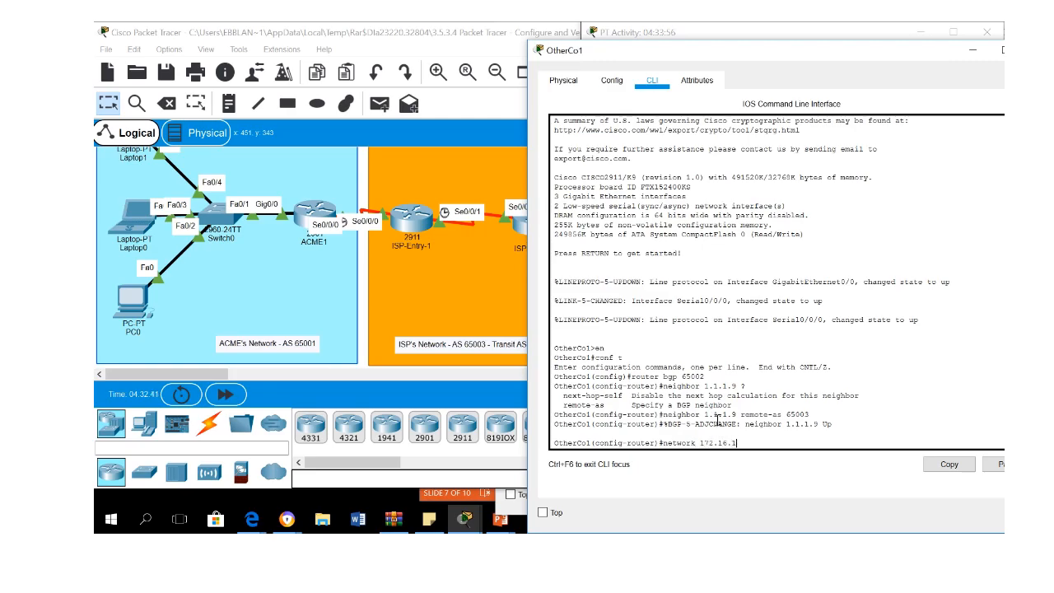
text(0.0)
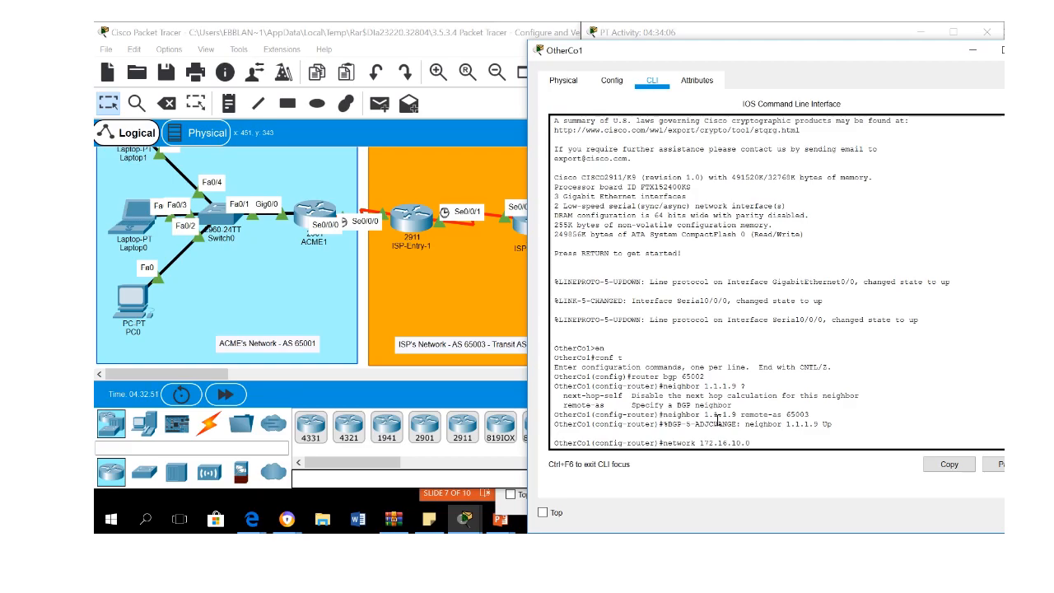
text(255.255.255.0)
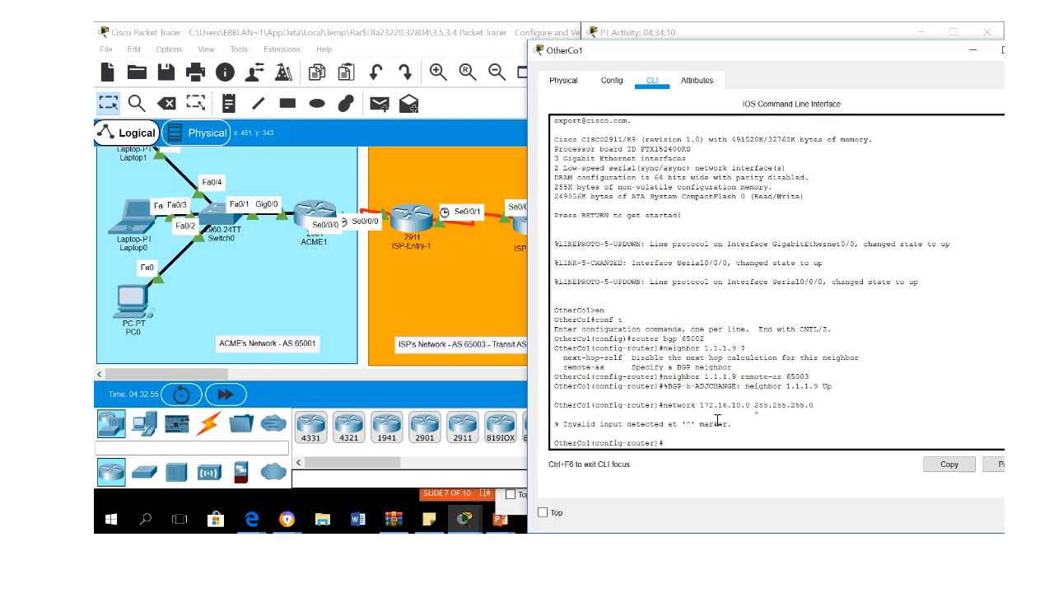
text(network 172.16.10.0 255.255.255.0)
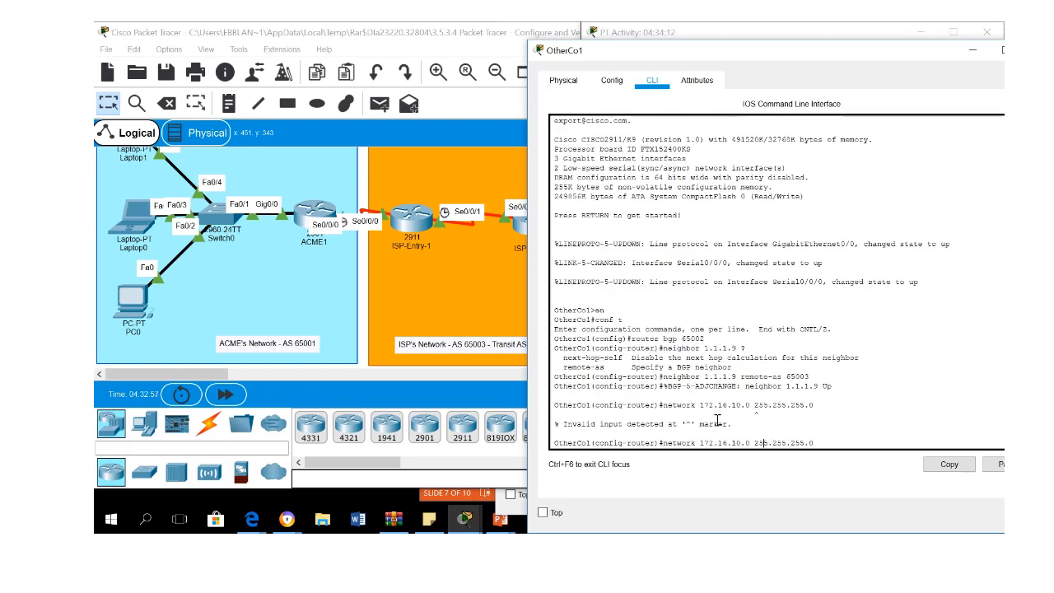
text(mask)
text(do s)
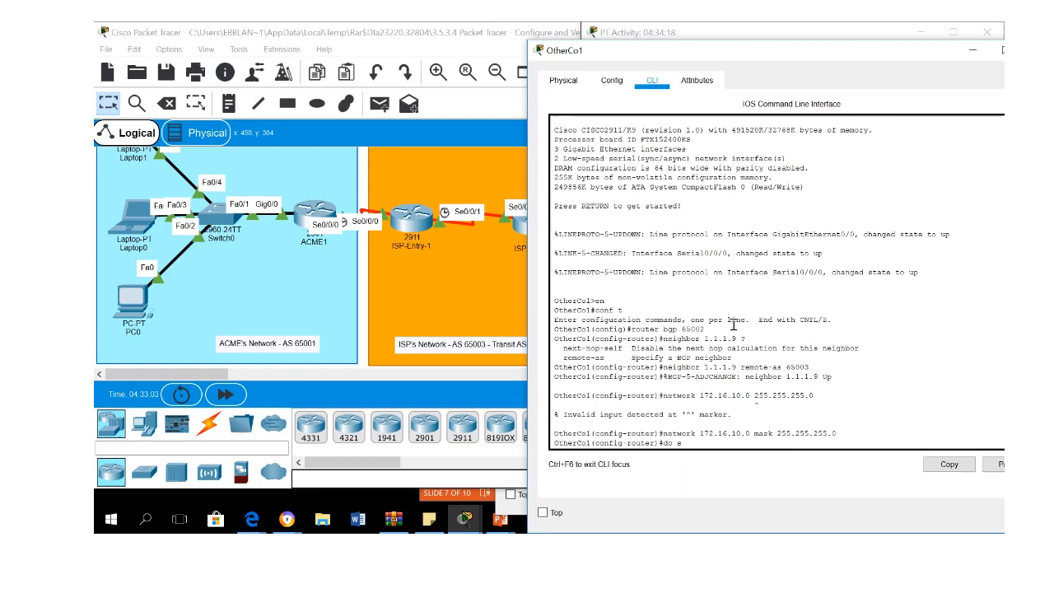
text(h ip route)
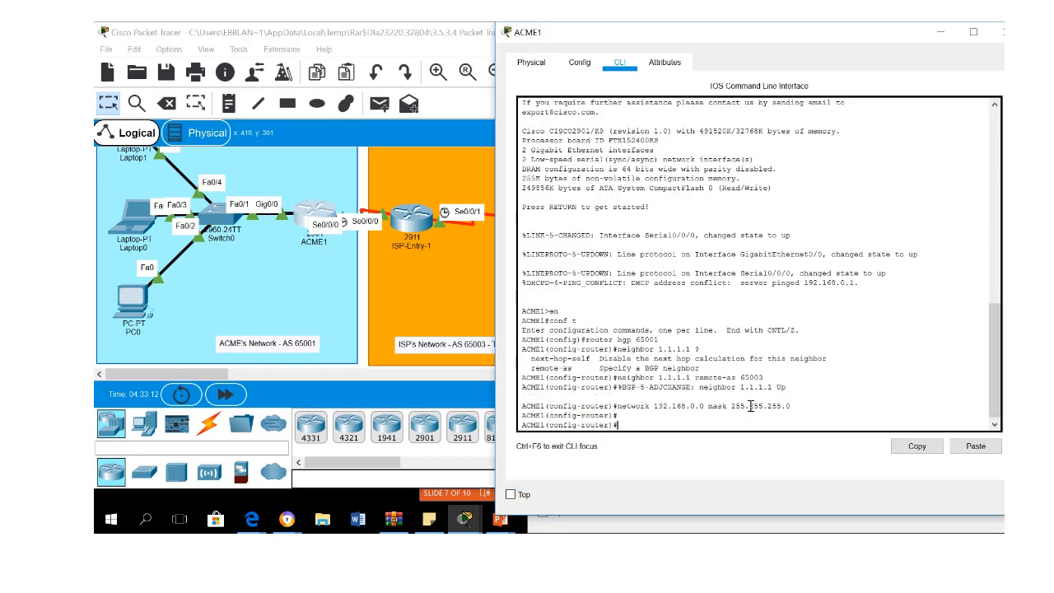
- Confirm ACME1's routing table lists 172.16.10.0/24 via BGP and check the activity completion score
text(do sh ip route)
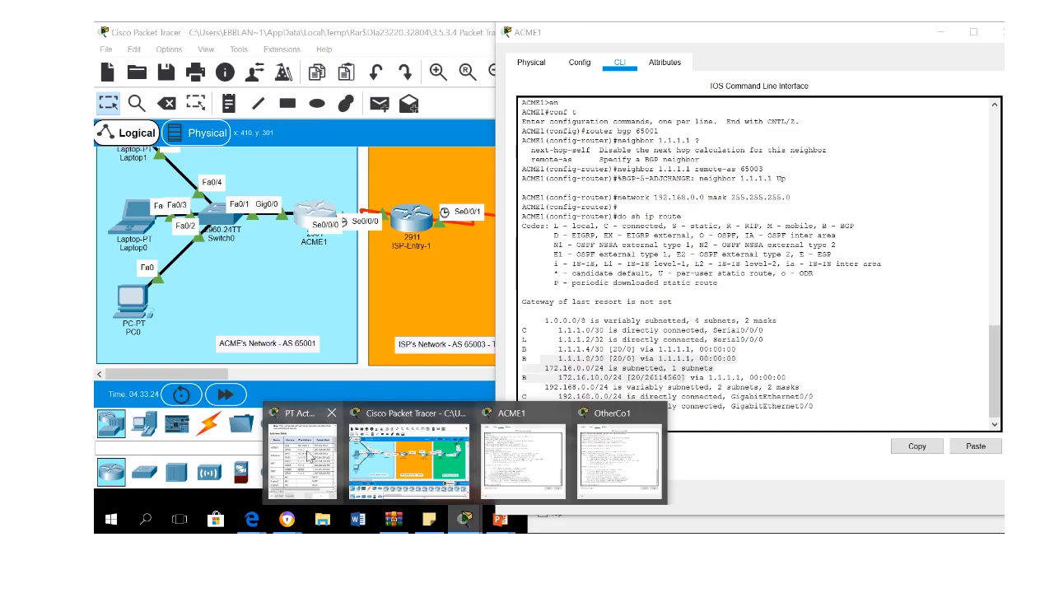
click(296, 458)
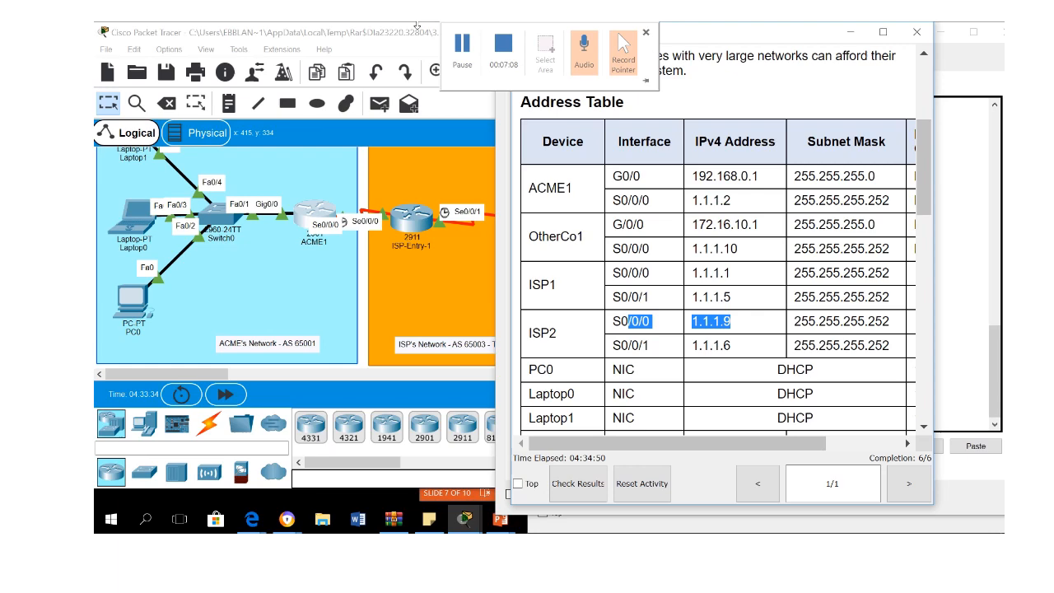
click(645, 33)
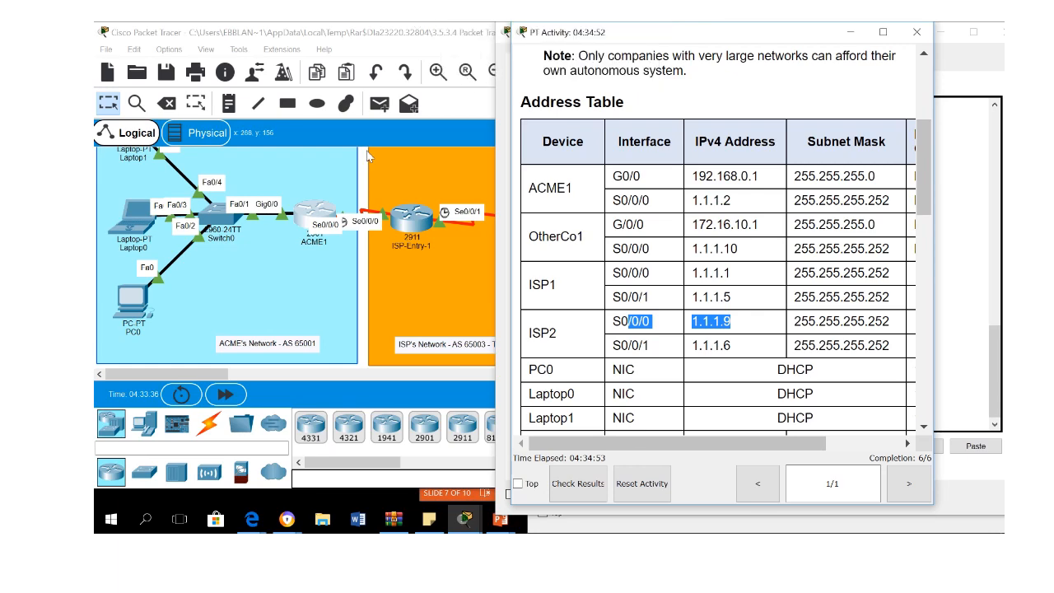